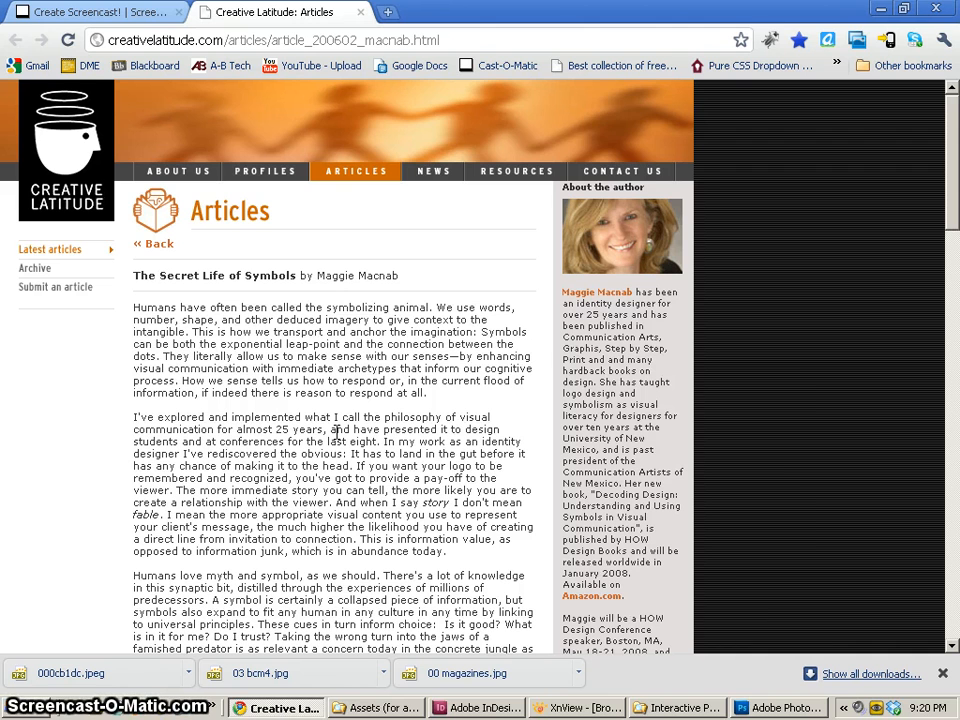
- Read through the article in the browser, selecting the Fibonacci sequence passage
scroll(down, 3)
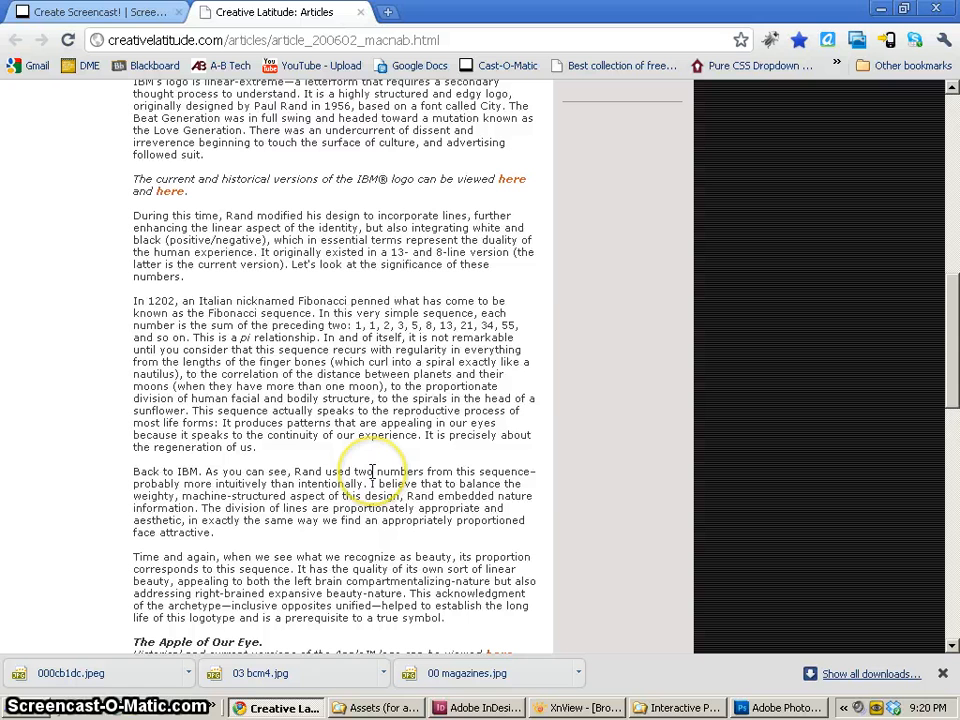
drag(132, 300, 352, 464)
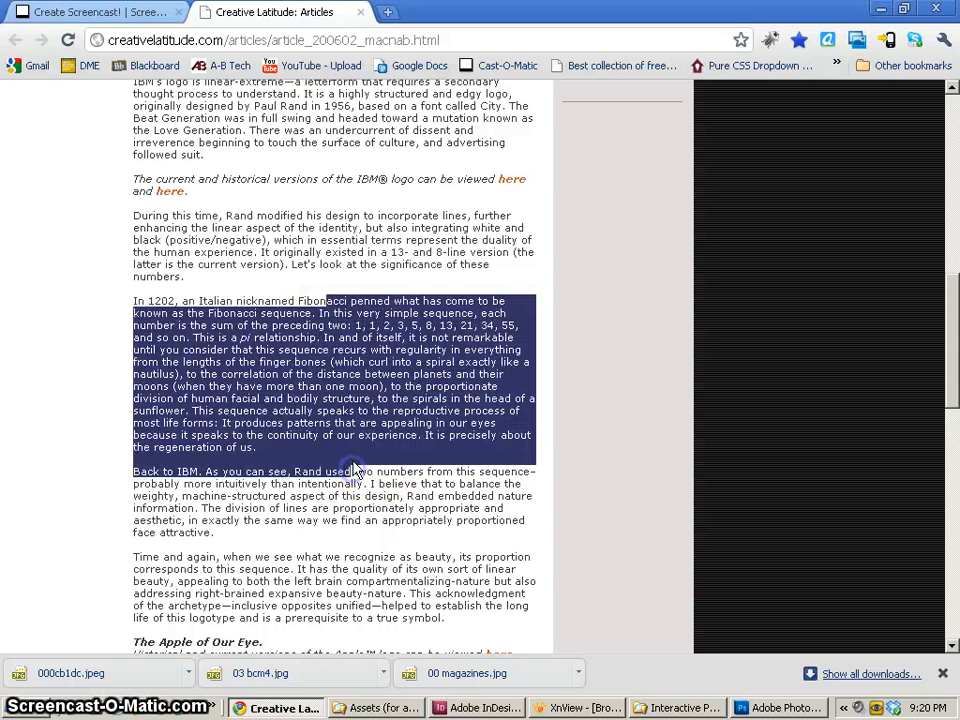
scroll(down, 3)
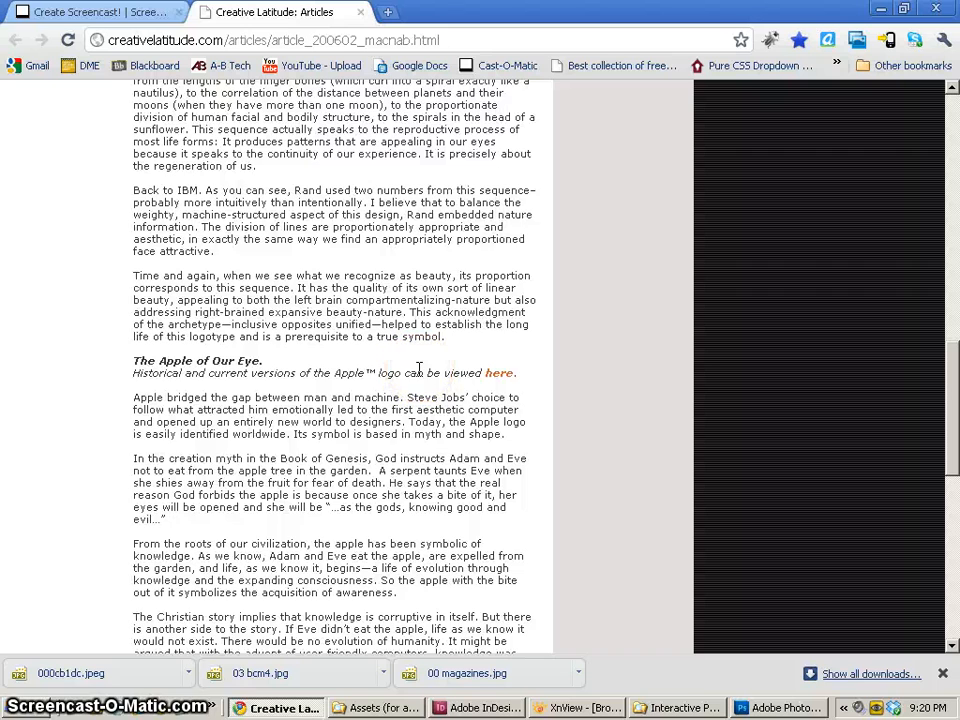
scroll(down, 3)
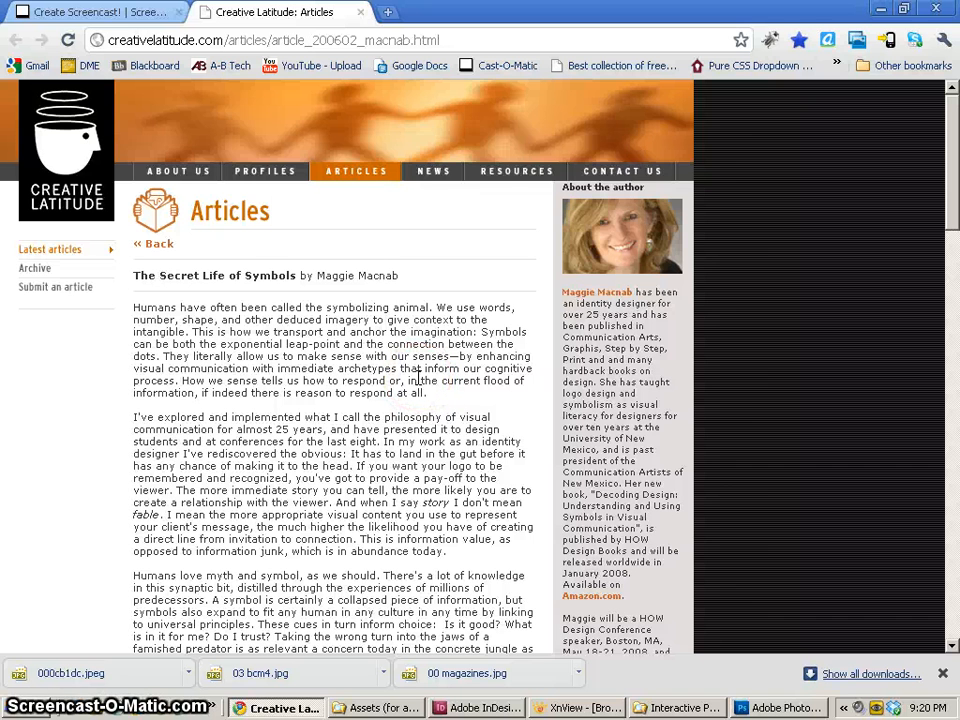
mouse_move(60, 176)
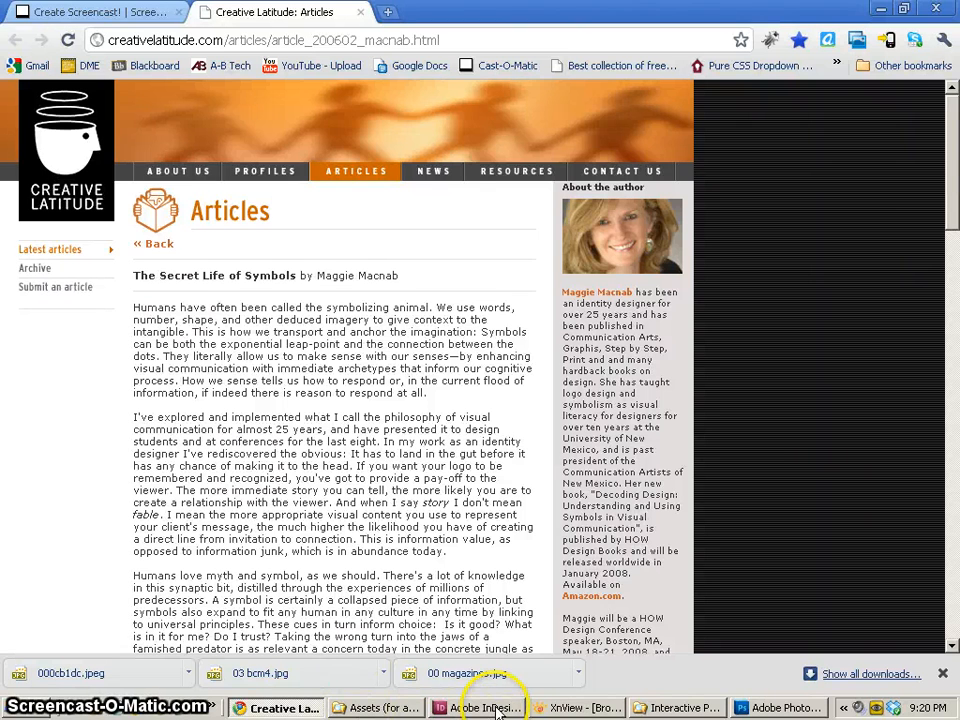
- Preview the Dictionary of Symbols cover and scroll the asset thumbnails in XnView, then leave Photoshop showing
click(488, 708)
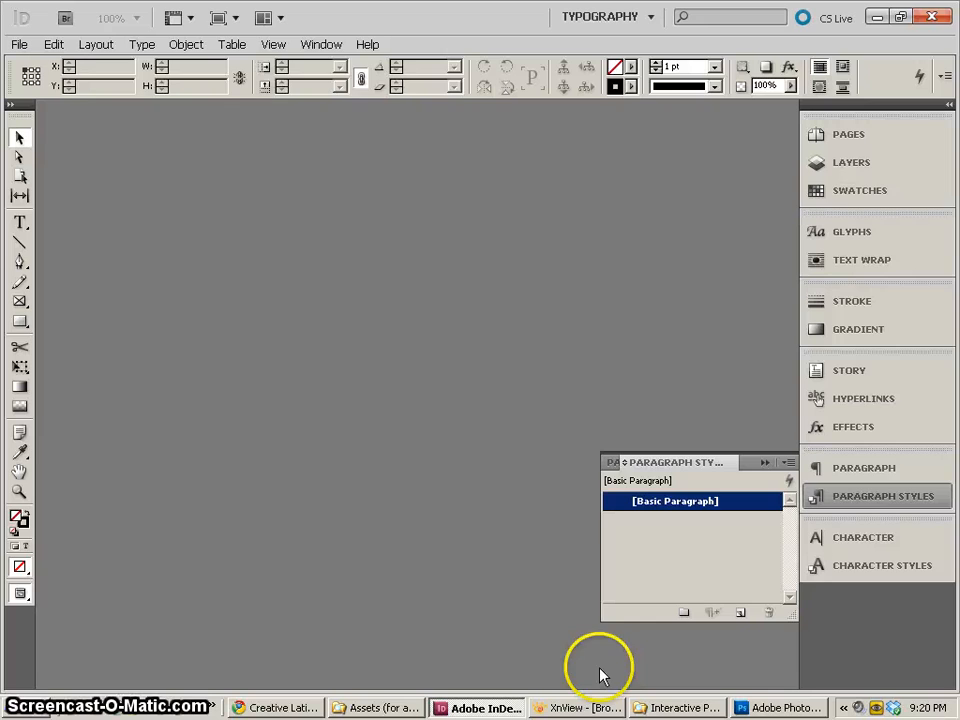
click(784, 708)
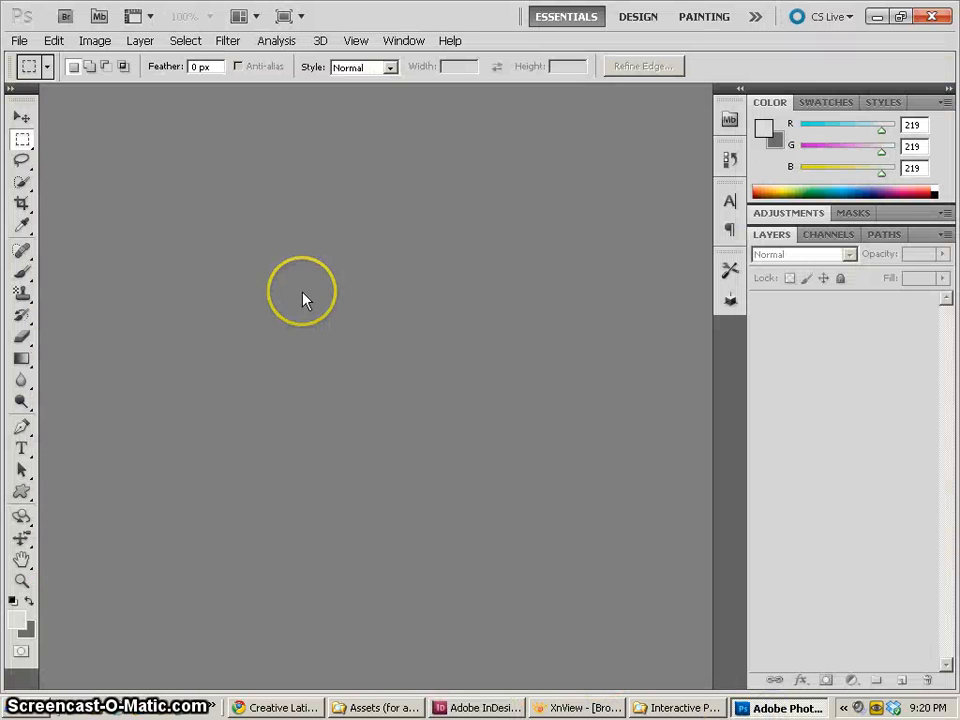
mouse_move(570, 660)
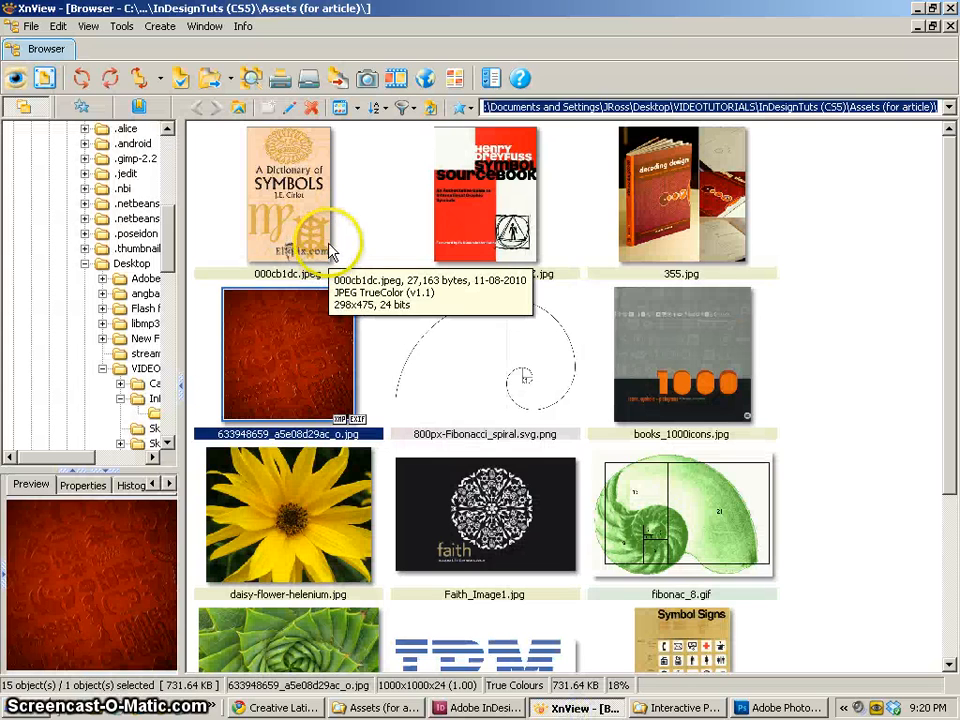
click(288, 196)
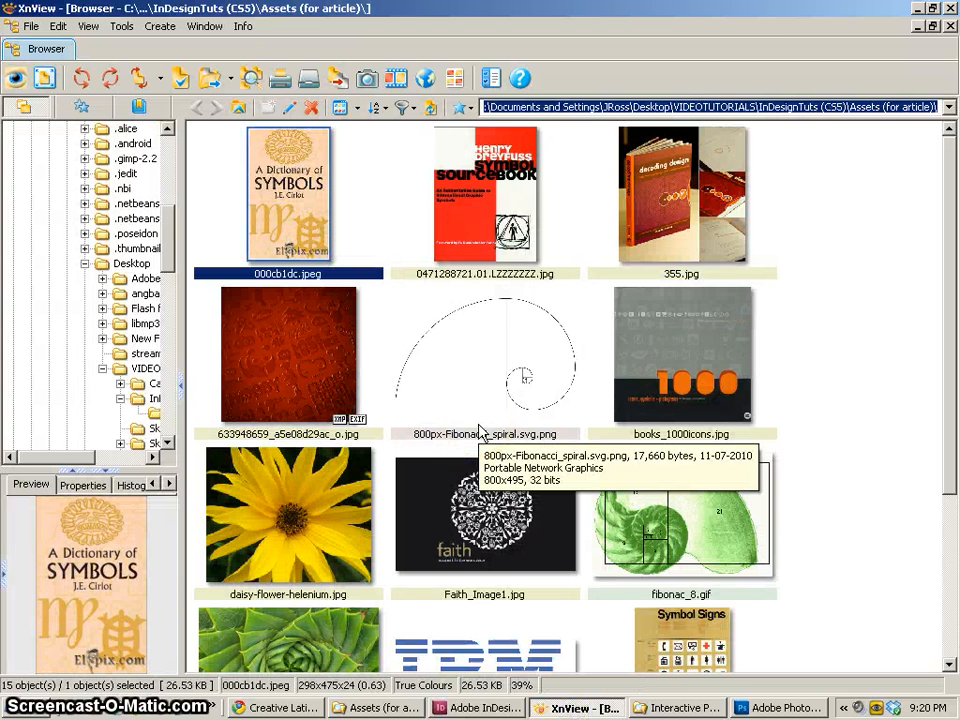
scroll(down, 3)
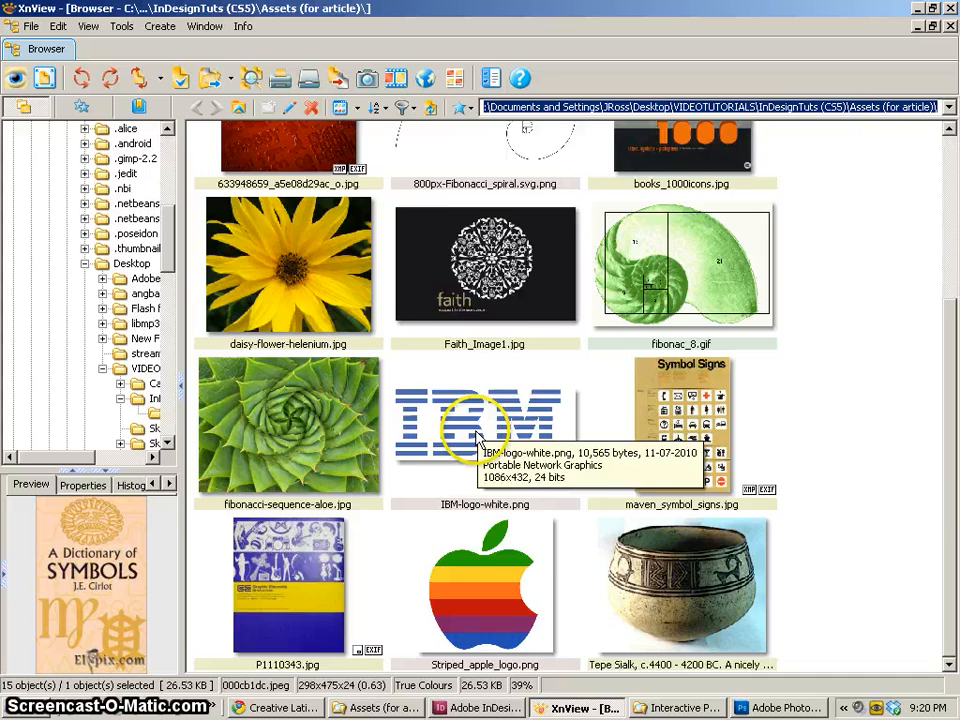
scroll(up, 3)
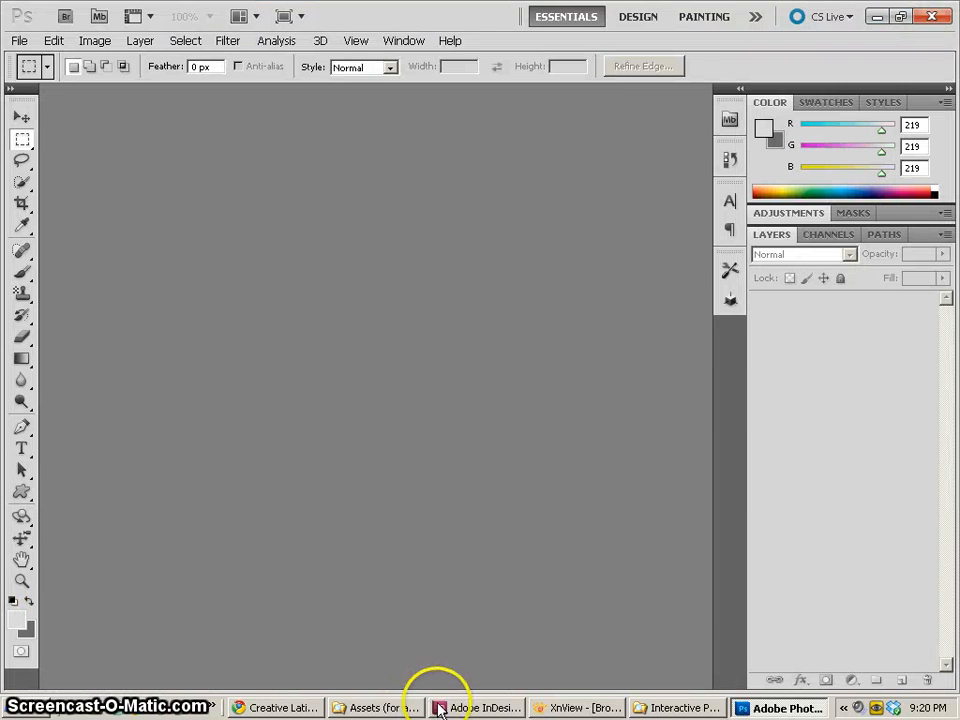
- Switch InDesign to the Essentials workspace and reach the File menu for a new document
click(478, 708)
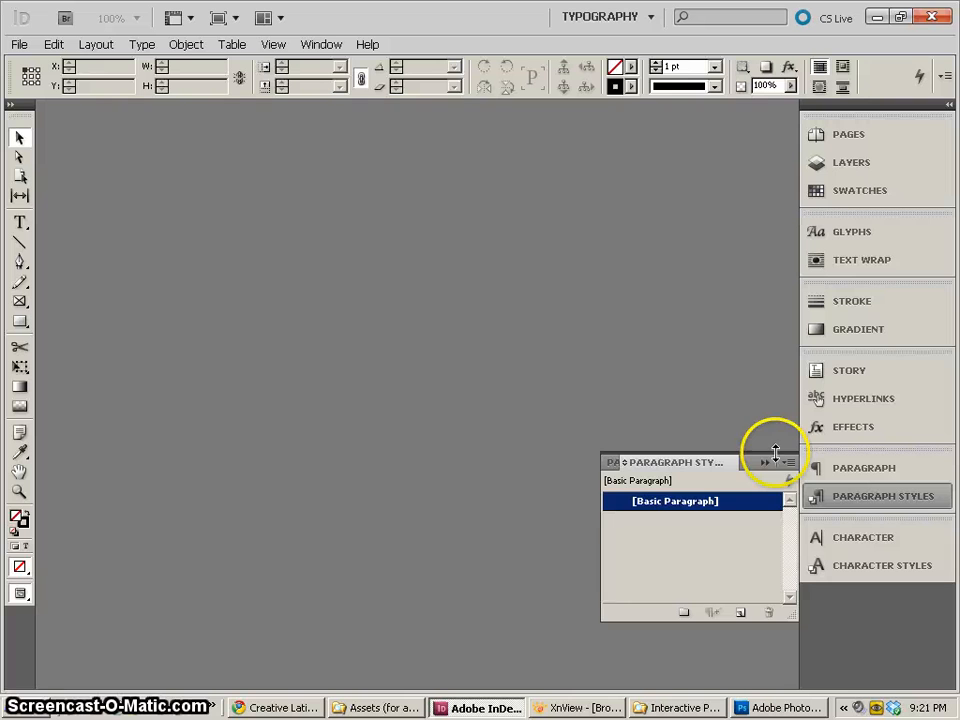
click(600, 16)
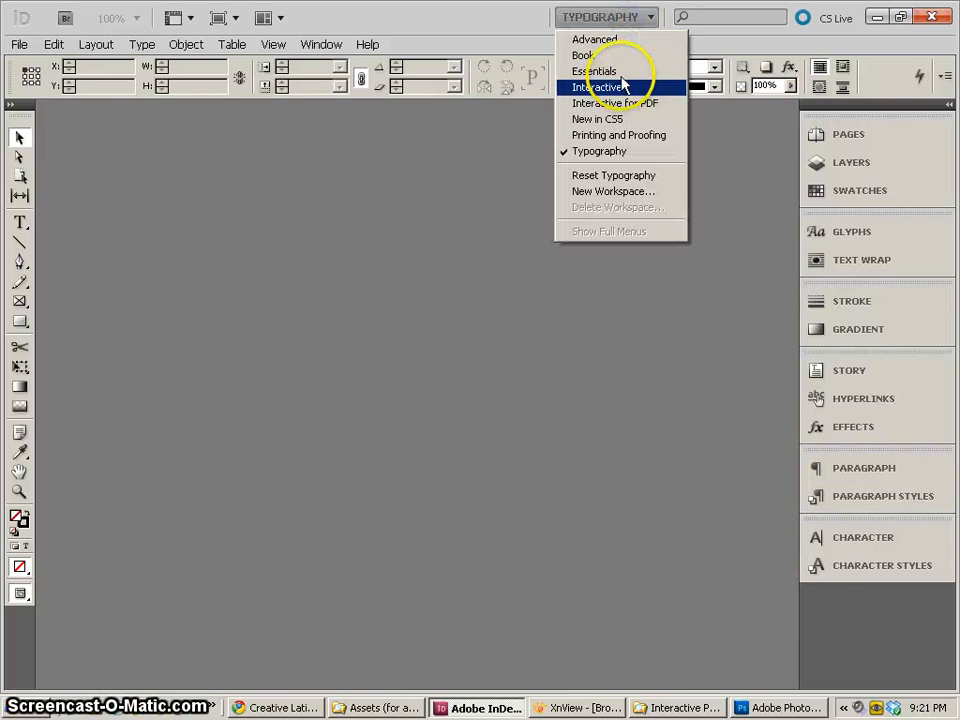
click(594, 72)
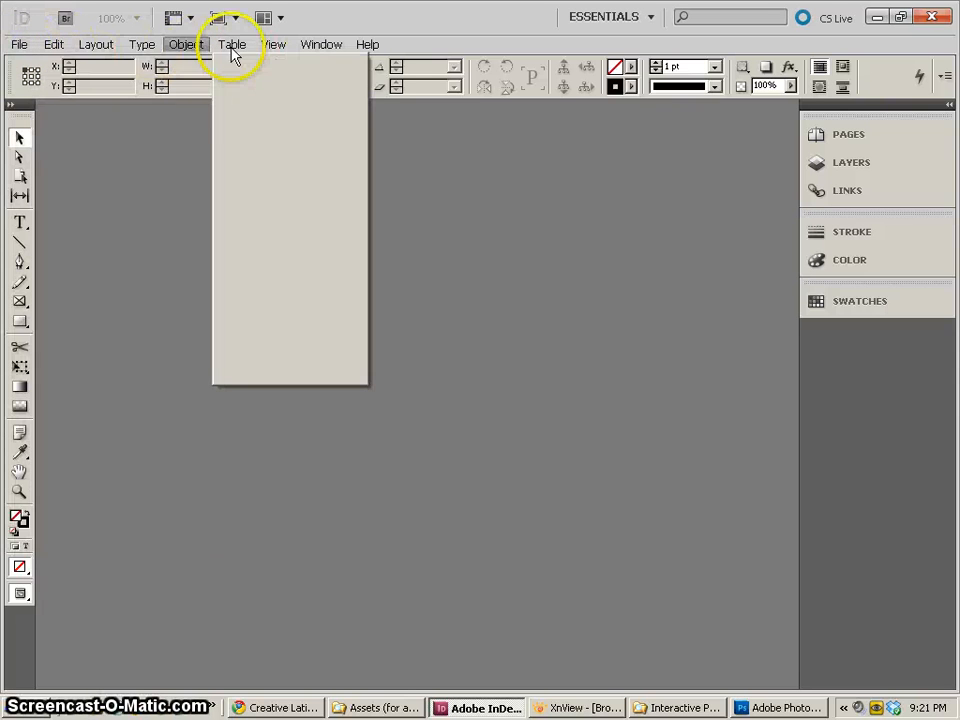
click(18, 44)
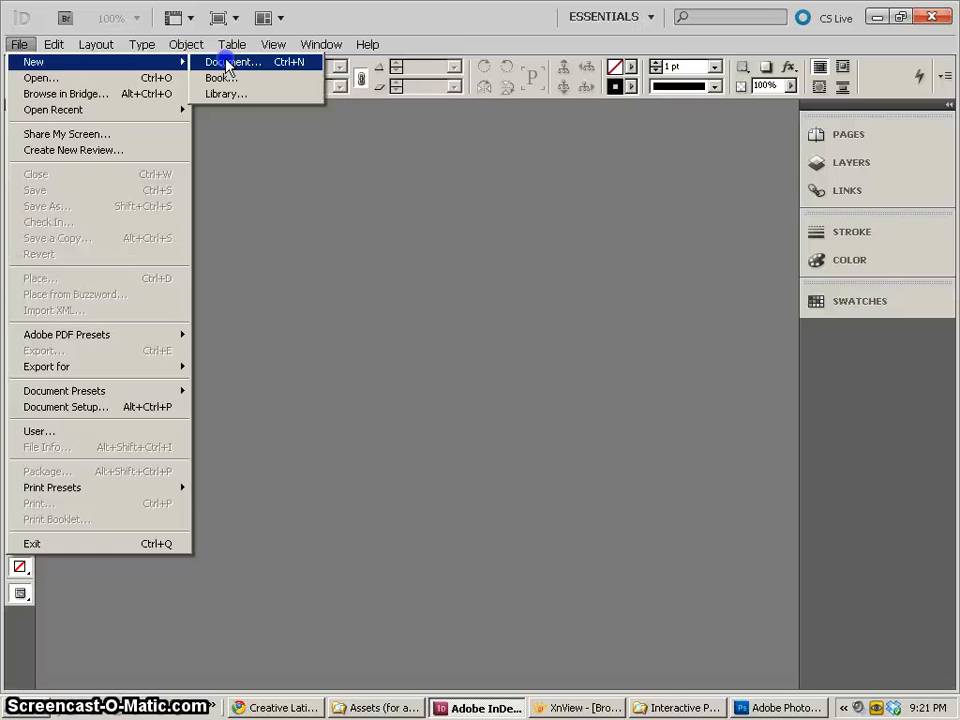
- Create a new Letter document with 4 pages and 6 columns per page
click(234, 62)
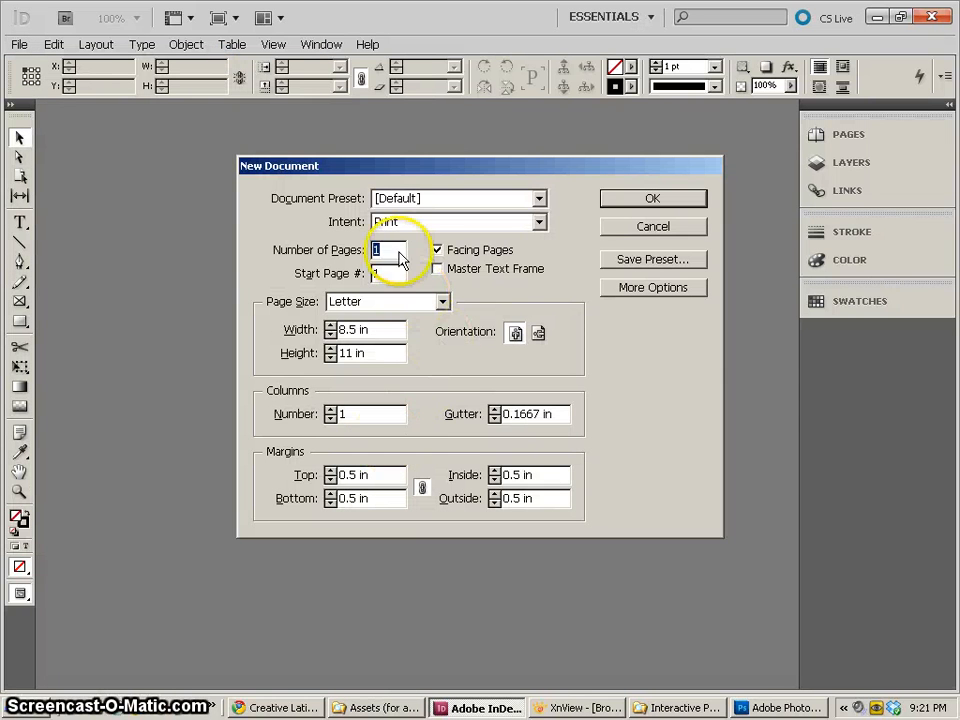
mouse_move(376, 344)
text(4)
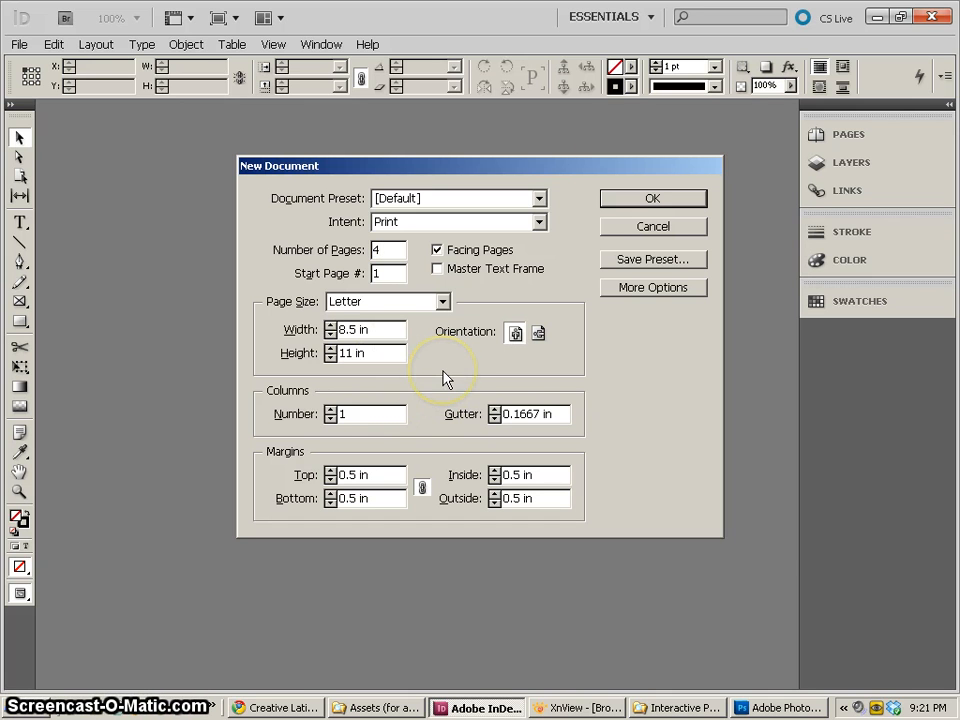
mouse_move(344, 436)
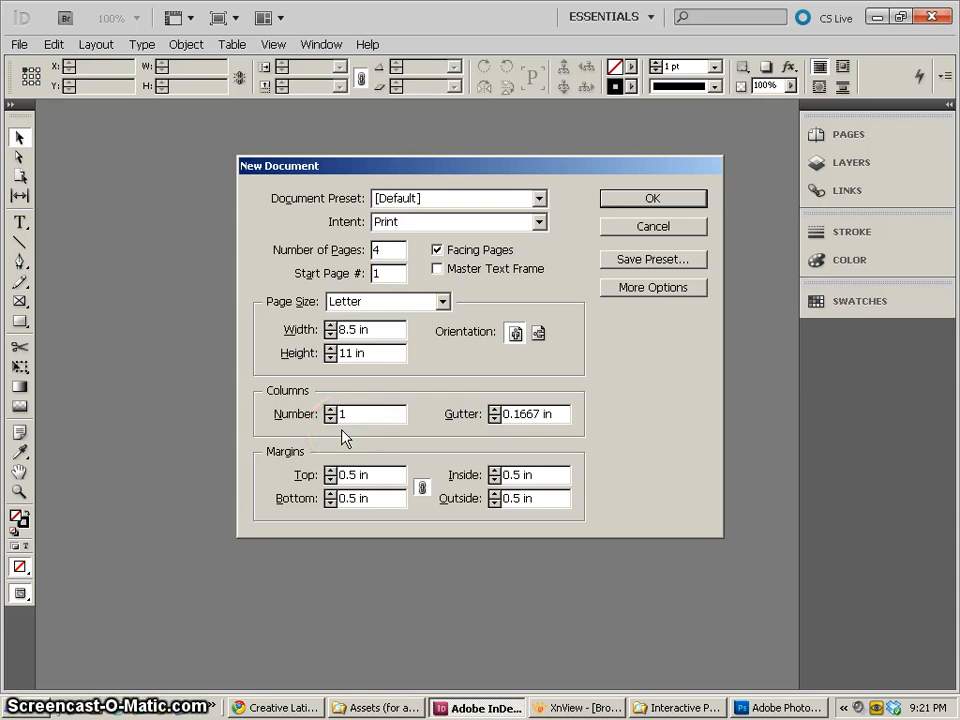
click(364, 412)
text(5)
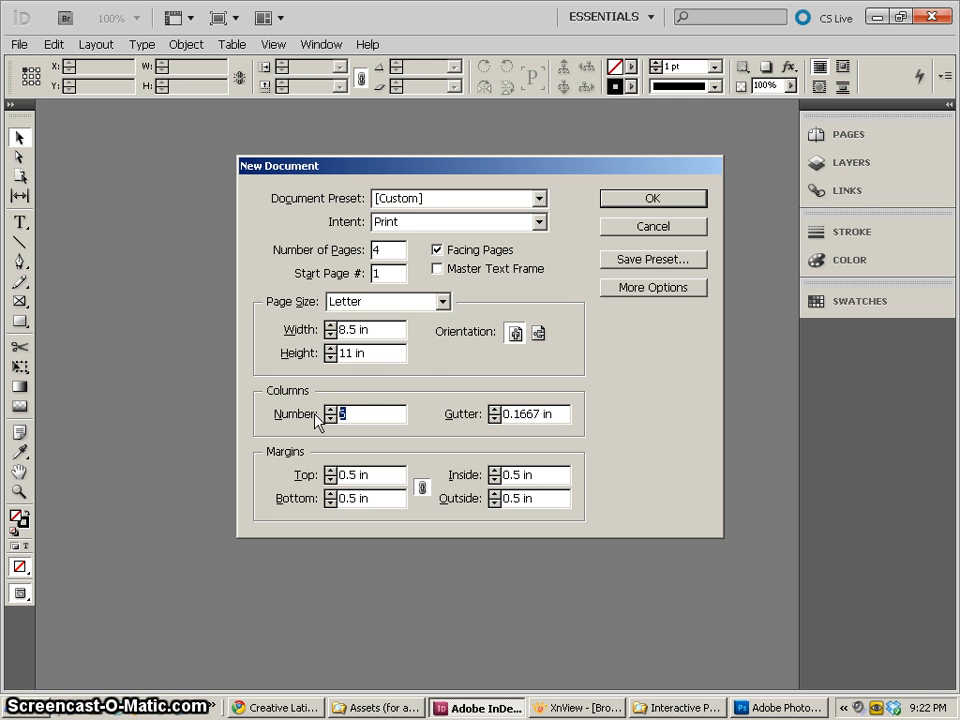
mouse_move(404, 478)
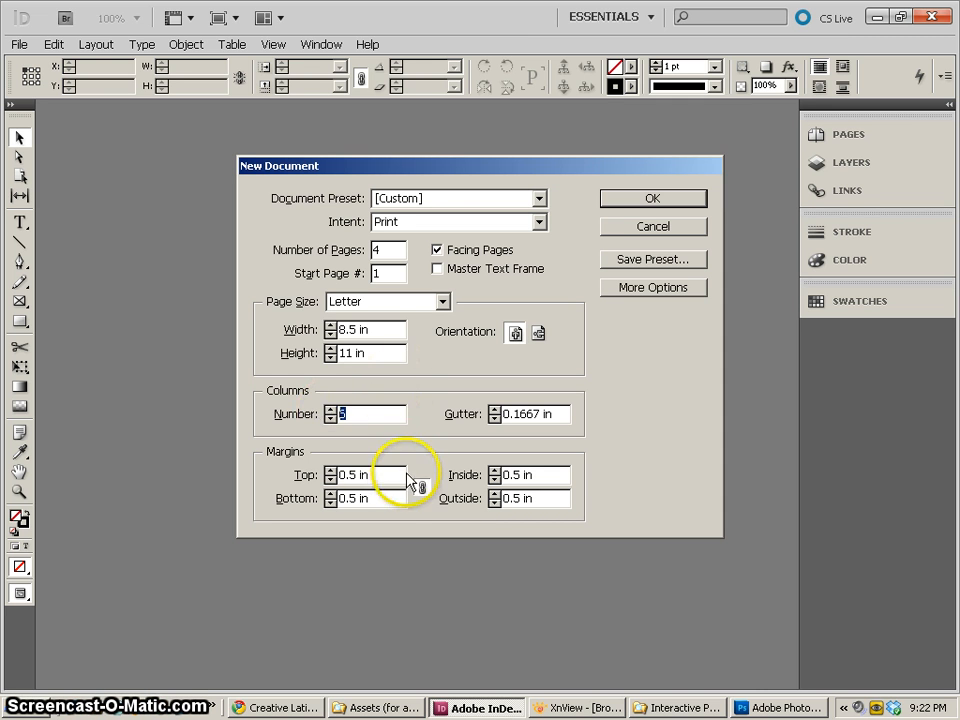
mouse_move(652, 200)
text(6)
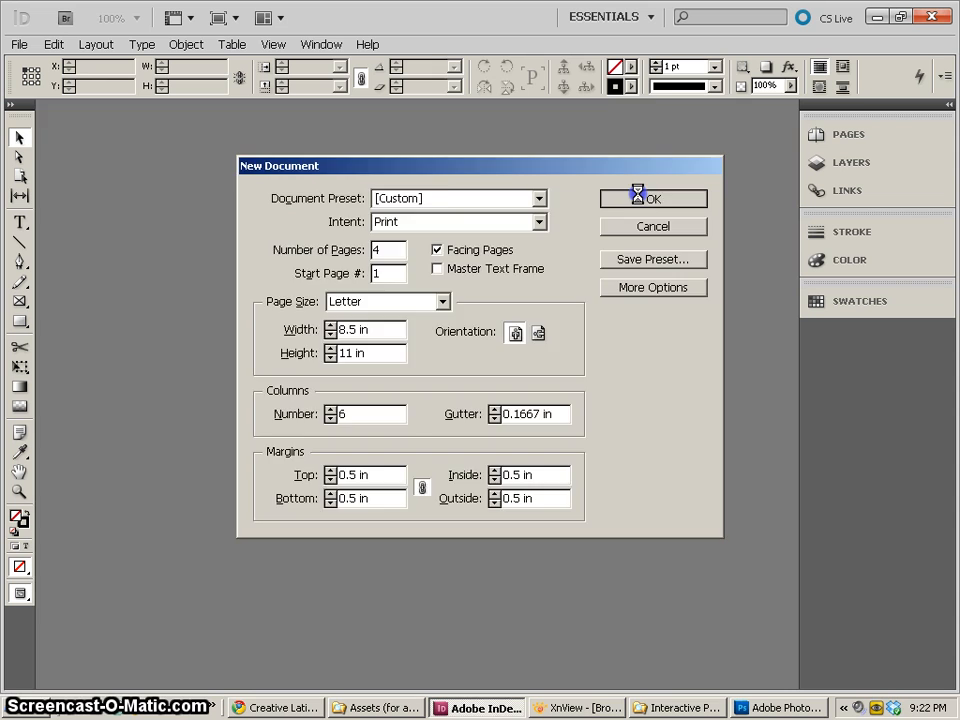
click(652, 198)
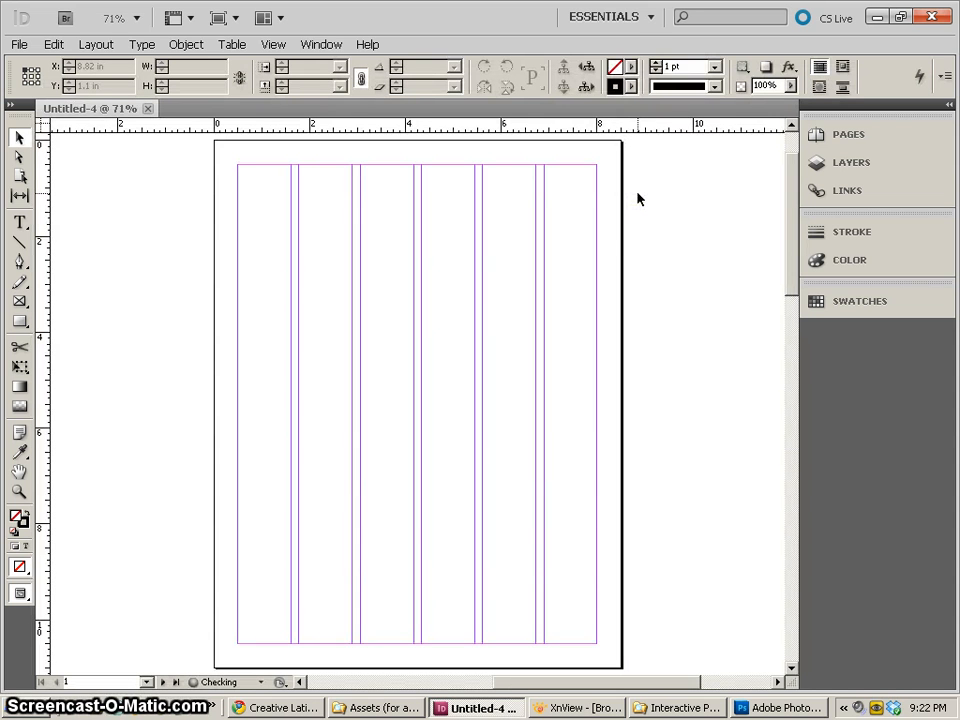
click(608, 16)
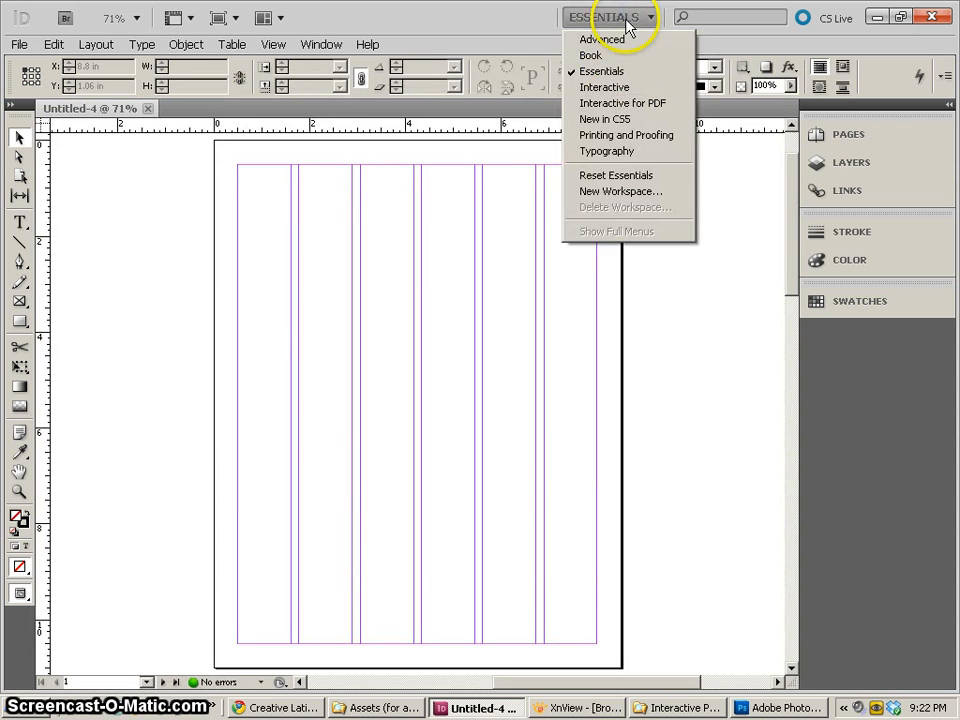
mouse_move(620, 152)
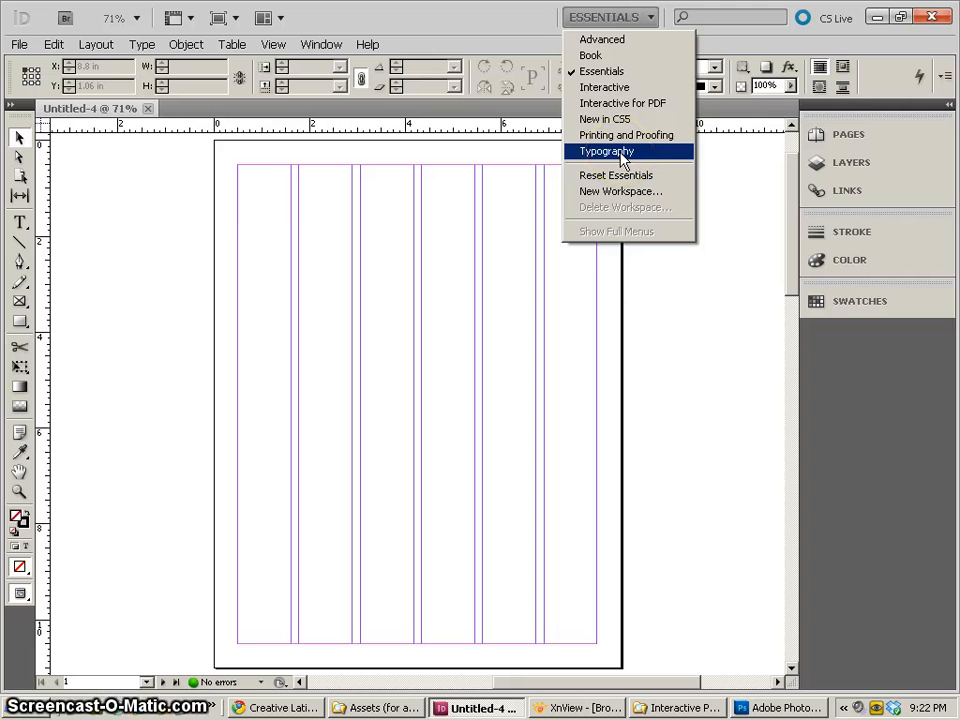
click(606, 152)
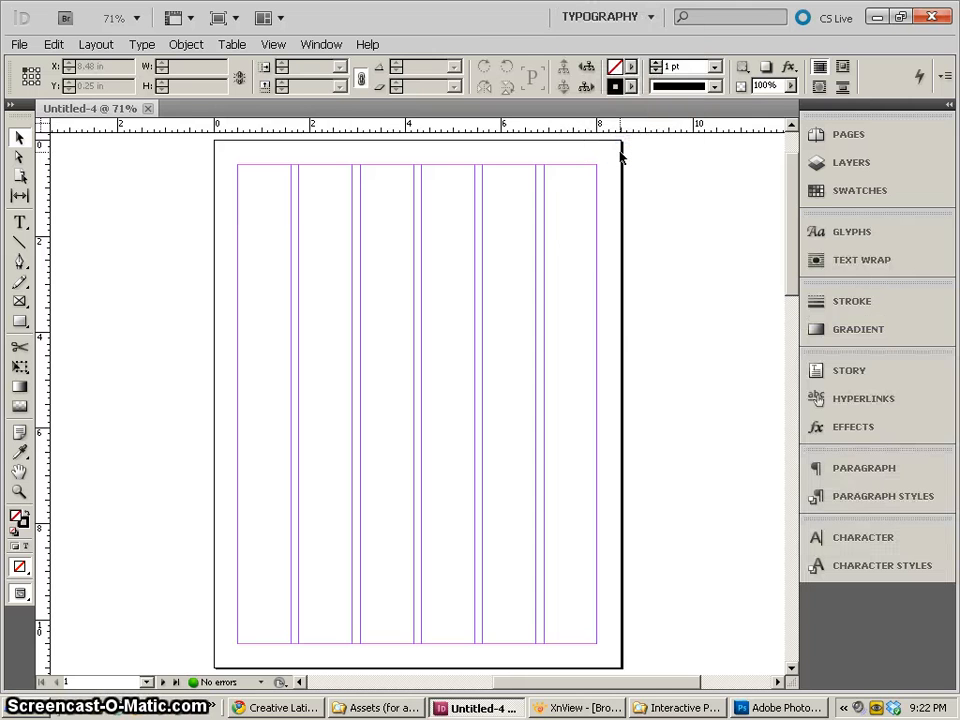
mouse_move(716, 170)
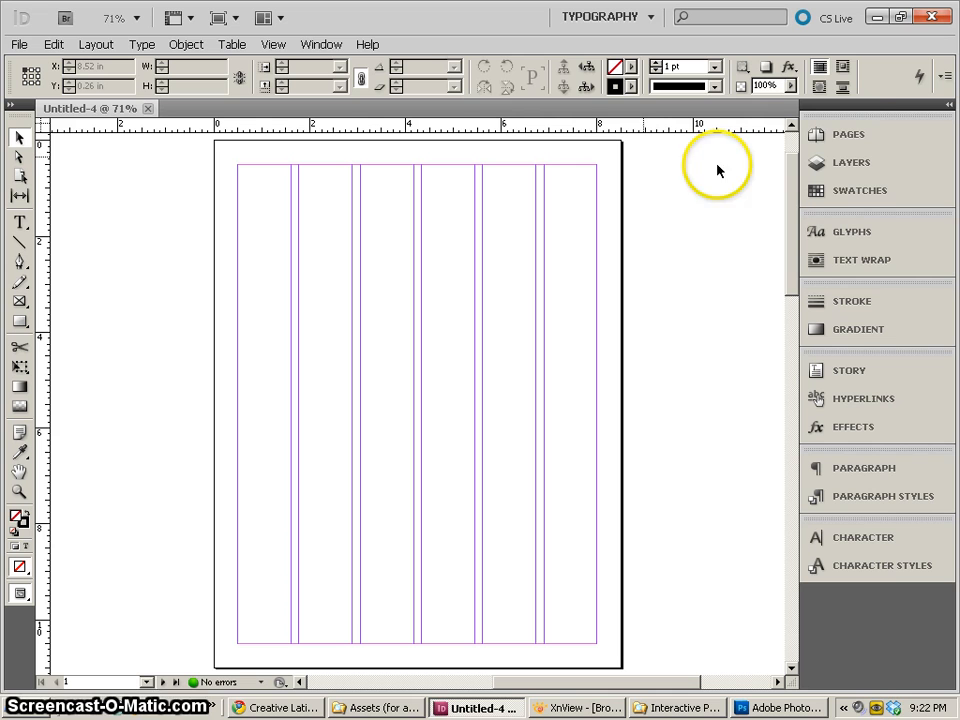
mouse_move(884, 564)
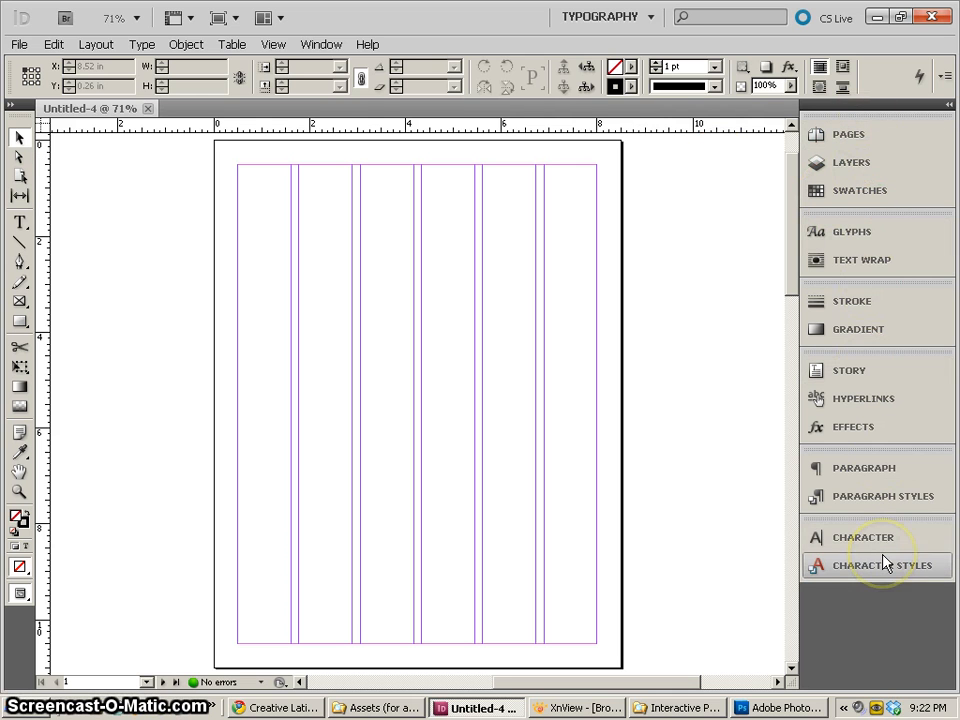
mouse_move(884, 560)
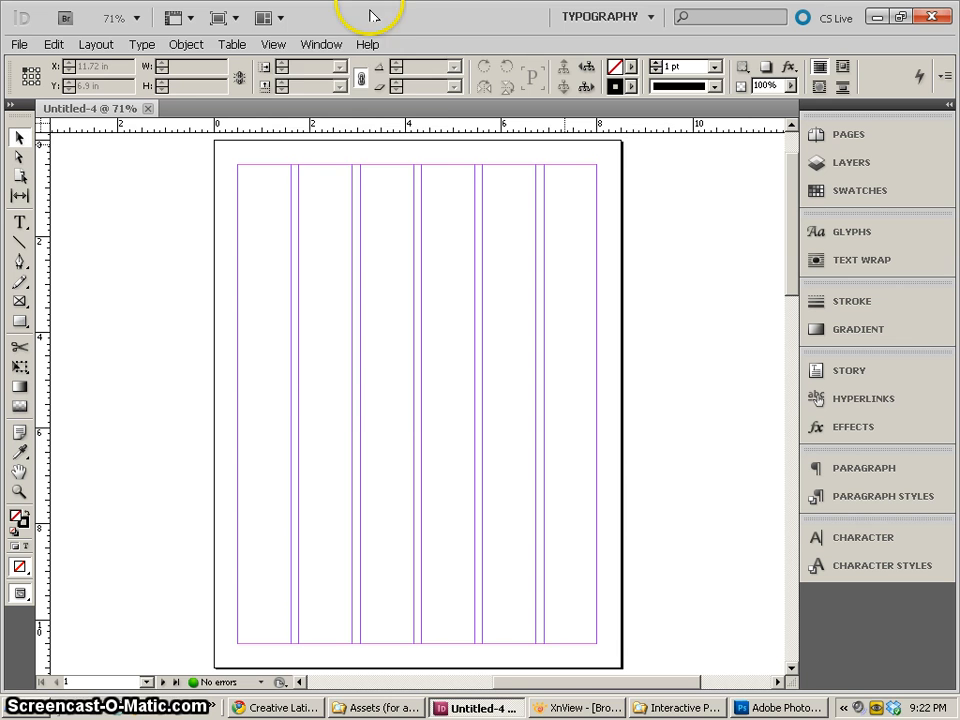
click(320, 44)
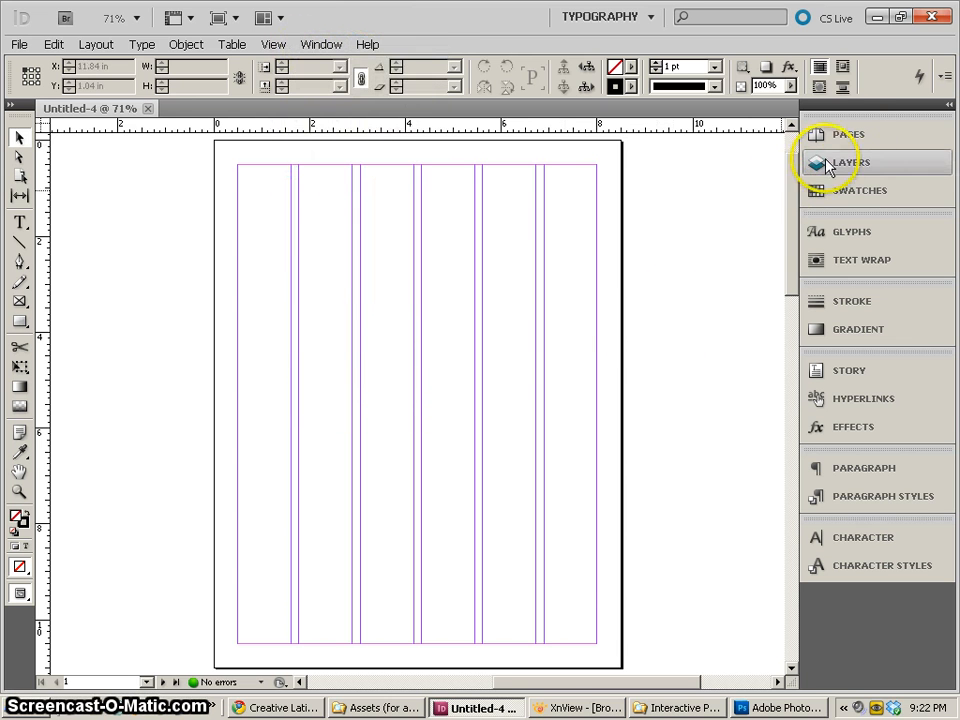
- Disable page shuffling in the Pages panel and display the first spread 1–2
click(848, 134)
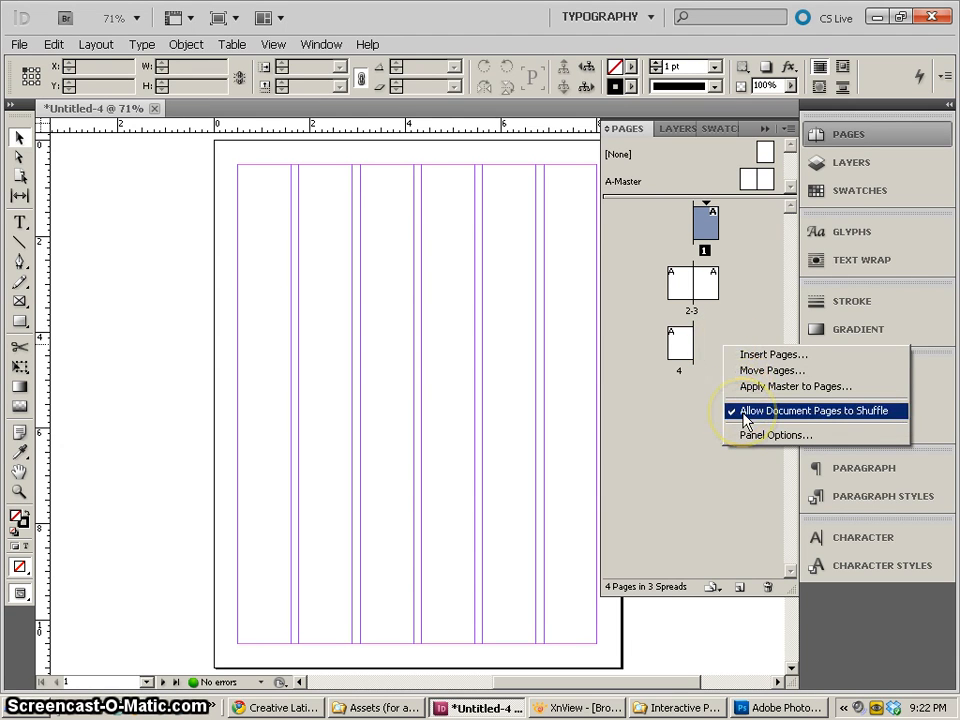
click(812, 412)
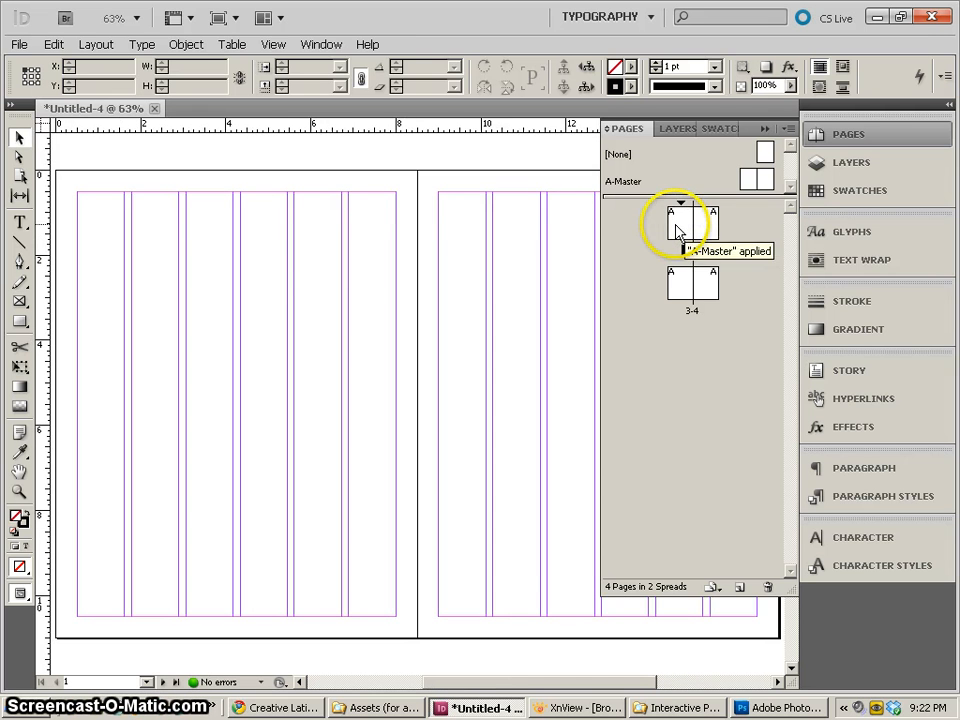
double_click(672, 224)
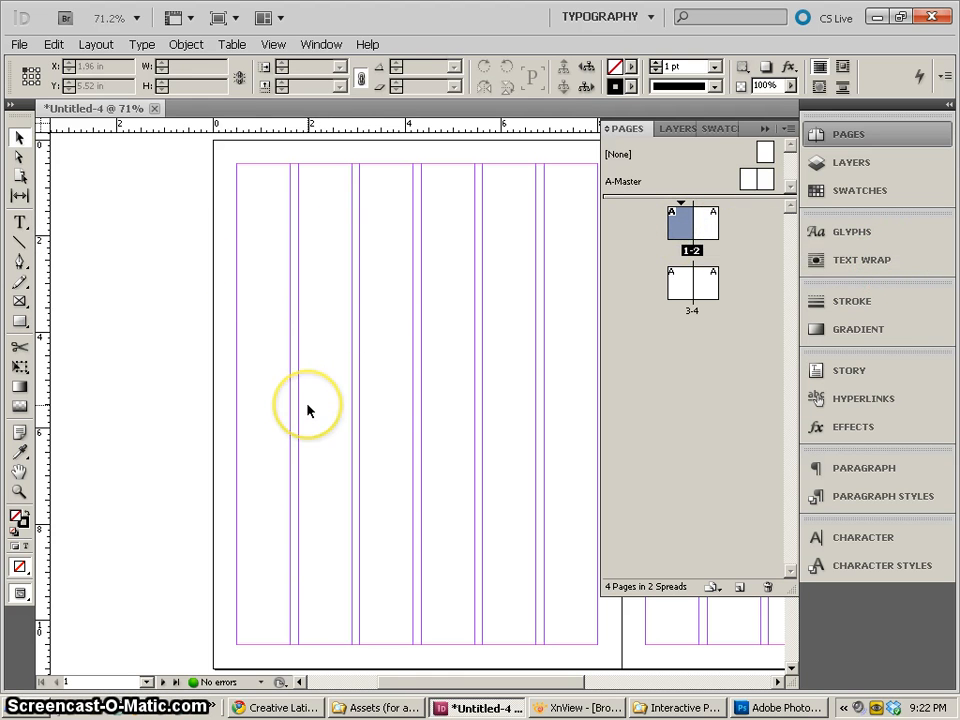
mouse_move(436, 304)
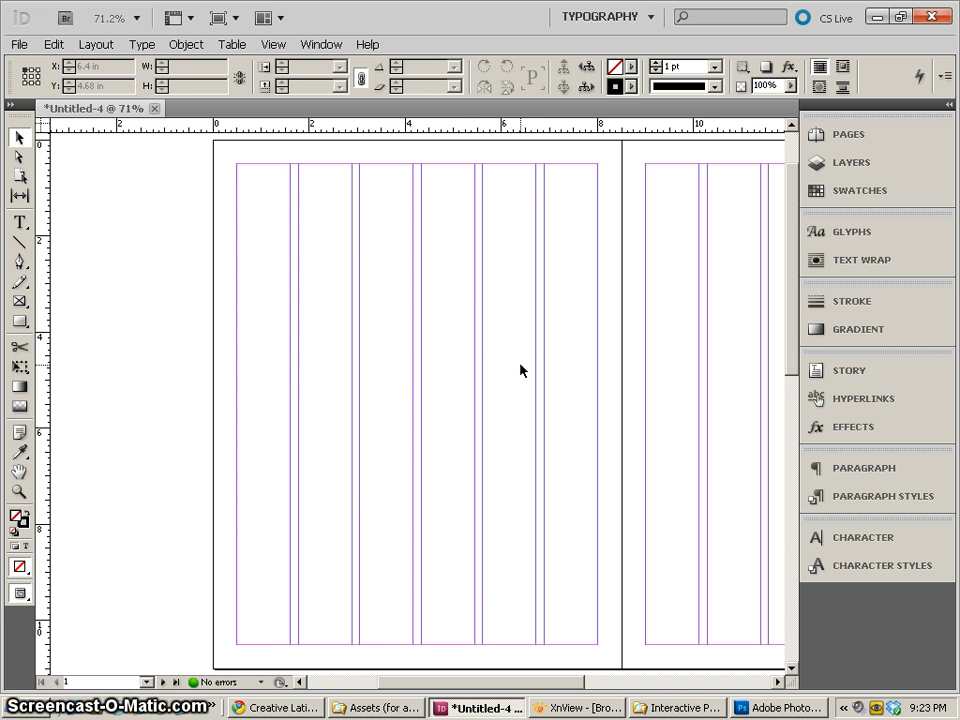
- Paste the article title and byline into the layout, placing the byline just below the title
click(284, 708)
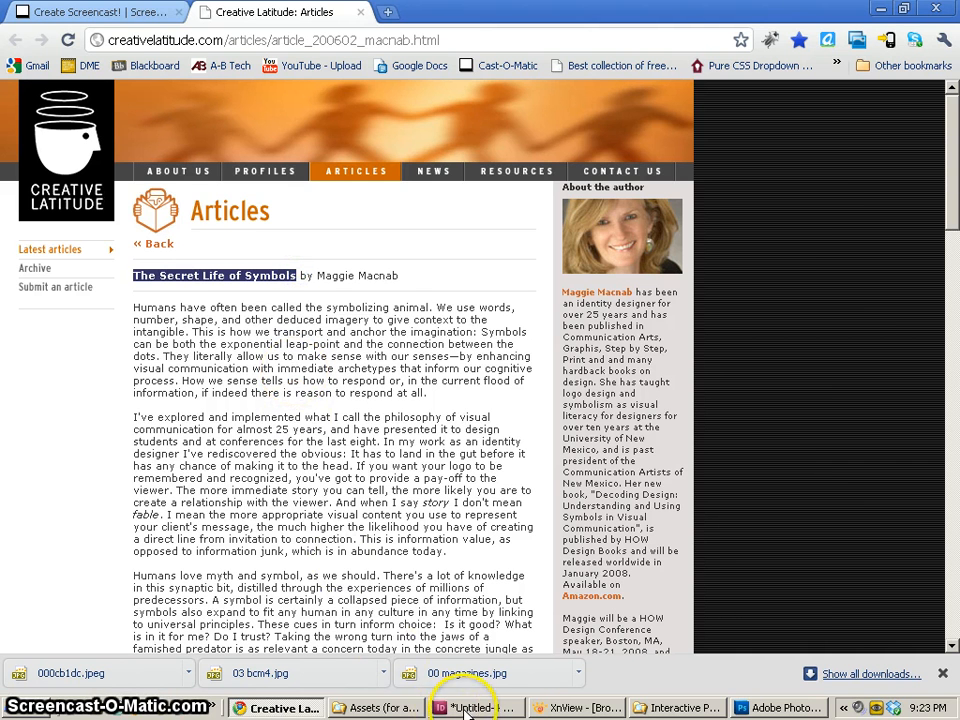
click(474, 708)
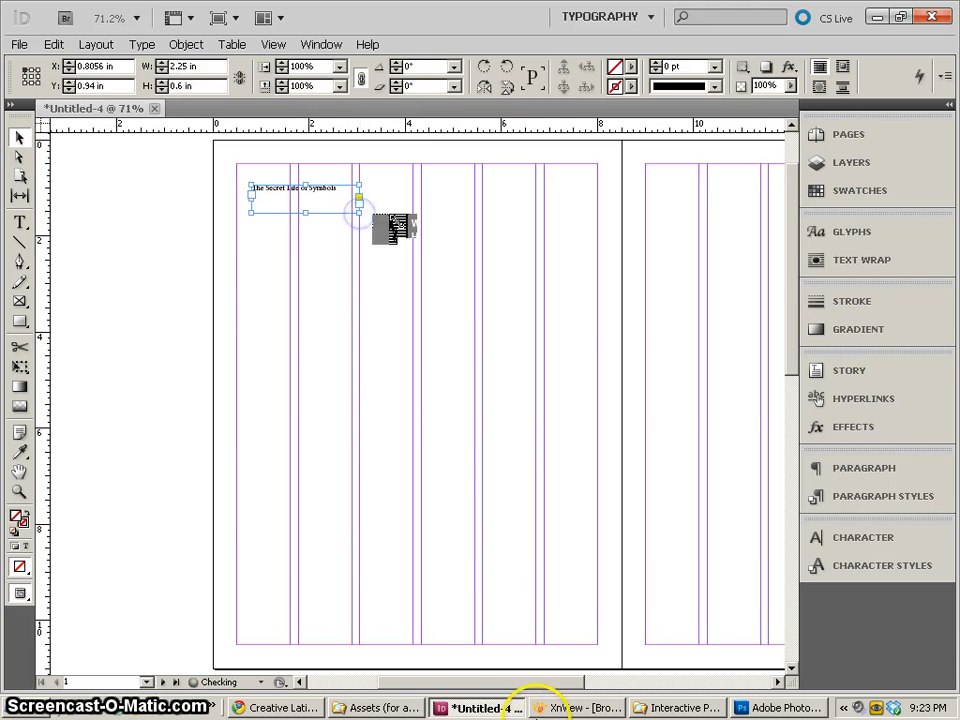
click(280, 708)
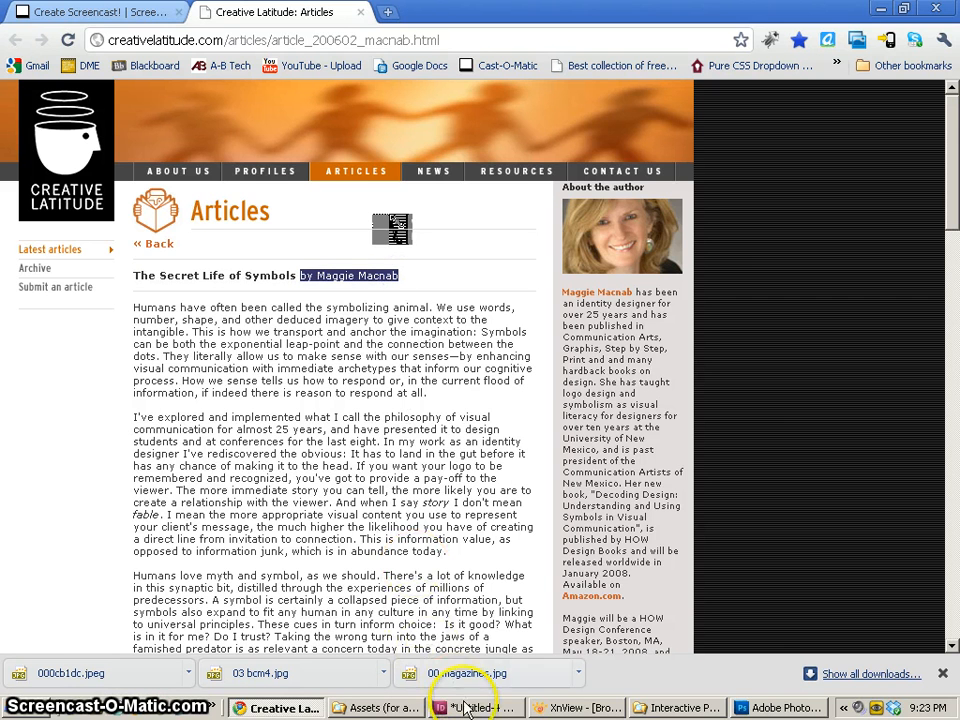
click(476, 708)
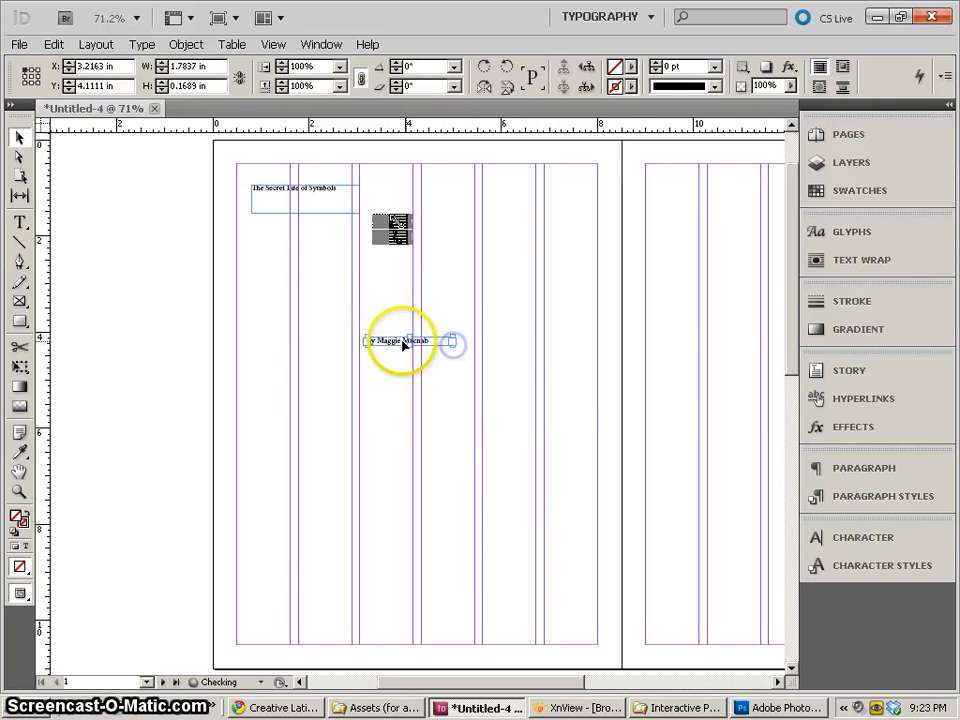
drag(400, 340, 424, 240)
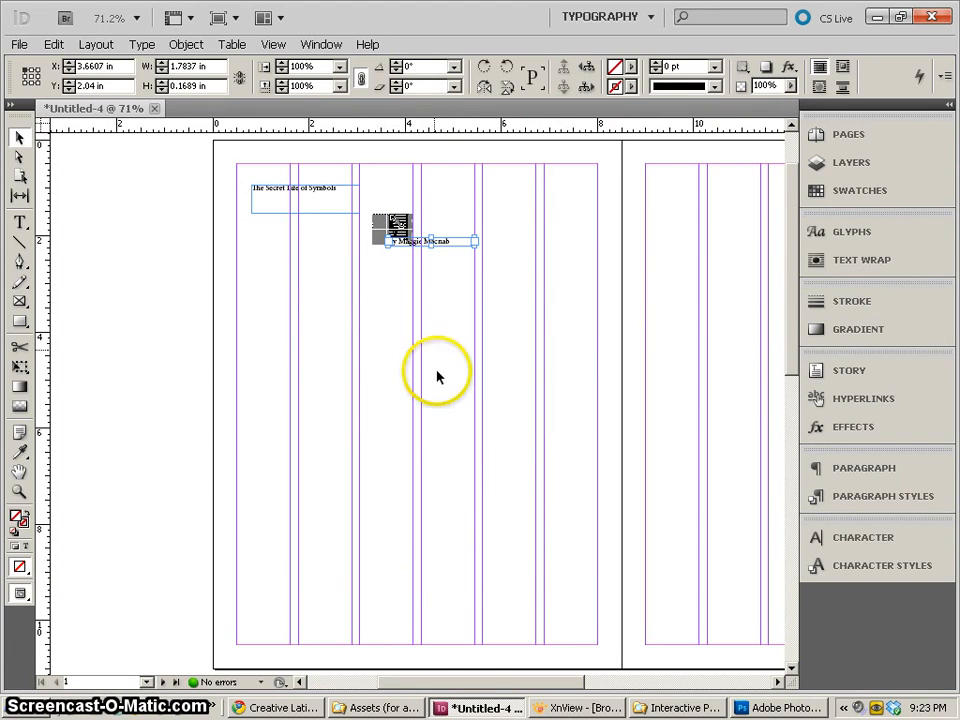
- Paste the first paragraph into the layout, moved lower and widened across two columns
click(280, 708)
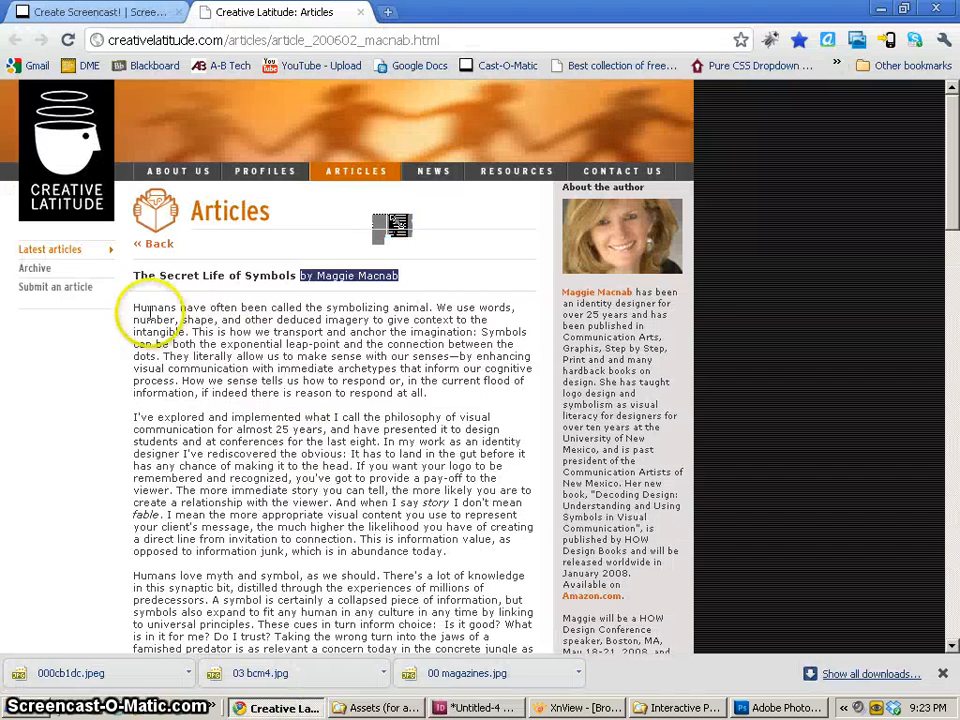
drag(134, 308, 432, 392)
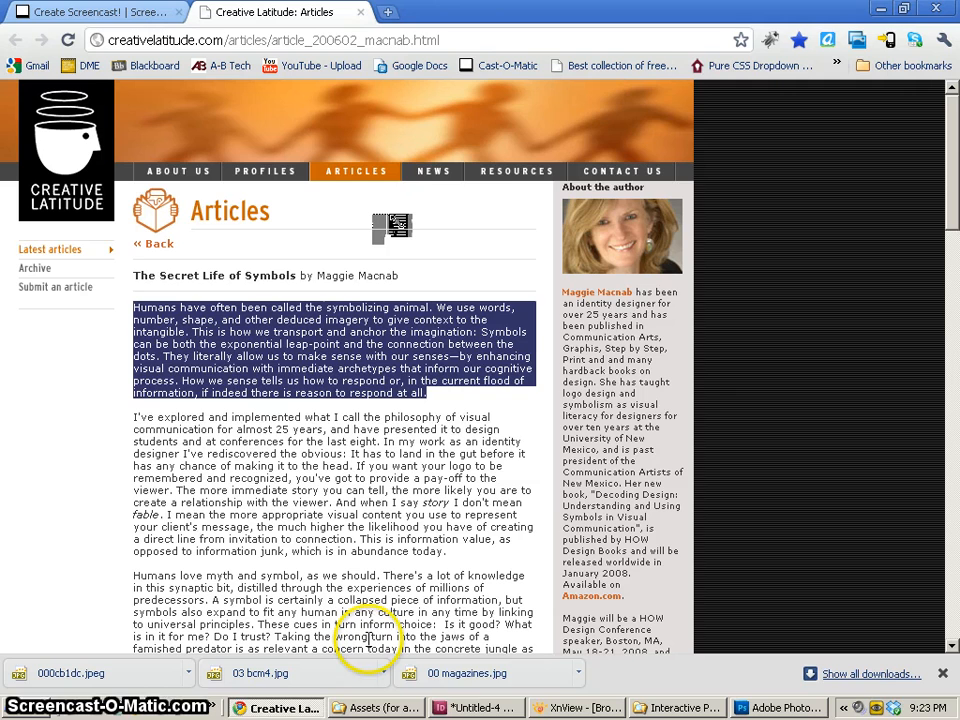
click(476, 708)
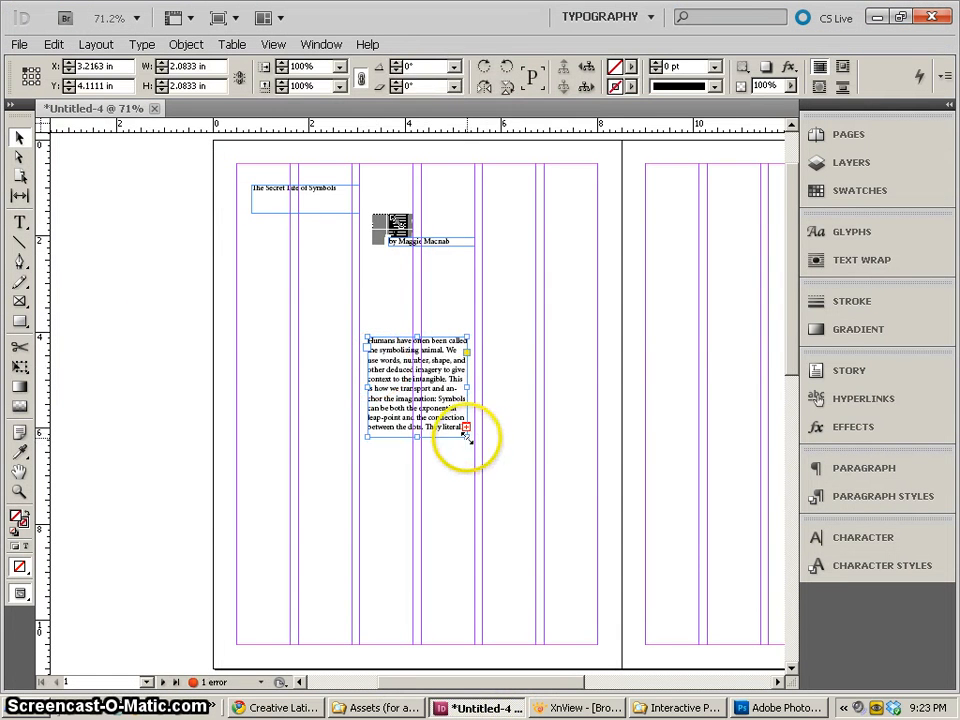
drag(464, 436, 530, 470)
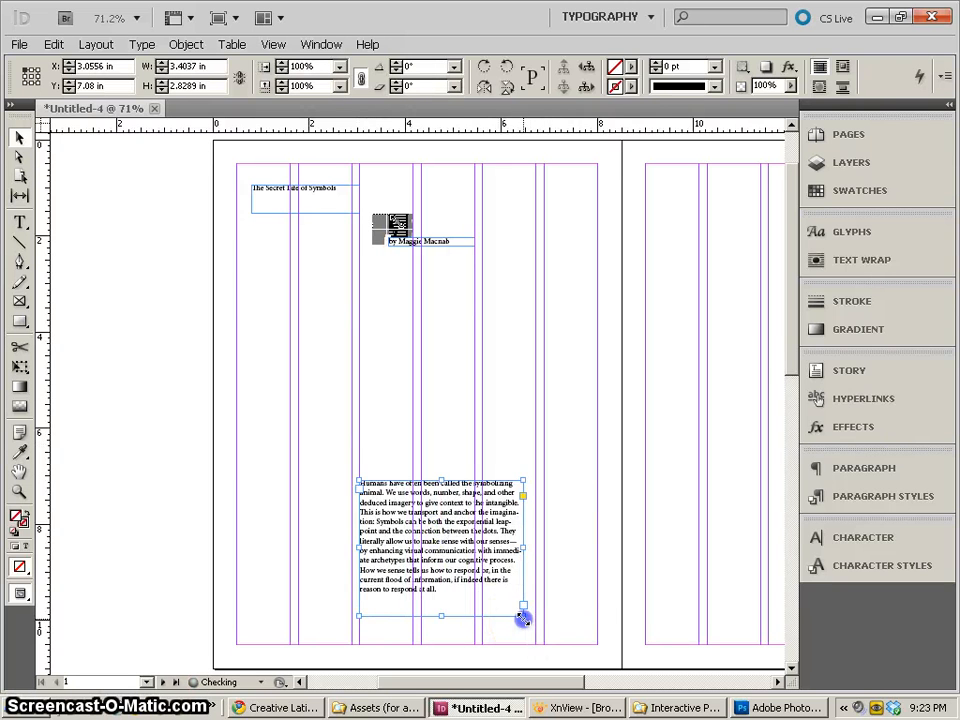
drag(524, 616, 536, 614)
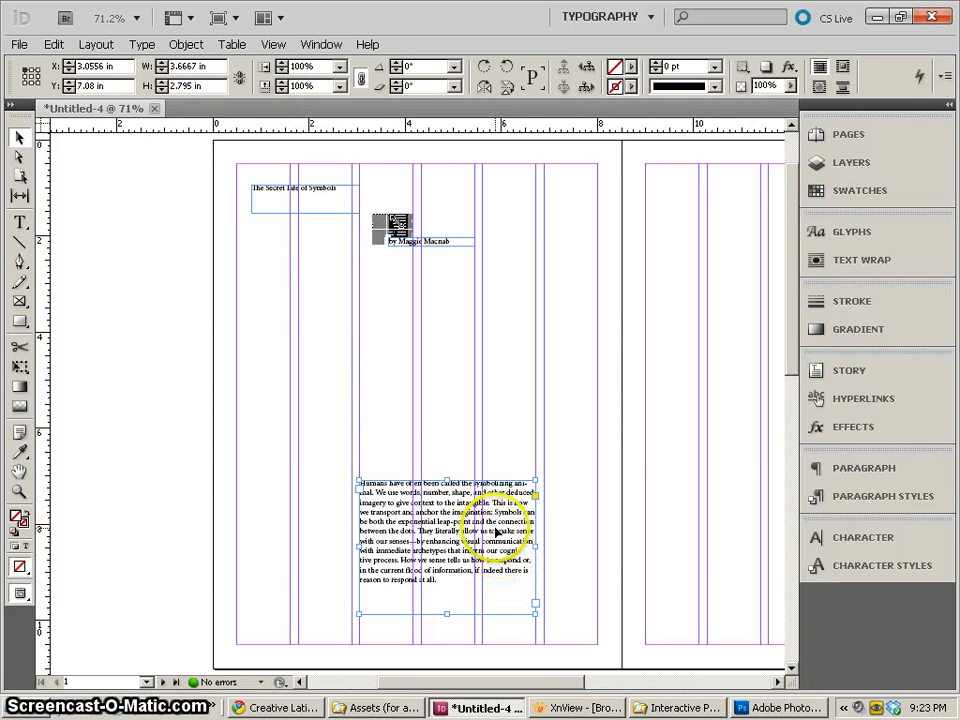
click(270, 708)
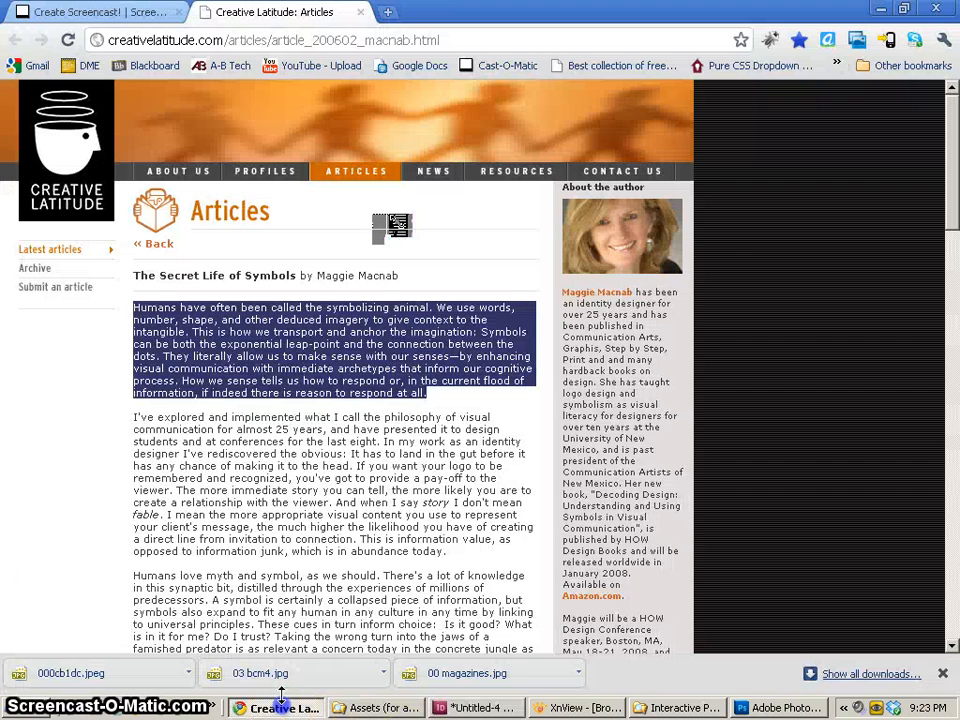
- Select the article body from the second paragraph to the author bio and paste it into the layout
click(134, 418)
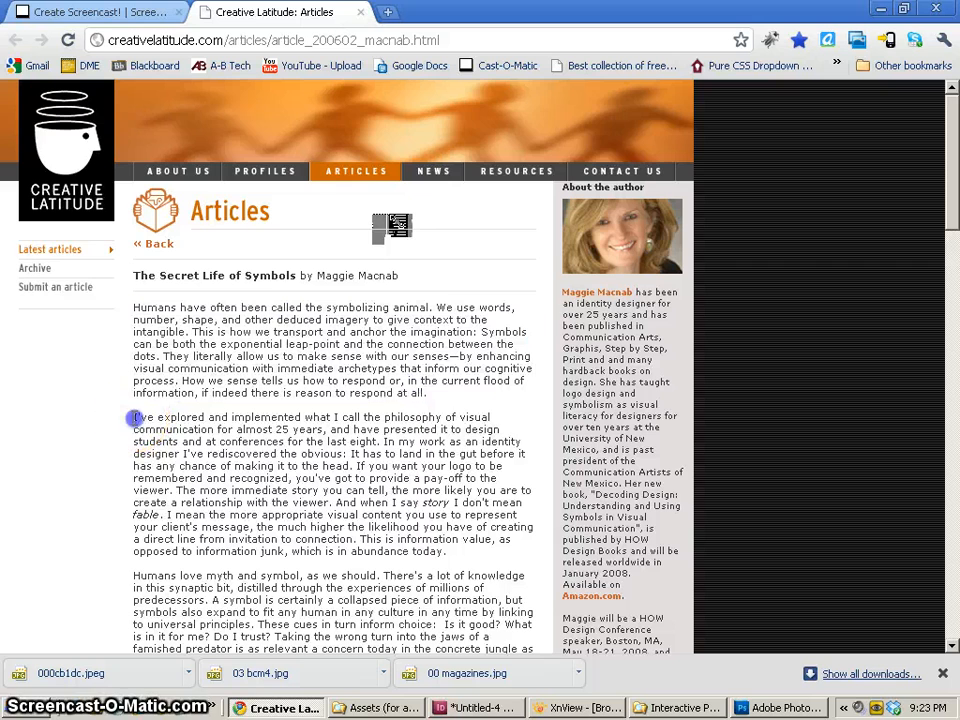
drag(132, 418, 320, 442)
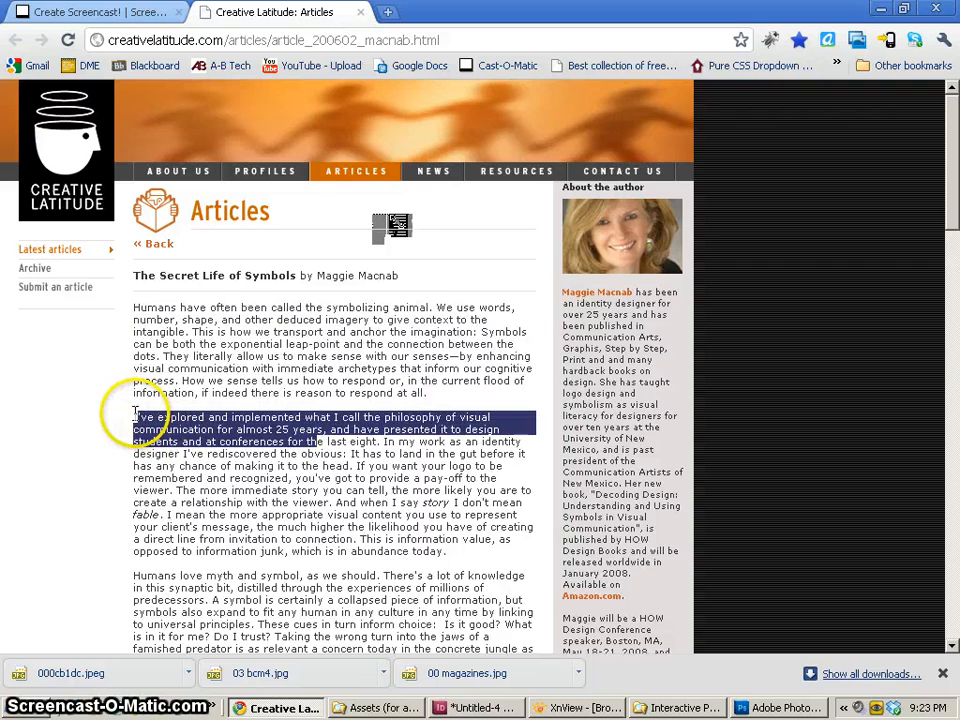
scroll(down, 3)
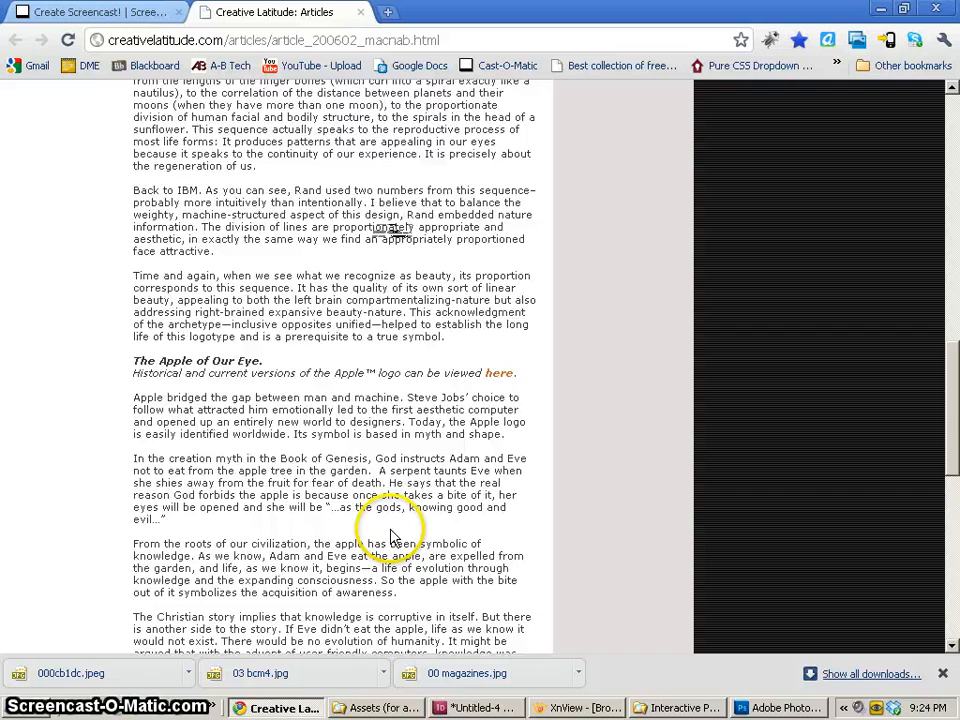
scroll(down, 3)
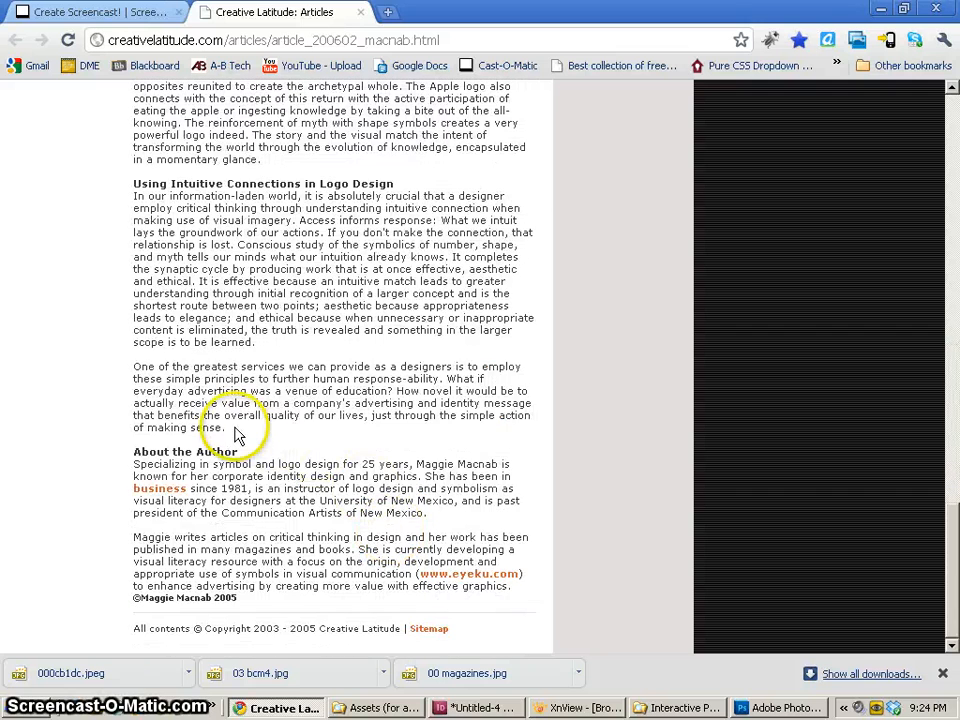
drag(132, 84, 224, 428)
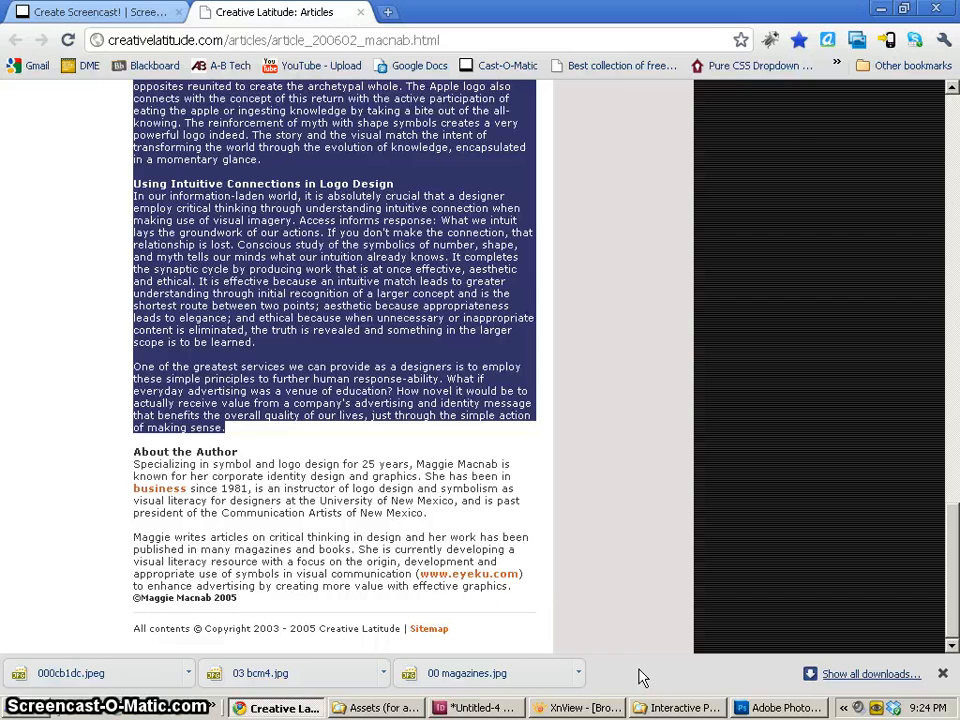
click(478, 708)
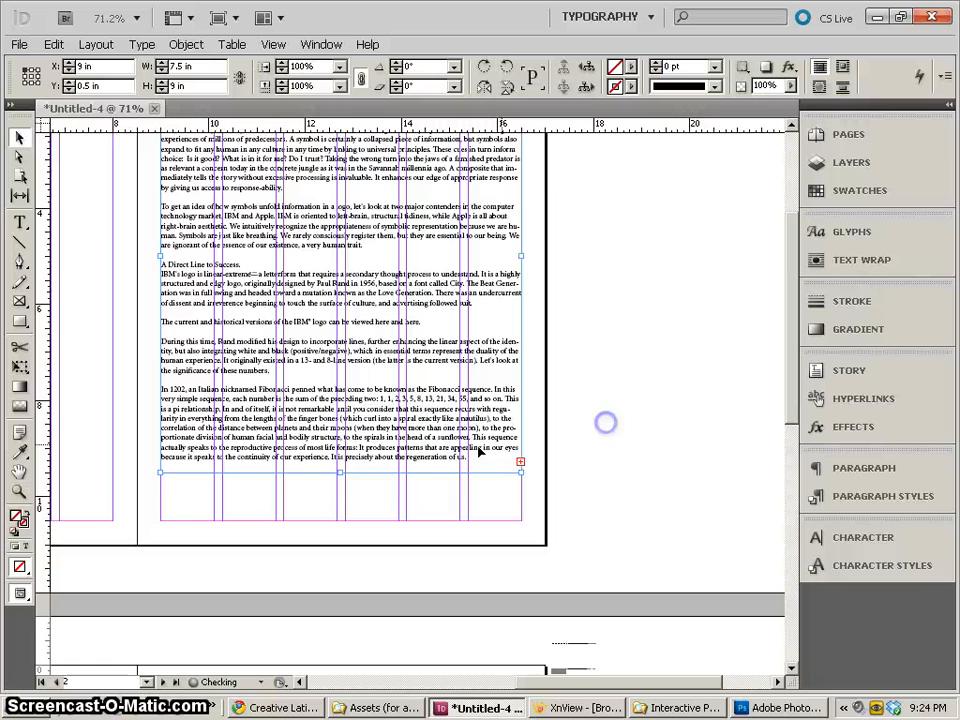
- Reshape and thread the body text frame through the columns, then return to the article for the author bio
drag(520, 460, 520, 510)
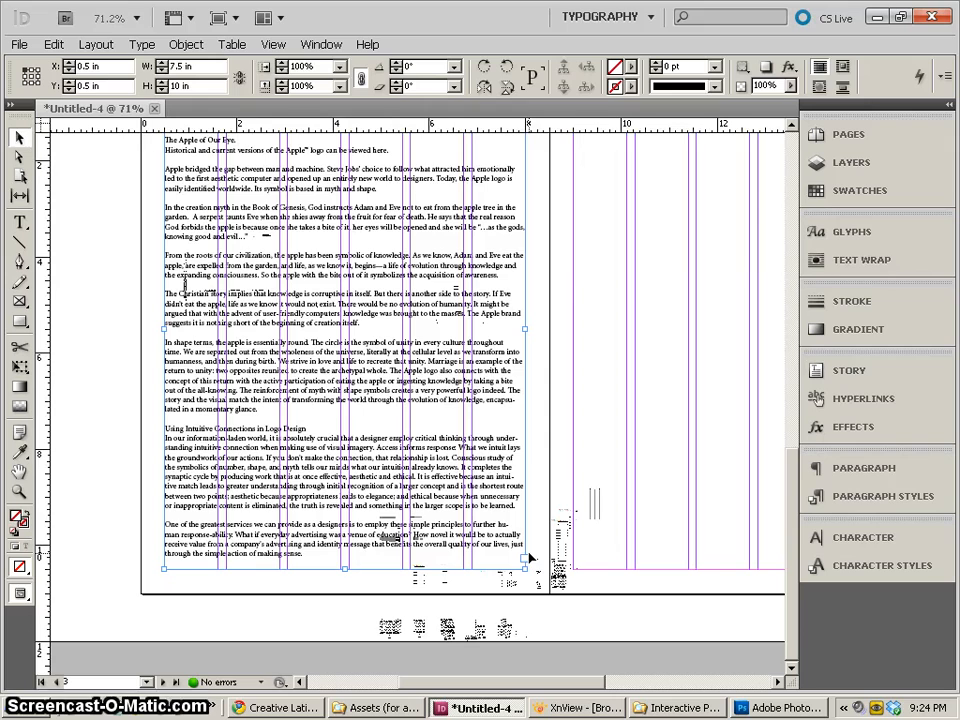
mouse_move(578, 490)
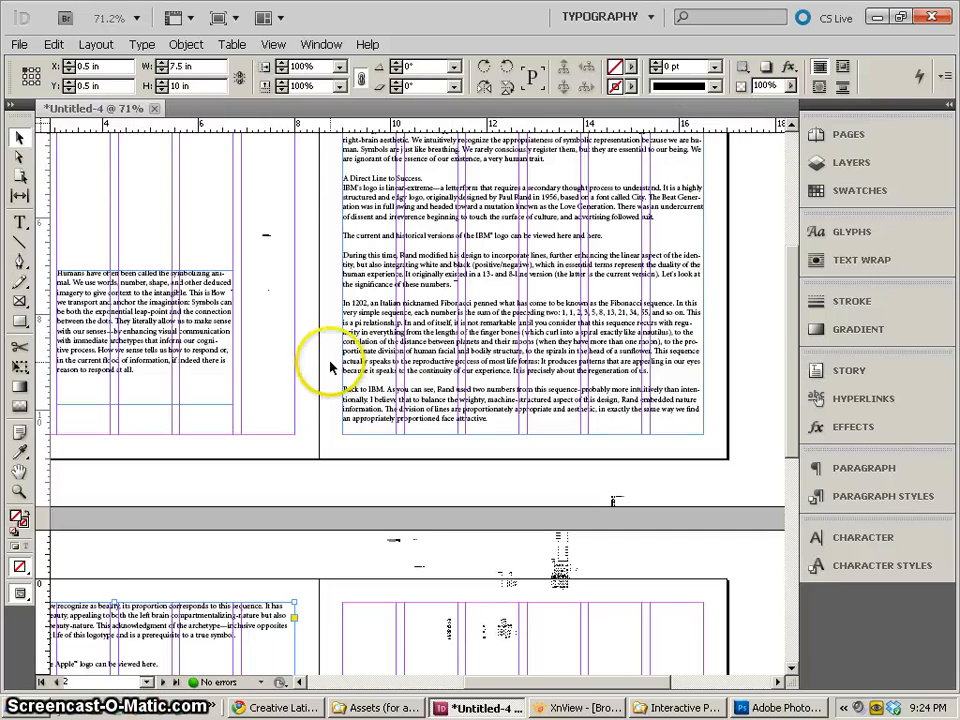
scroll(left, 3)
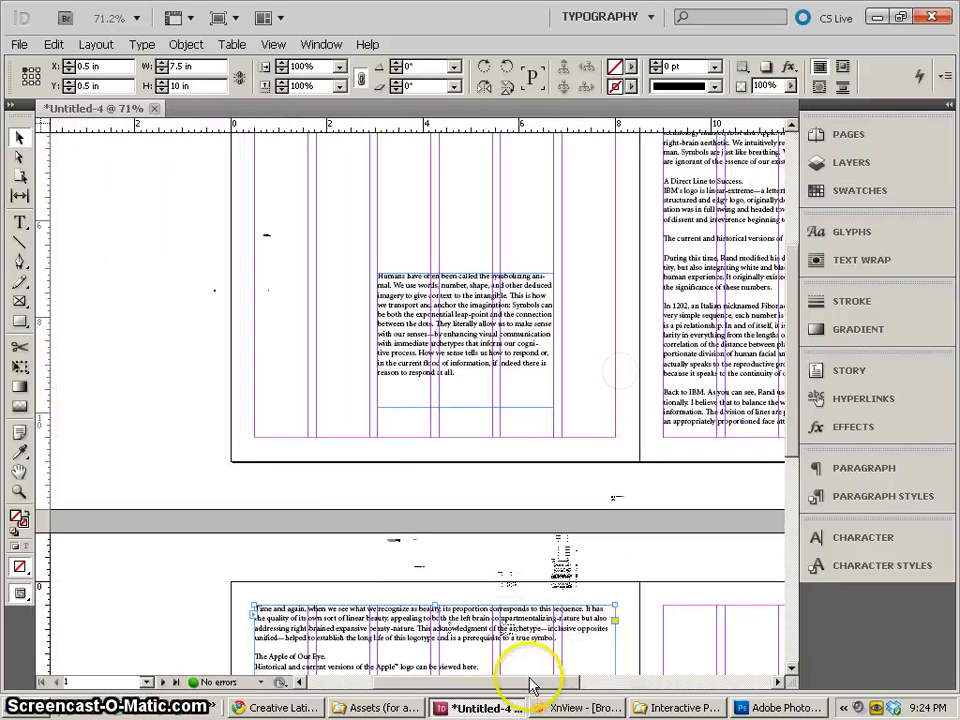
click(276, 708)
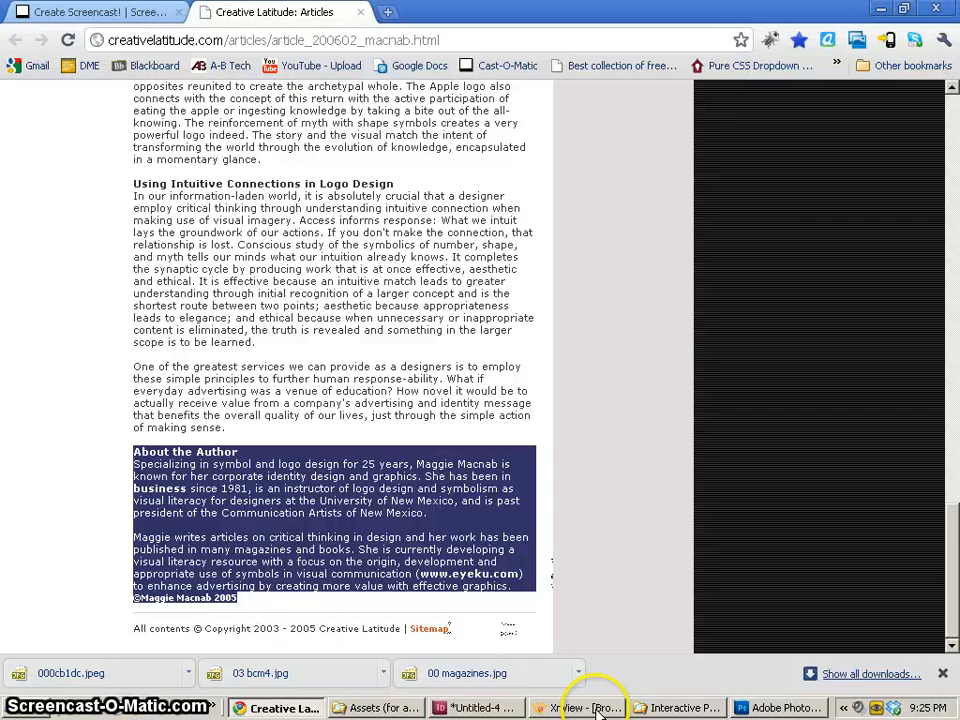
- Return to the InDesign spread holding the title, byline and body columns
click(476, 708)
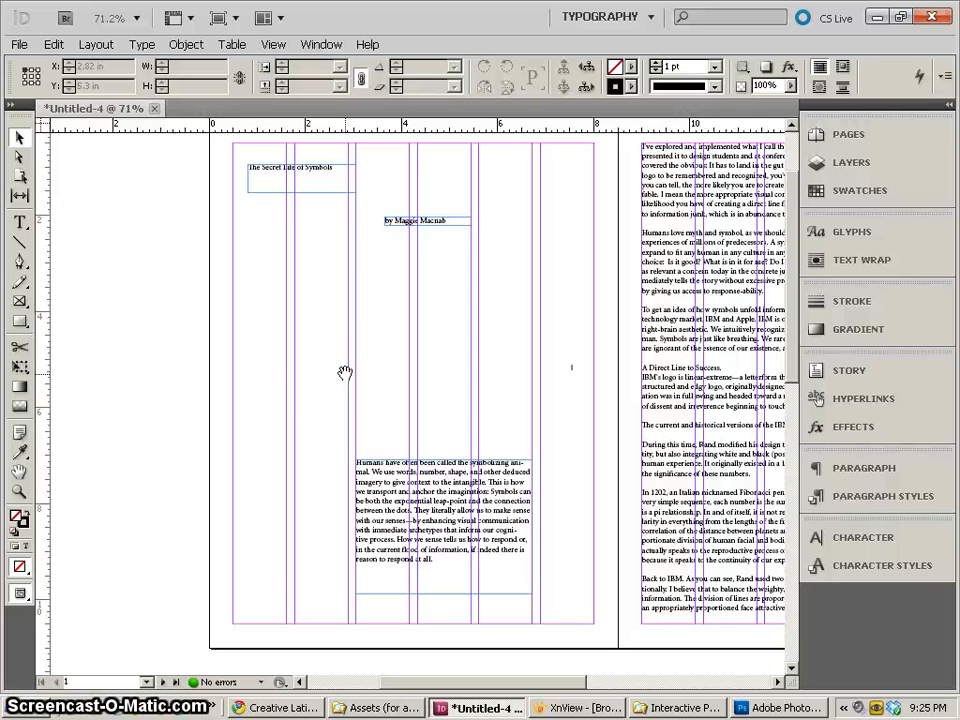
- Enlarge the title 'The Secret Life of Symbols' from the Control panel font size list
click(300, 168)
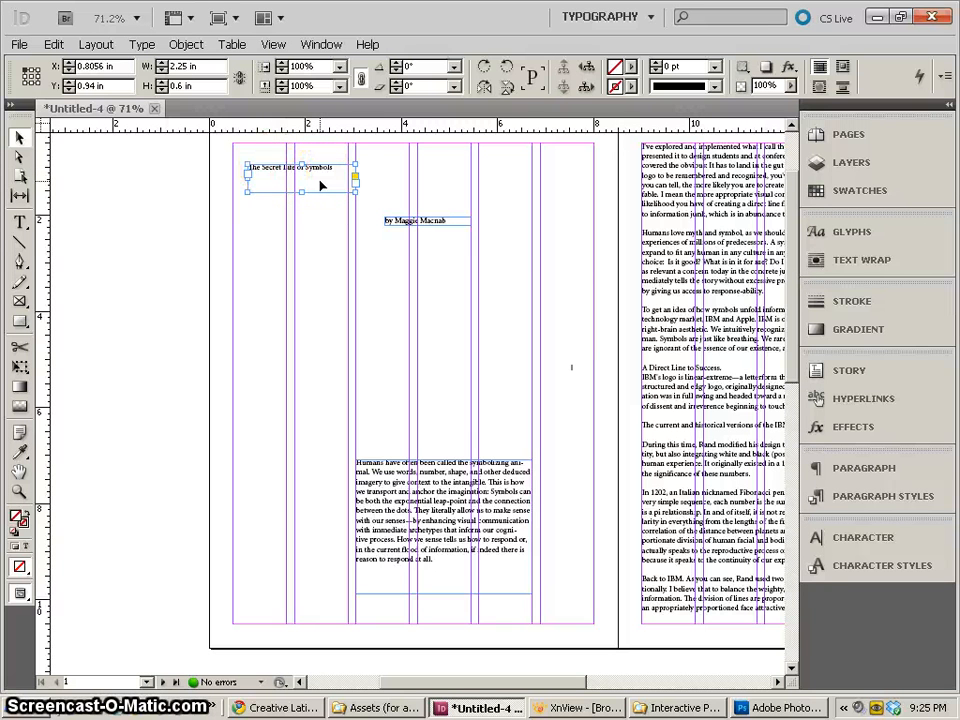
mouse_move(144, 204)
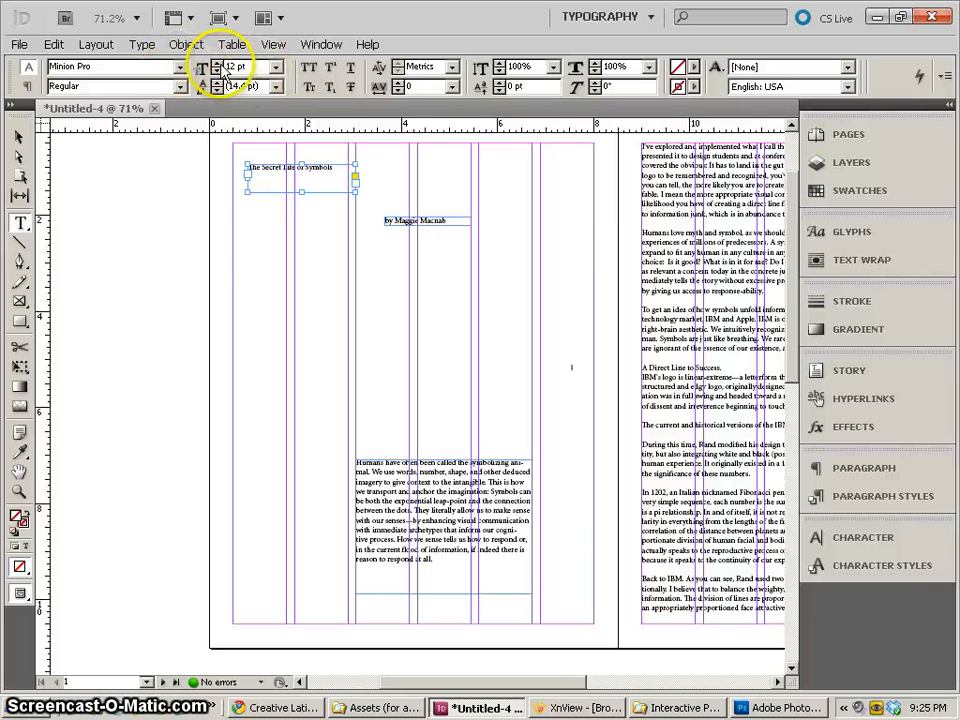
click(276, 68)
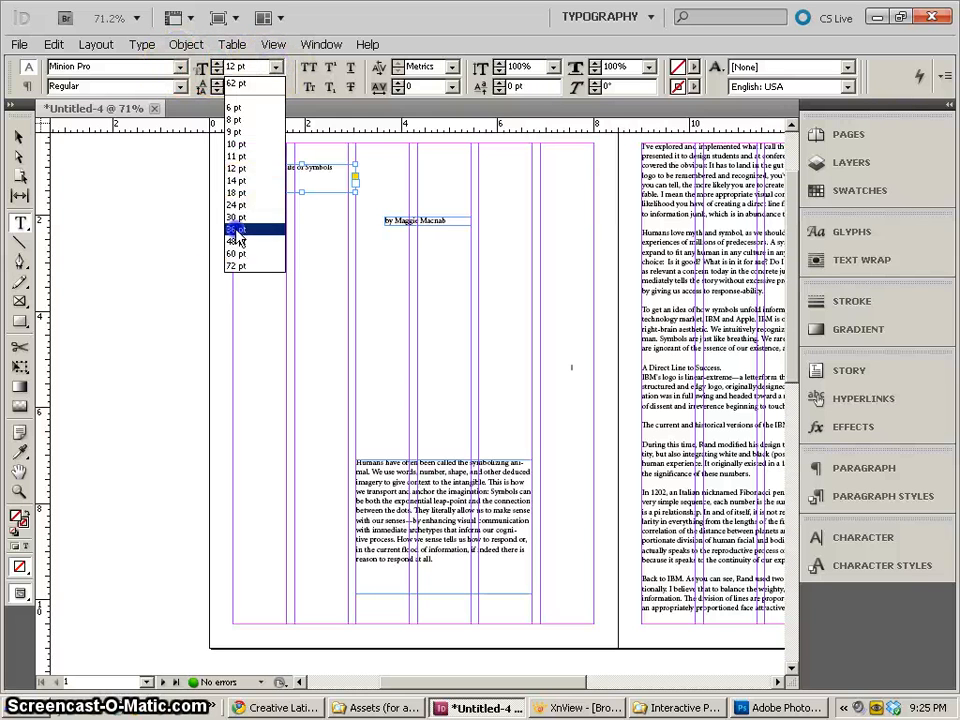
click(236, 228)
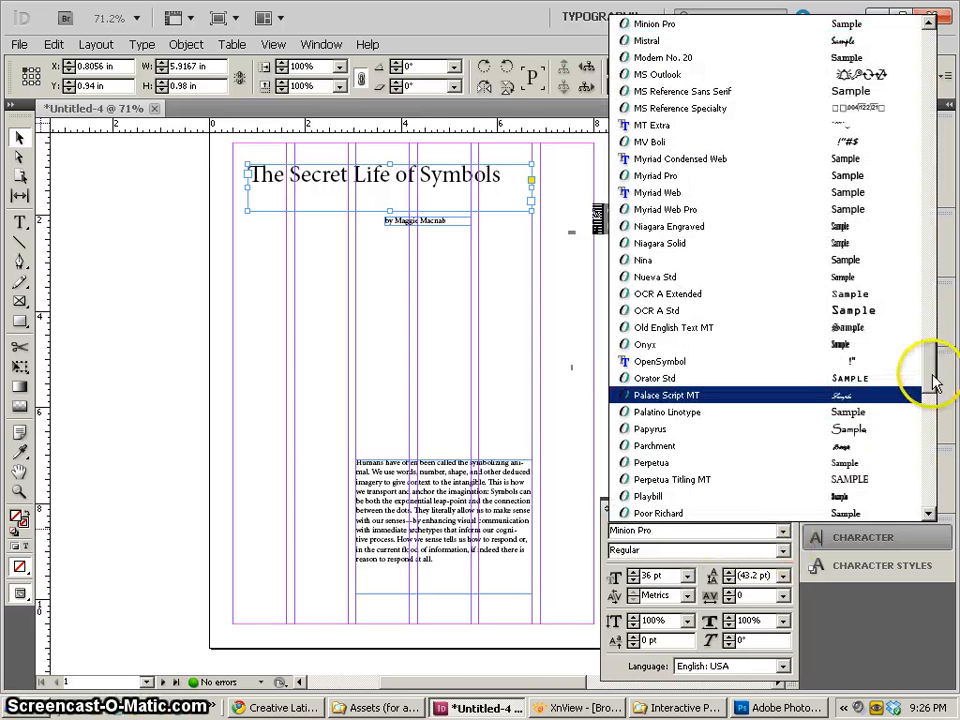
- Set the title in Trajan Pro at 60 pt from the font family list
scroll(up, 3)
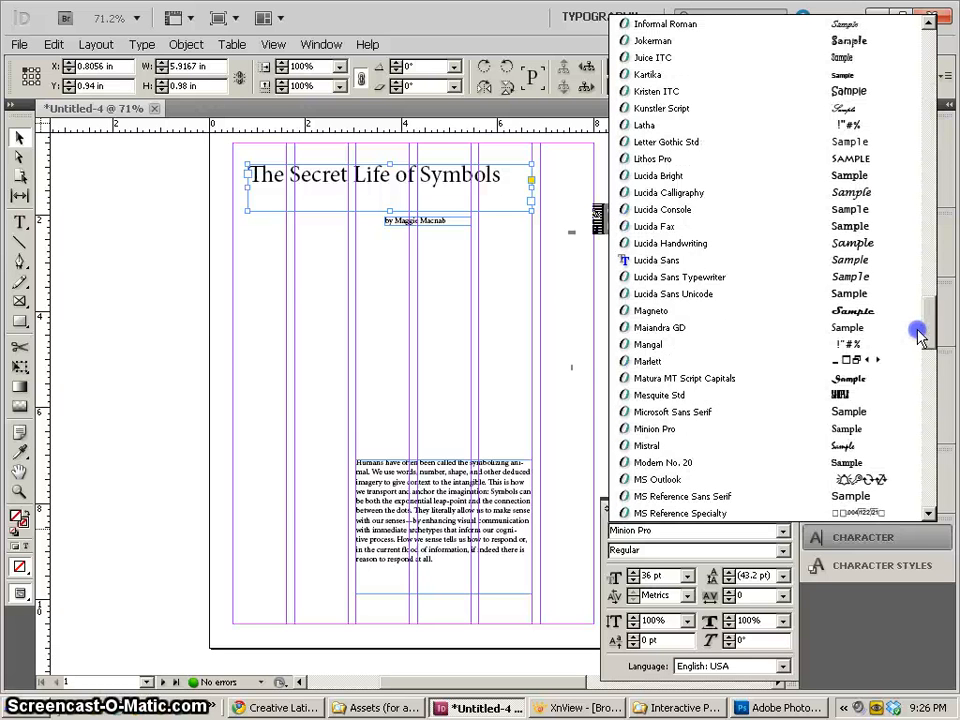
scroll(down, 3)
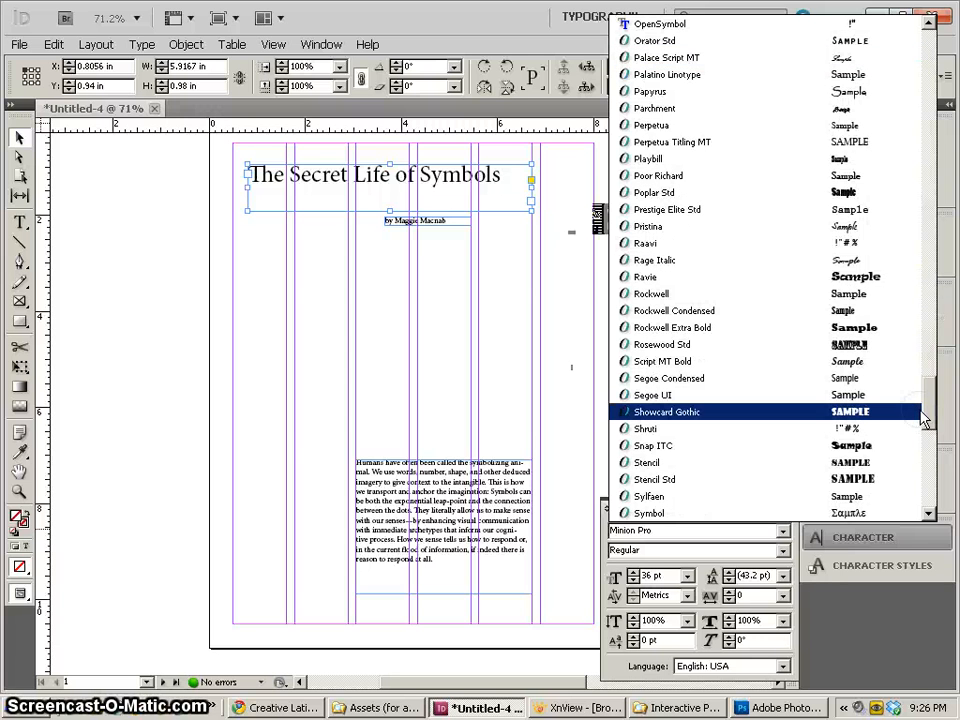
scroll(down, 3)
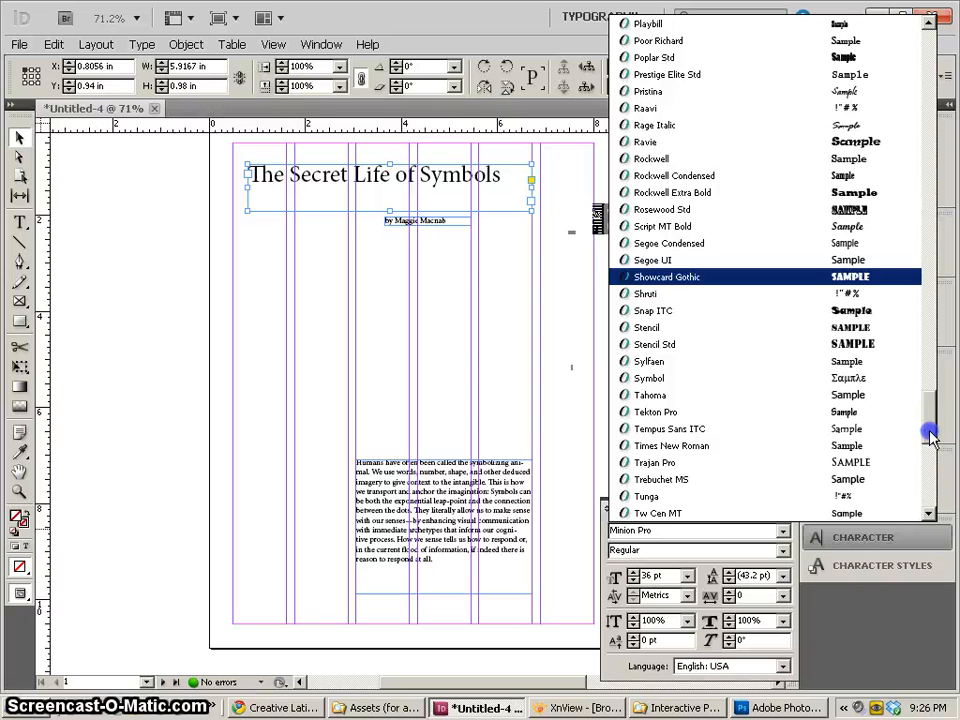
scroll(down, 3)
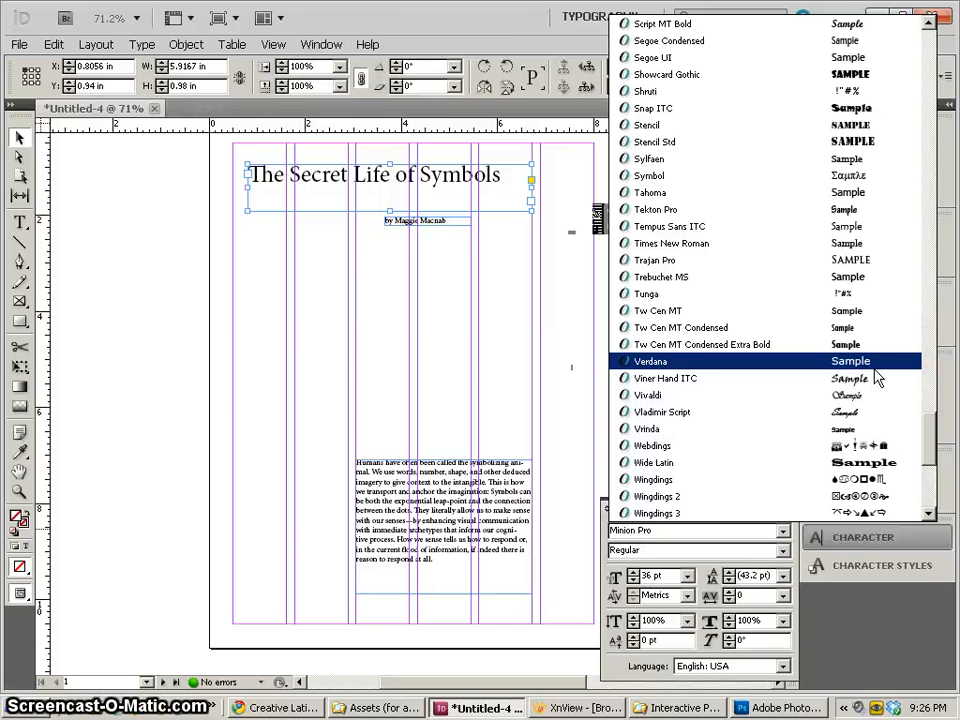
mouse_move(788, 210)
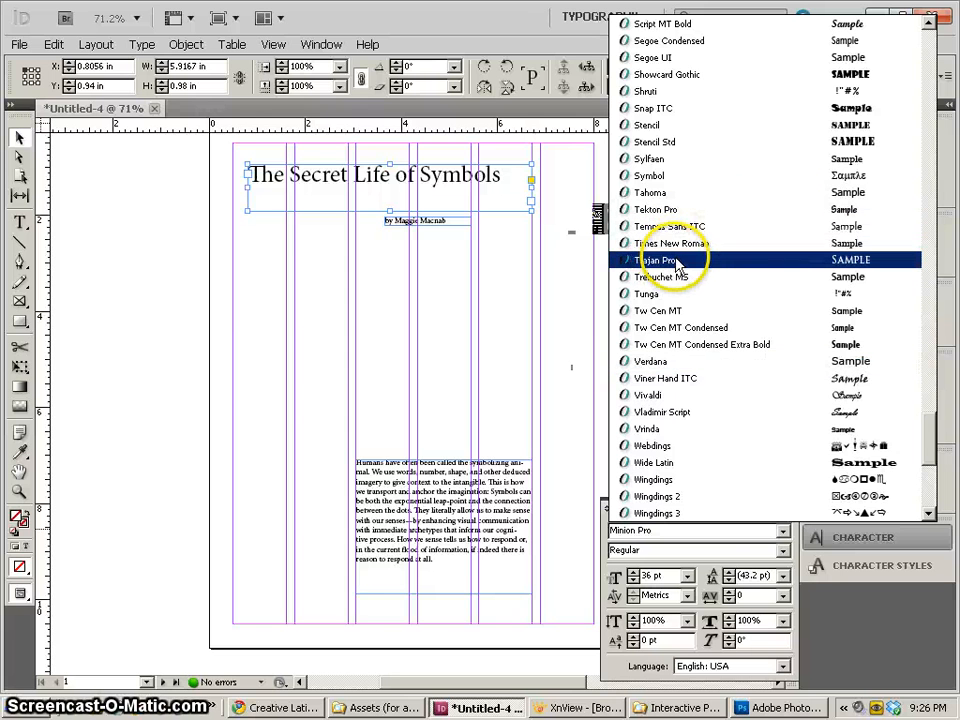
click(656, 260)
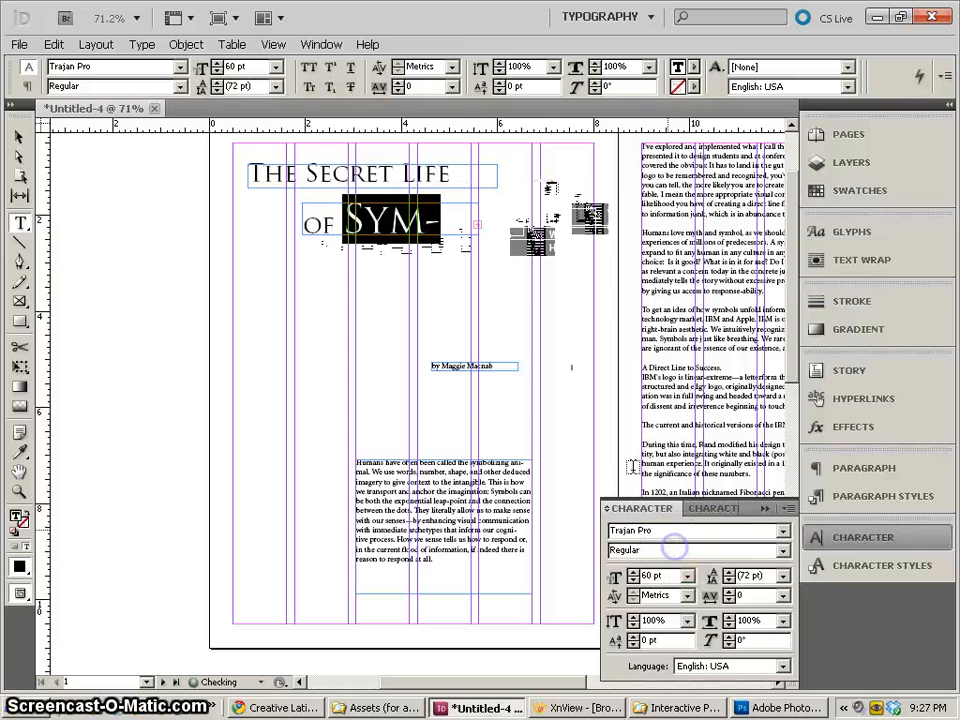
- Enlarge the word Symbols from the Character panel size list so it drops to its own line
click(688, 576)
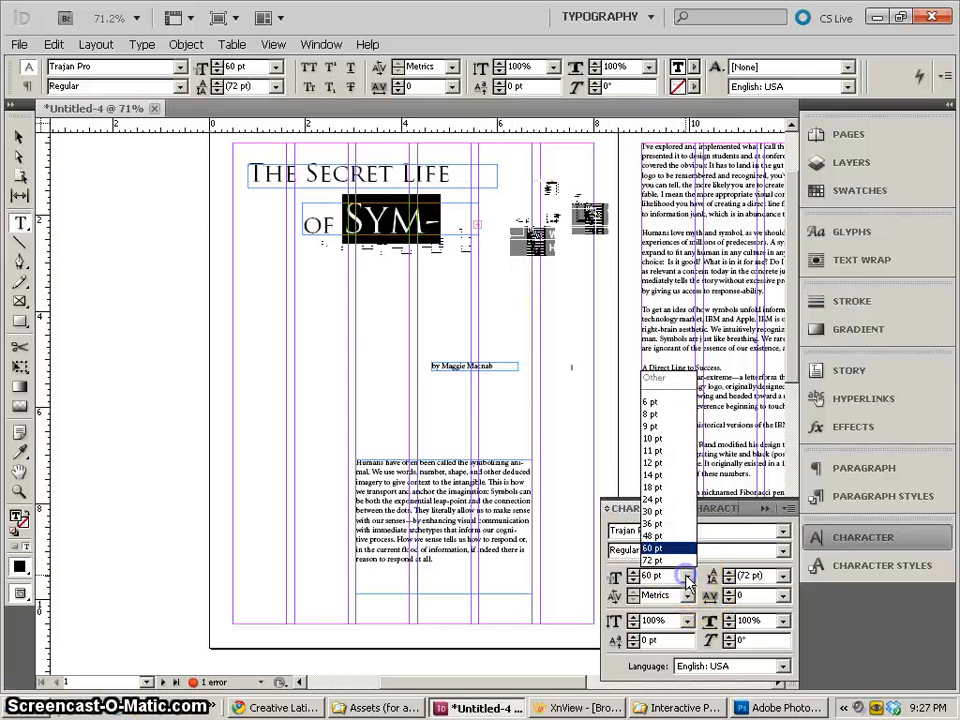
click(652, 560)
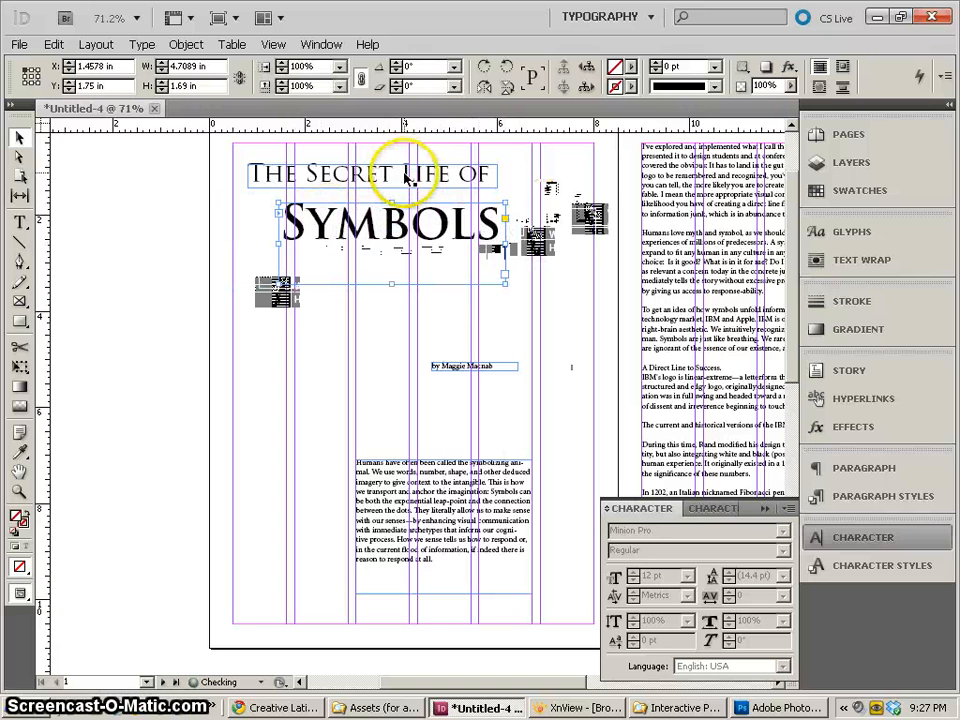
click(370, 180)
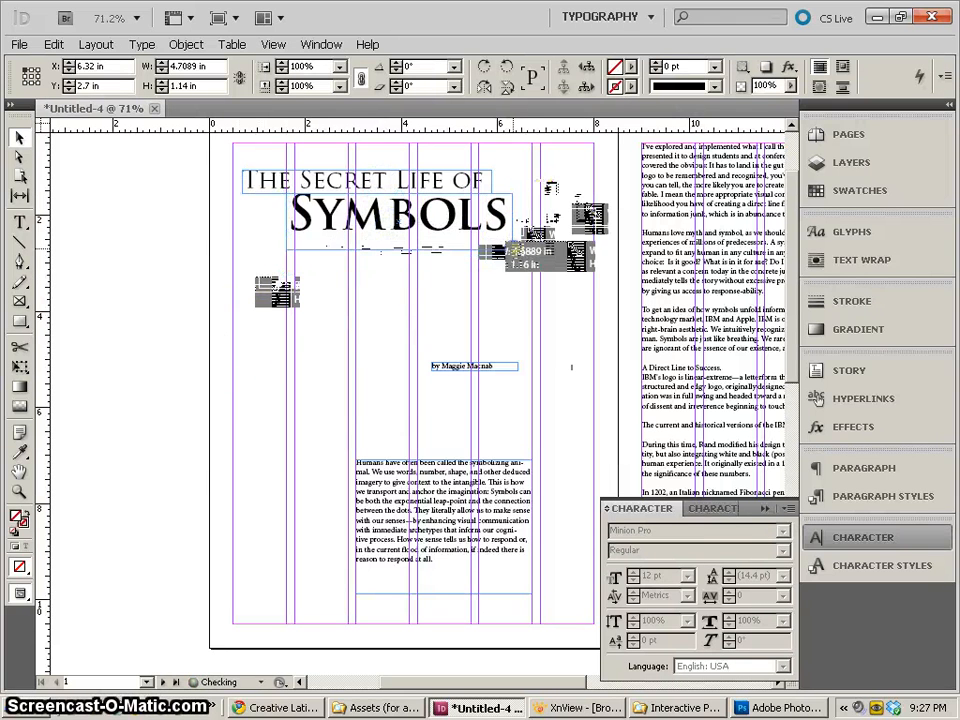
- Drag the byline text frame up to sit directly under Symbols
click(472, 364)
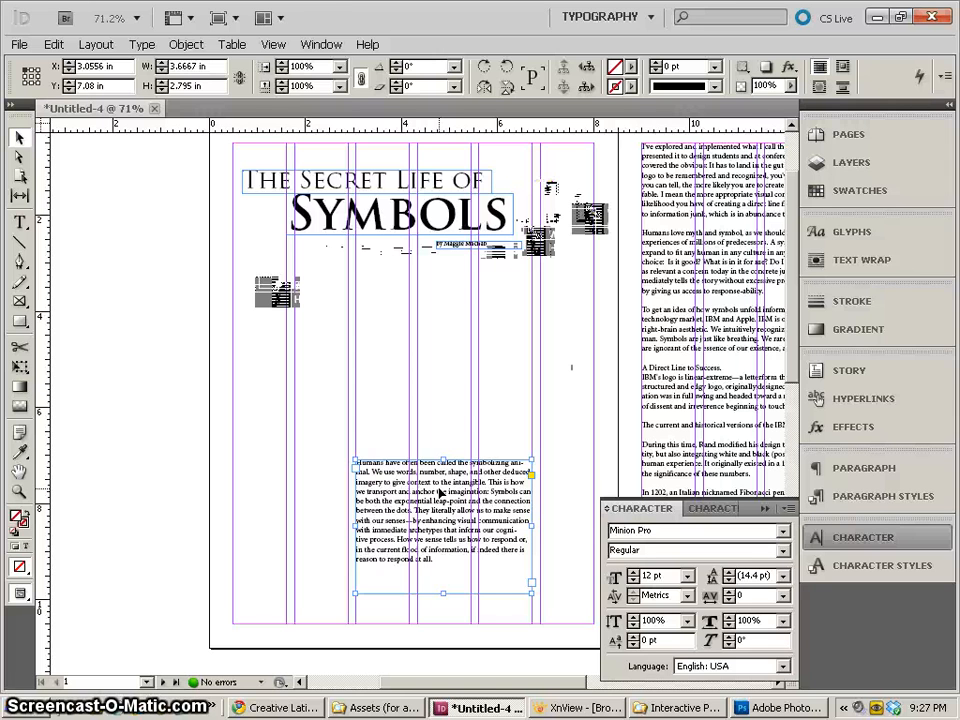
- Select the body text frame and set the opening paragraph in Myriad Pro
click(20, 222)
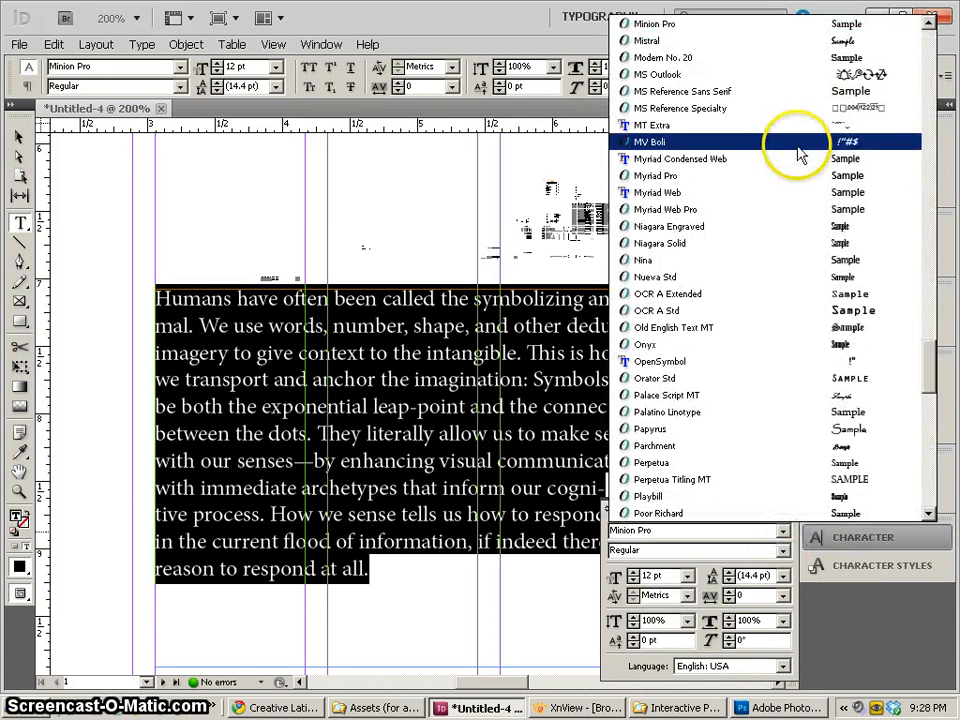
click(664, 176)
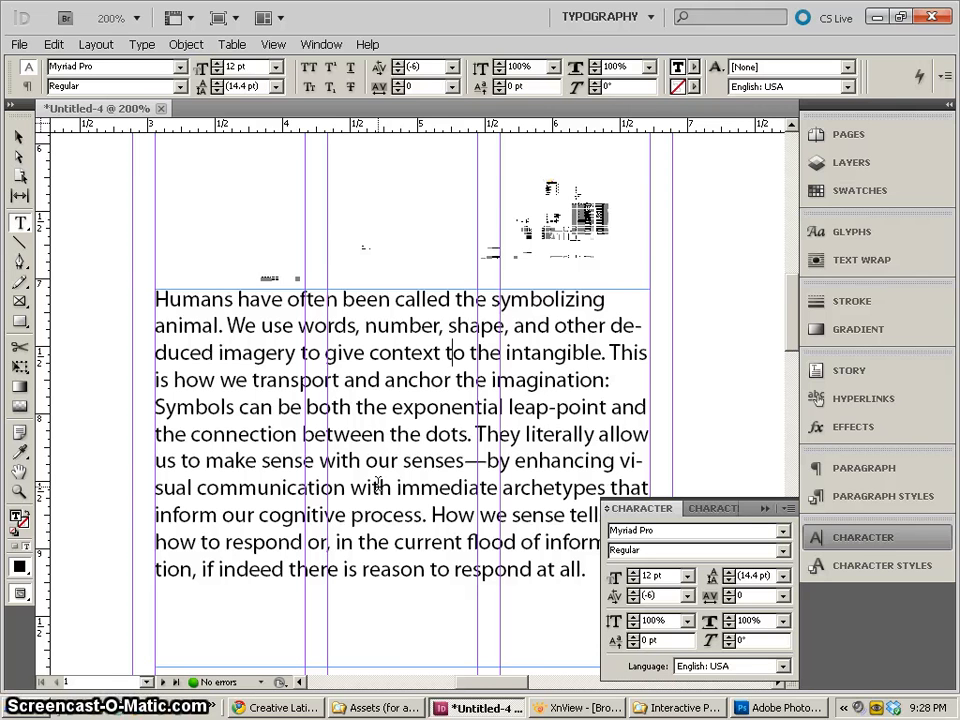
mouse_move(778, 324)
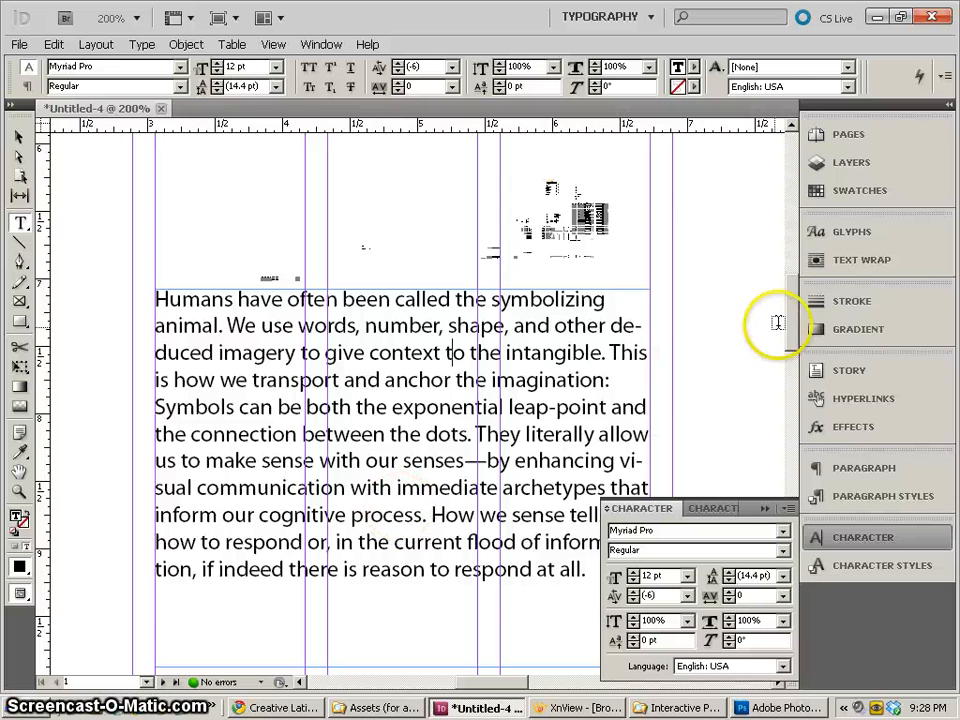
scroll(up, 3)
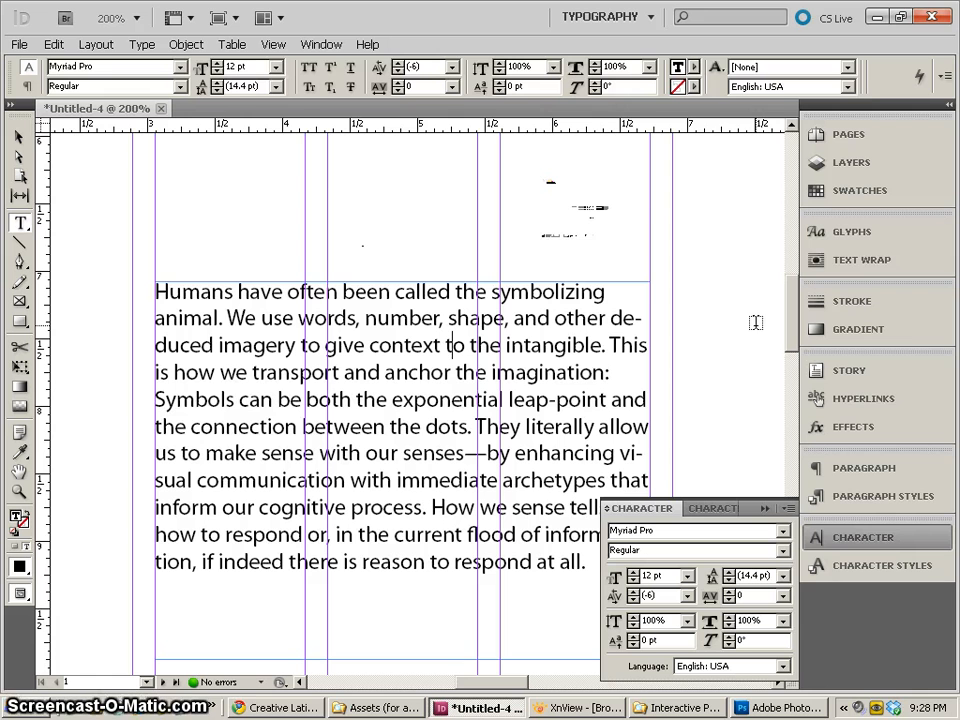
mouse_move(408, 464)
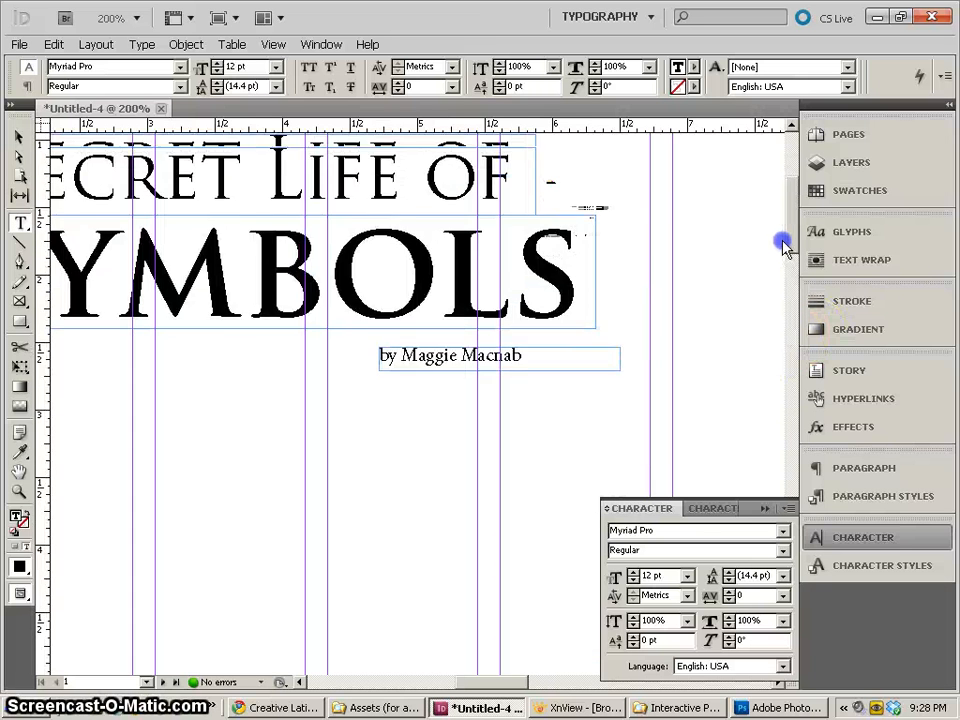
scroll(down, 3)
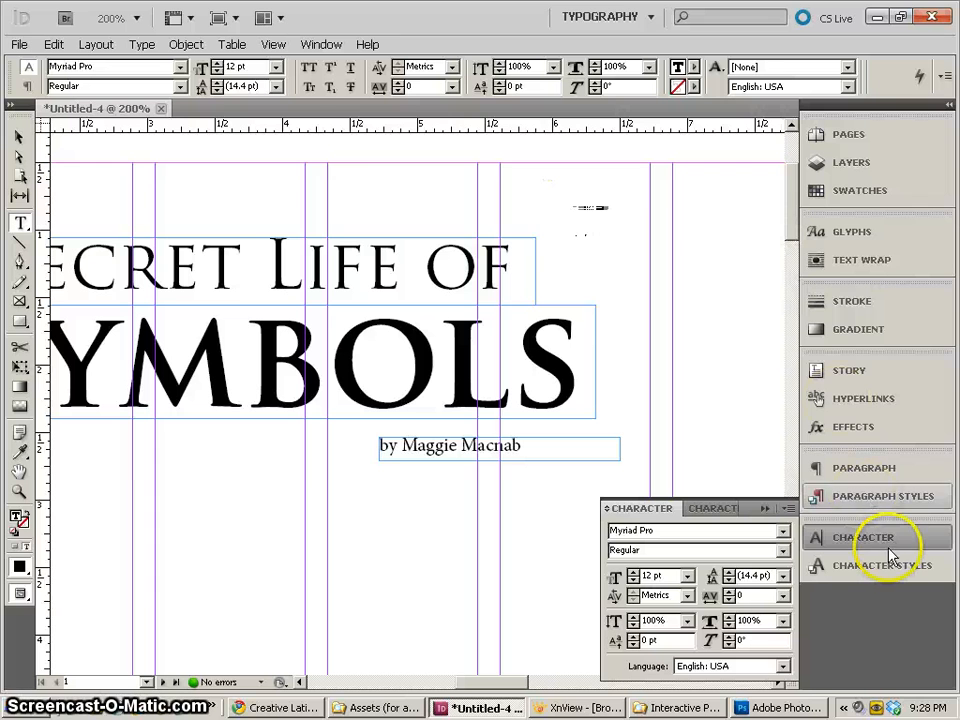
mouse_move(800, 250)
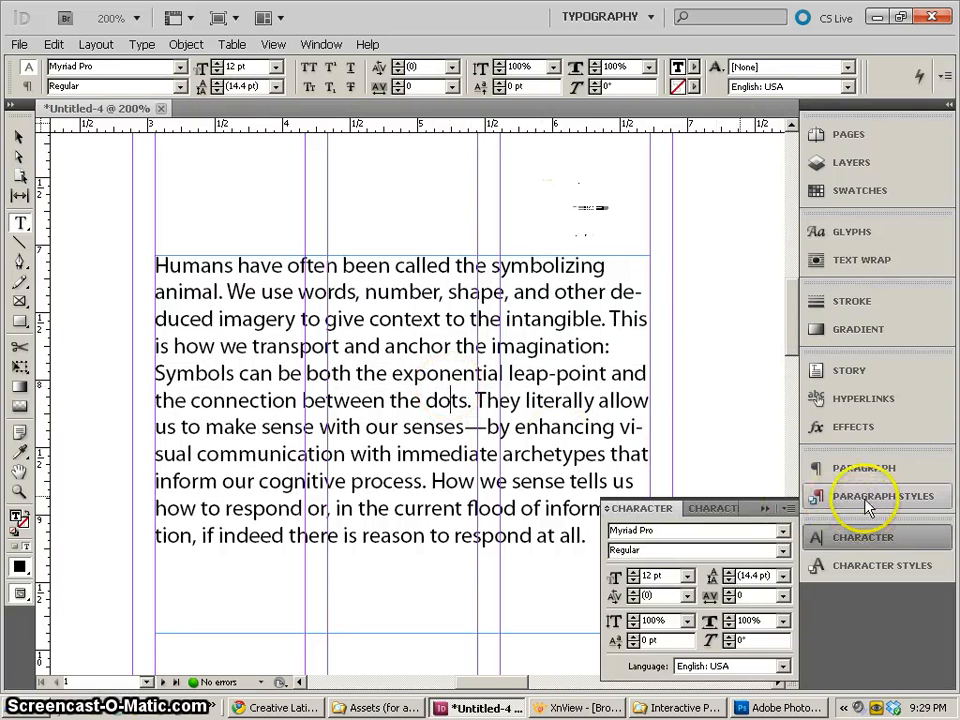
- Create a new paragraph style from the Myriad Pro body text and name it 'first paragraph'
click(888, 496)
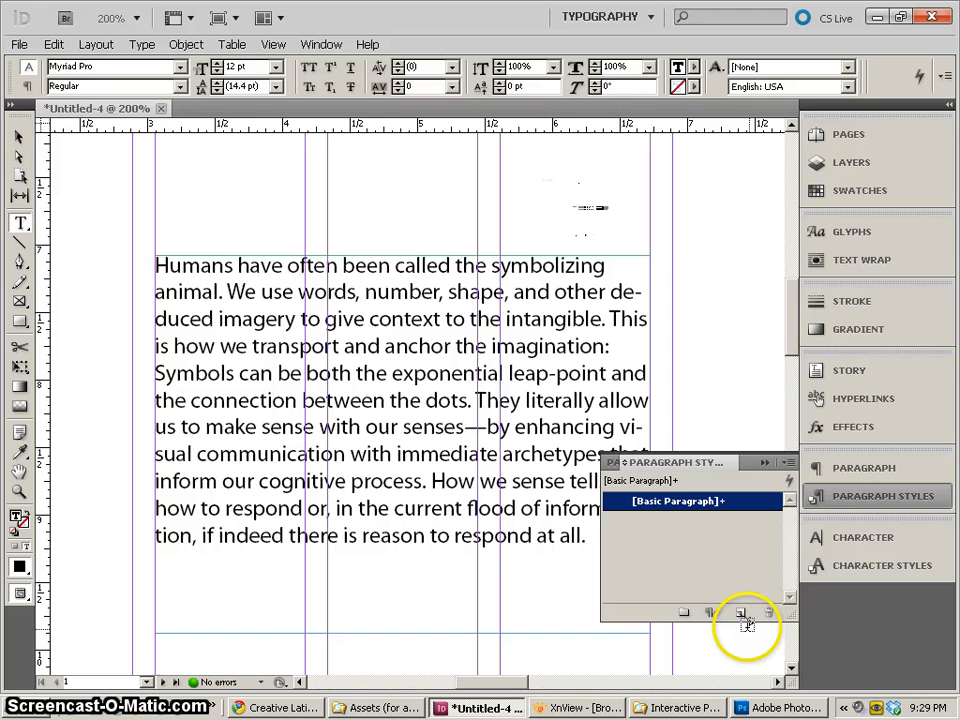
click(740, 612)
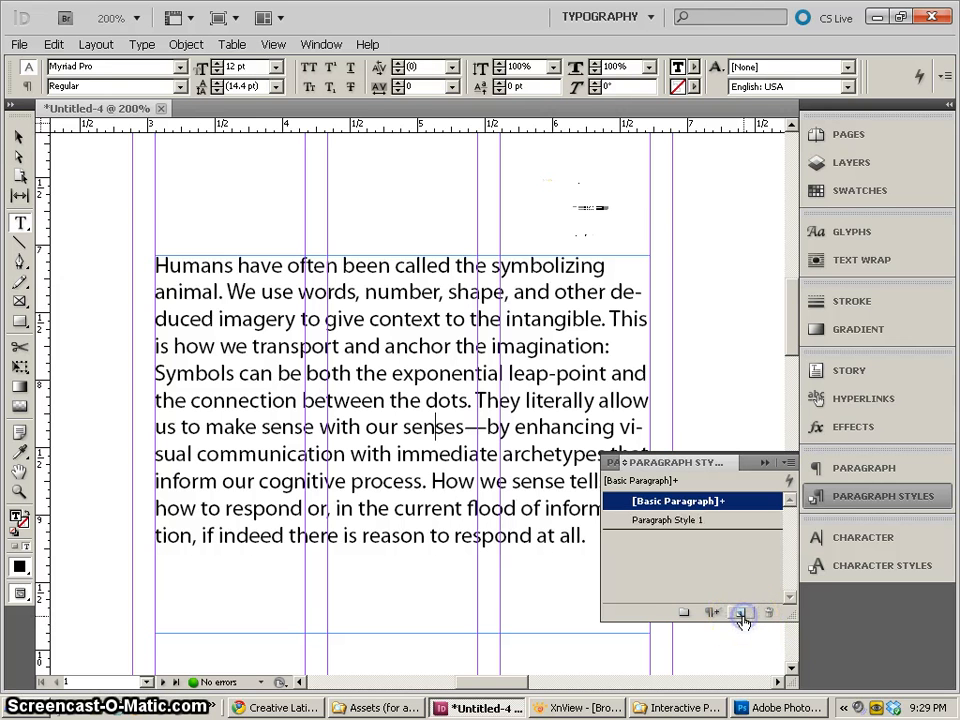
double_click(664, 520)
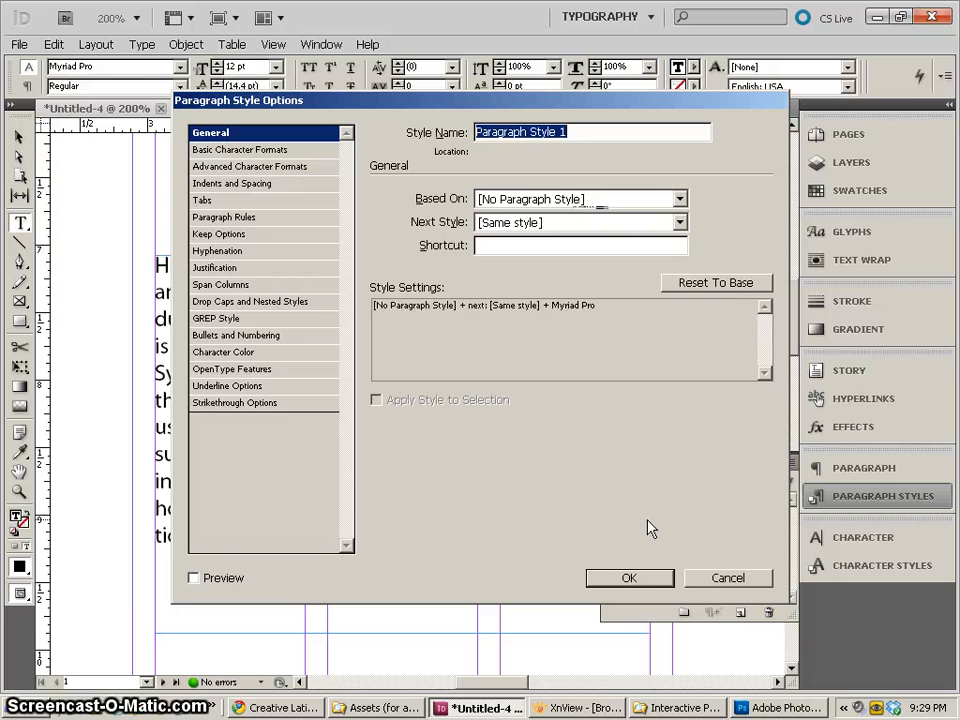
text(first p)
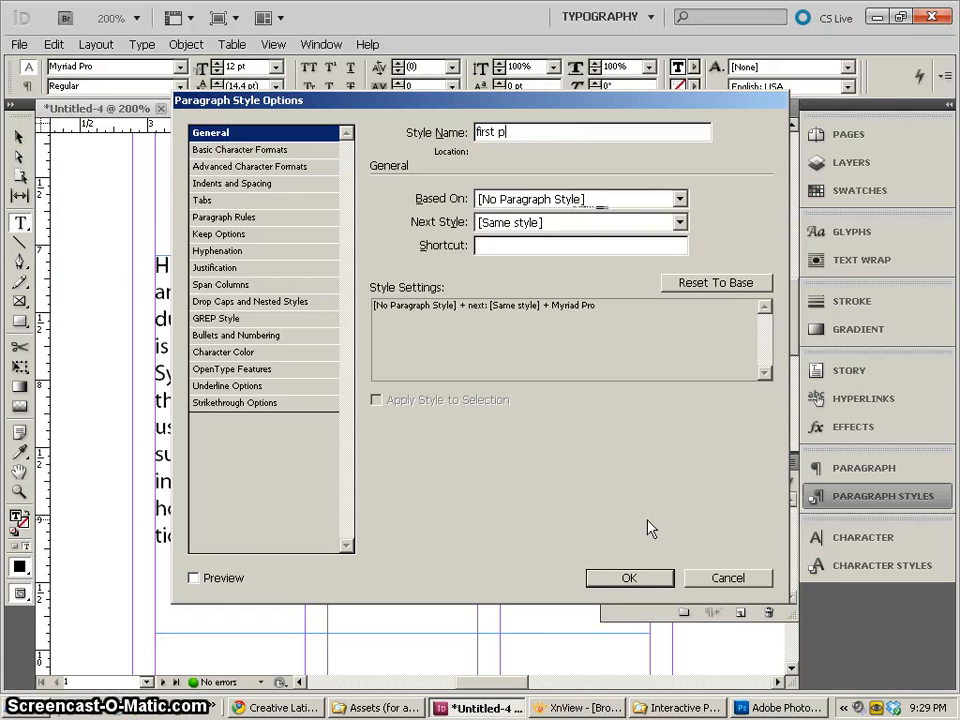
text(ara)
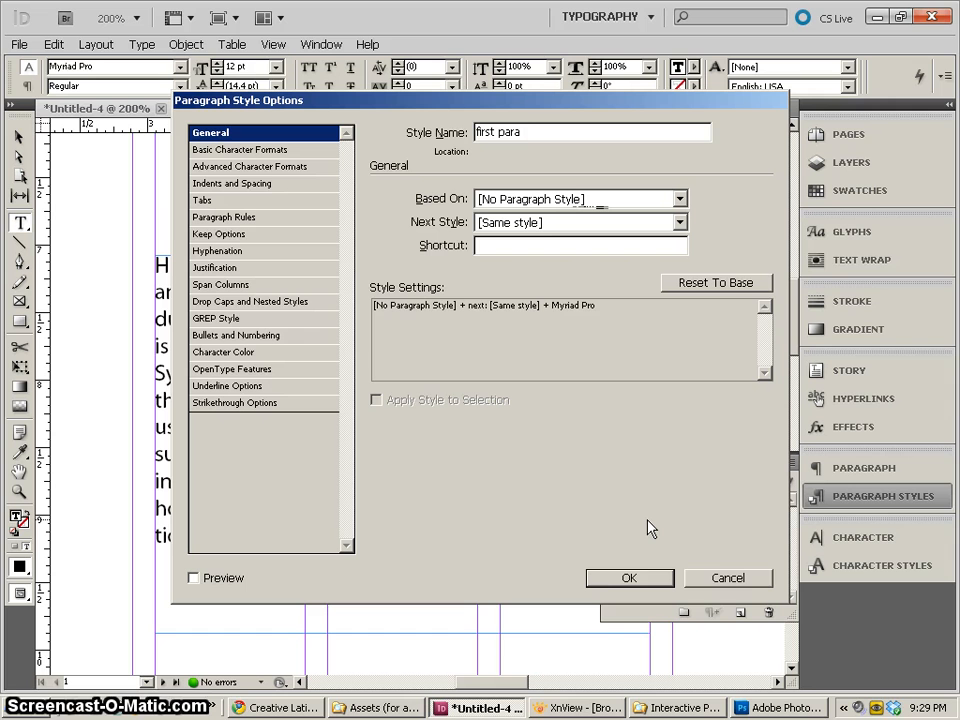
text(graph)
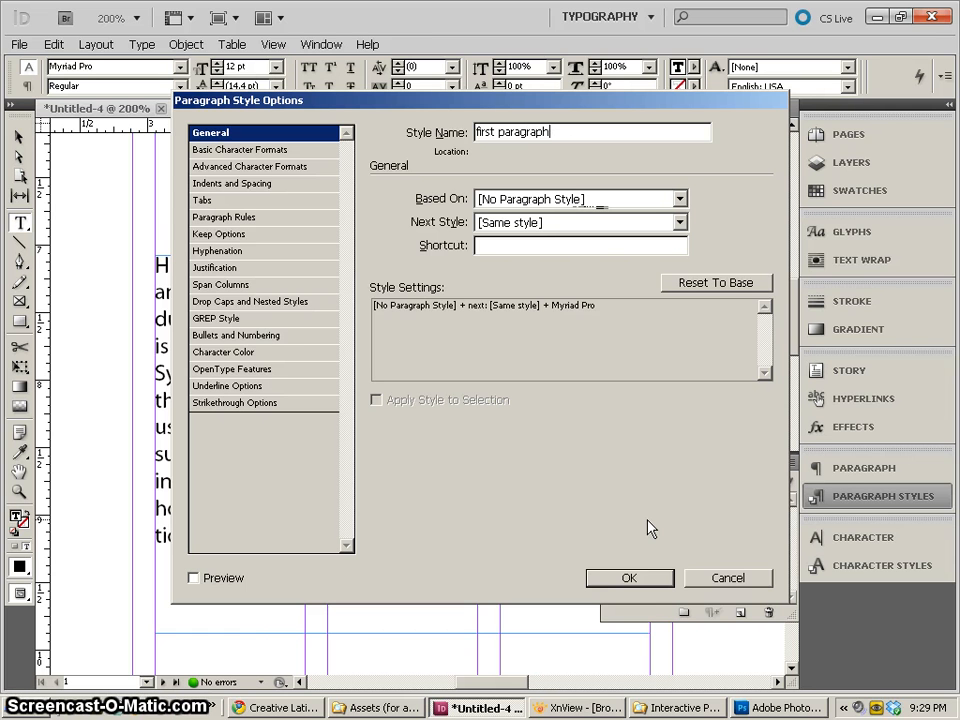
click(628, 576)
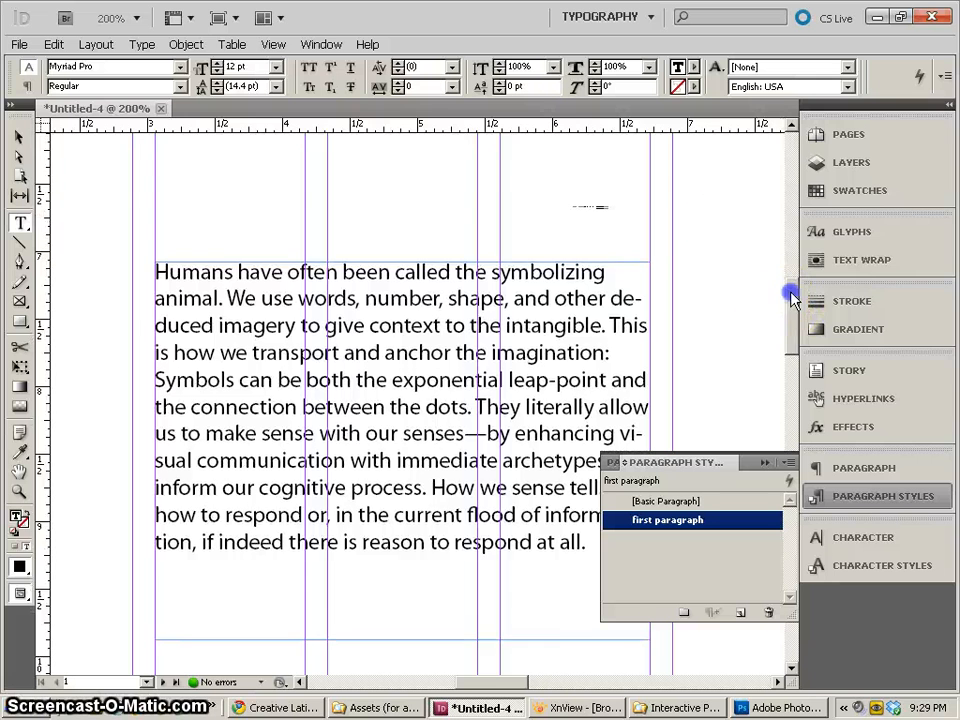
- Define a second paragraph style, 'byline', via the Paragraph Styles panel menu
scroll(up, 3)
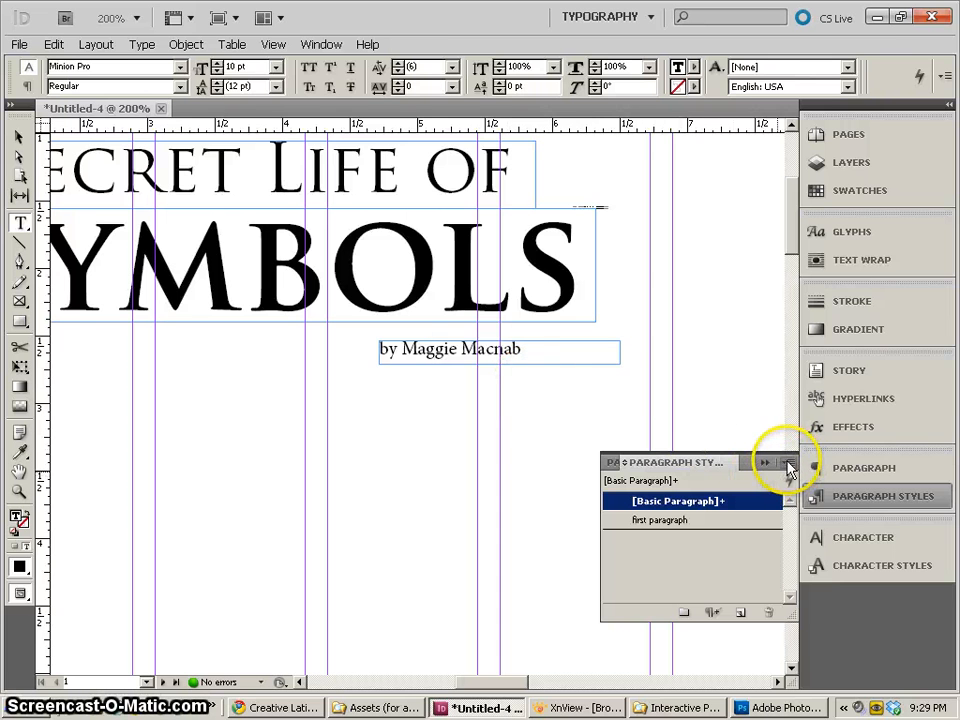
click(788, 462)
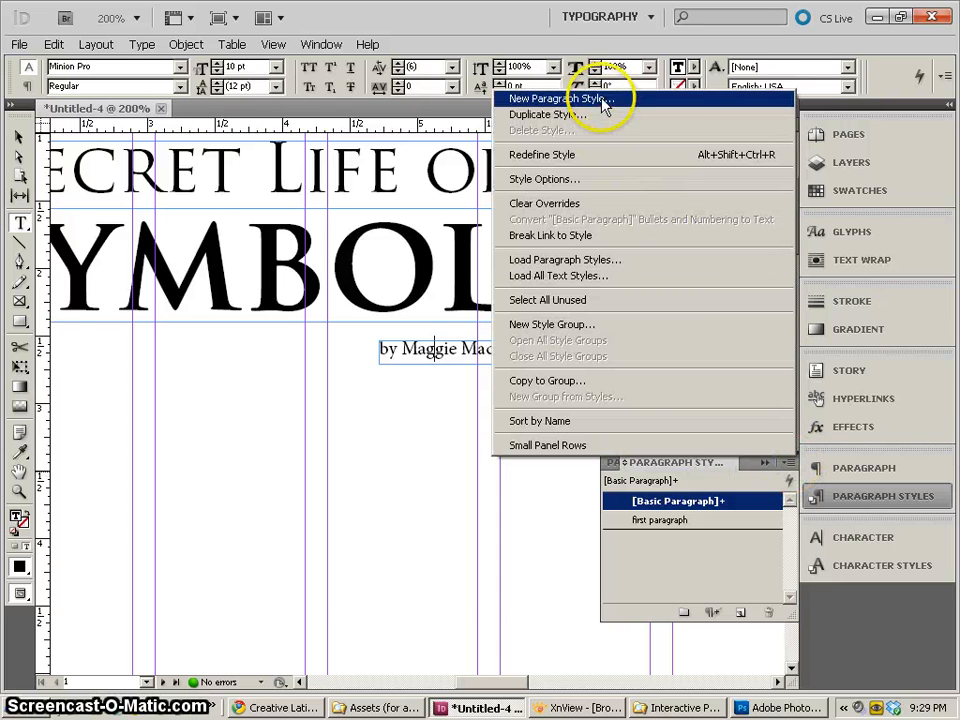
click(560, 98)
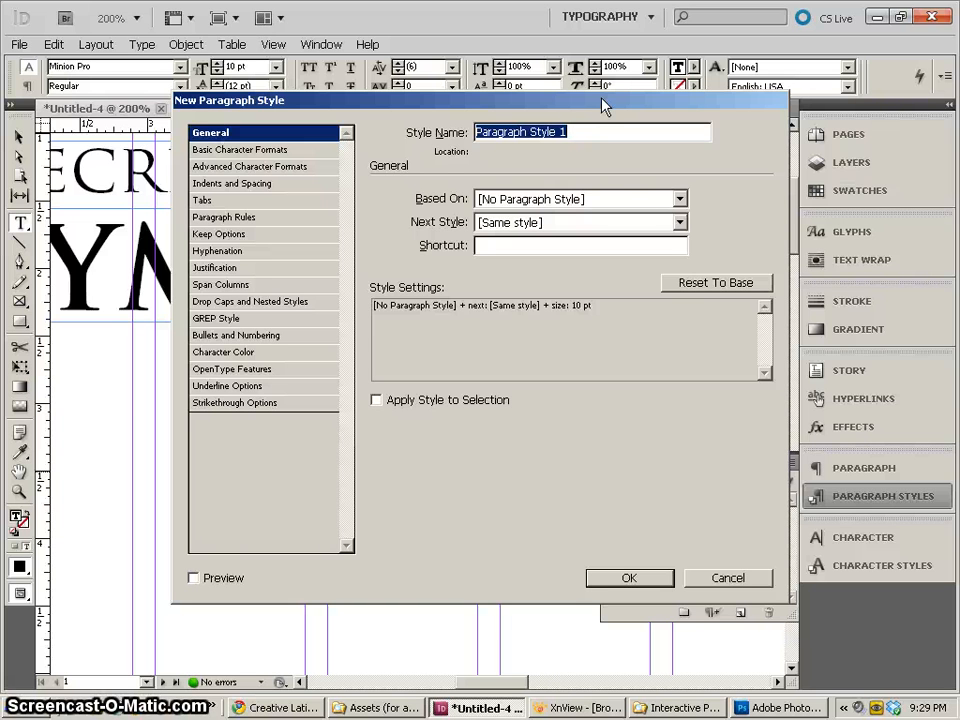
click(728, 578)
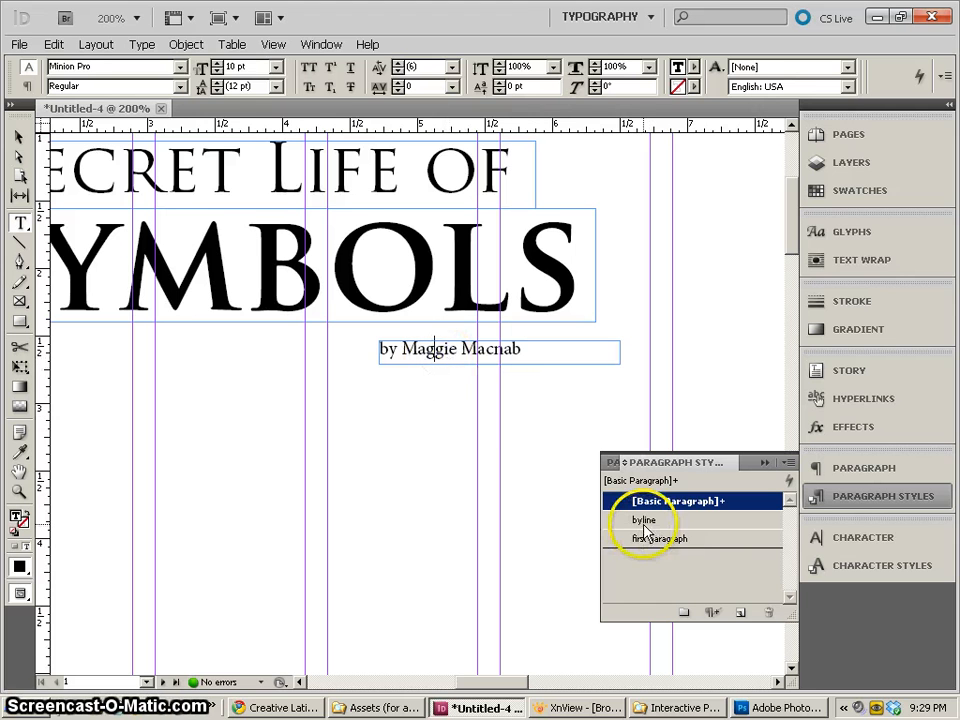
click(644, 520)
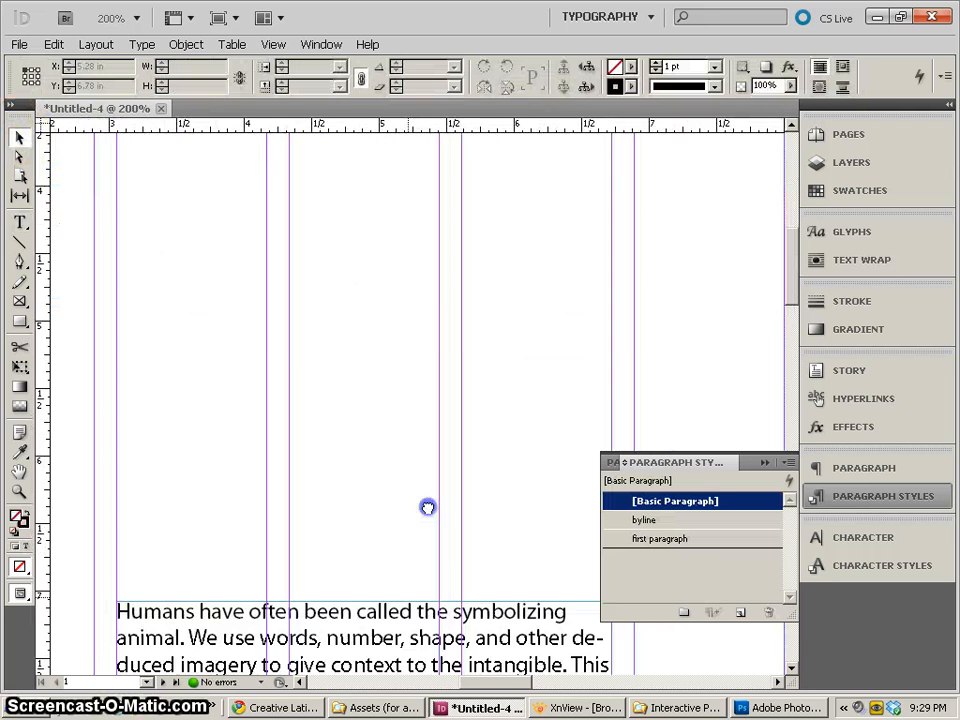
- Create a paragraph style from the Trajan Pro headline and name it 'title'
click(660, 538)
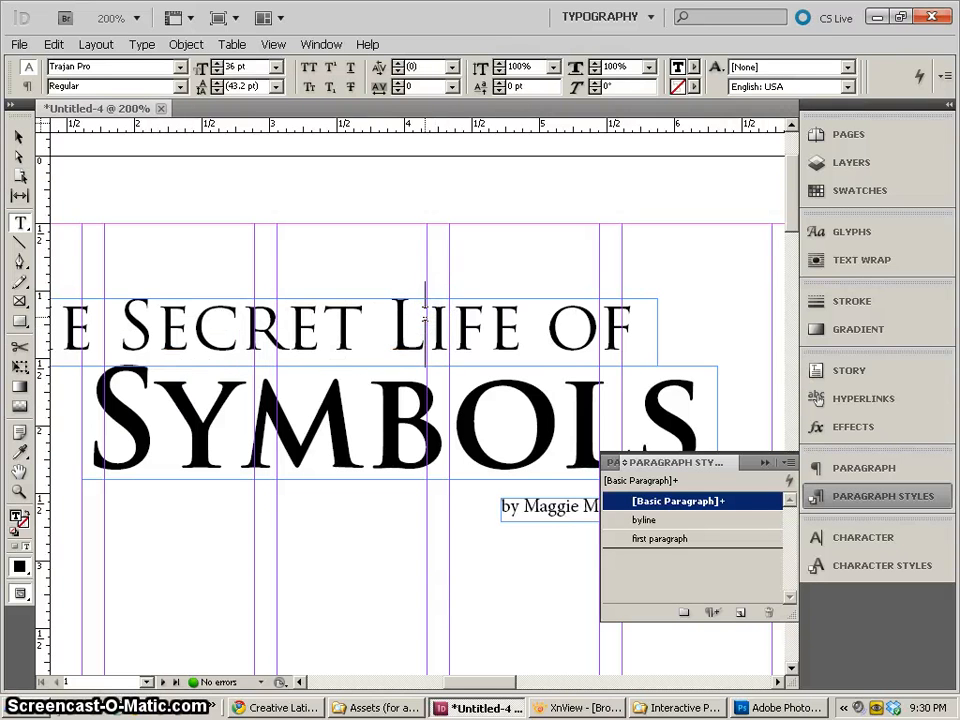
mouse_move(20, 224)
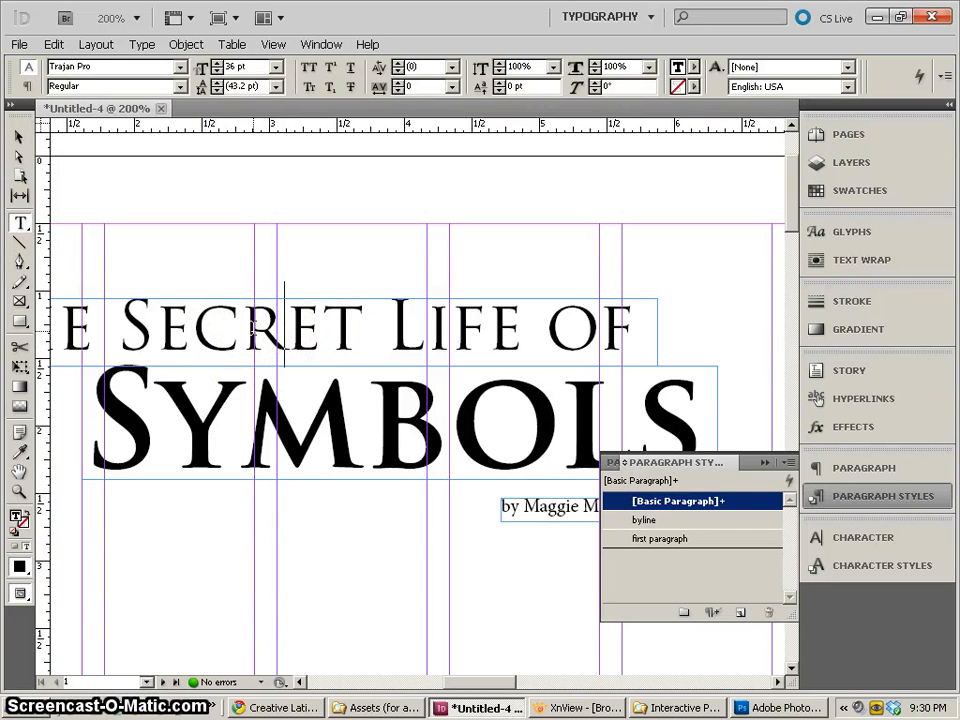
mouse_move(588, 640)
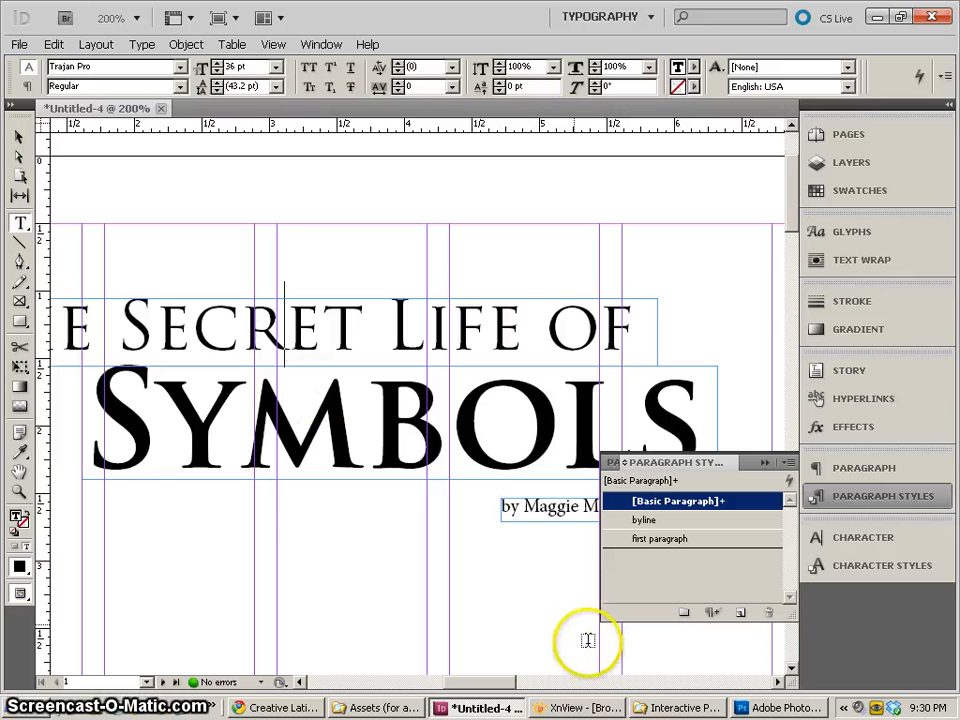
click(740, 612)
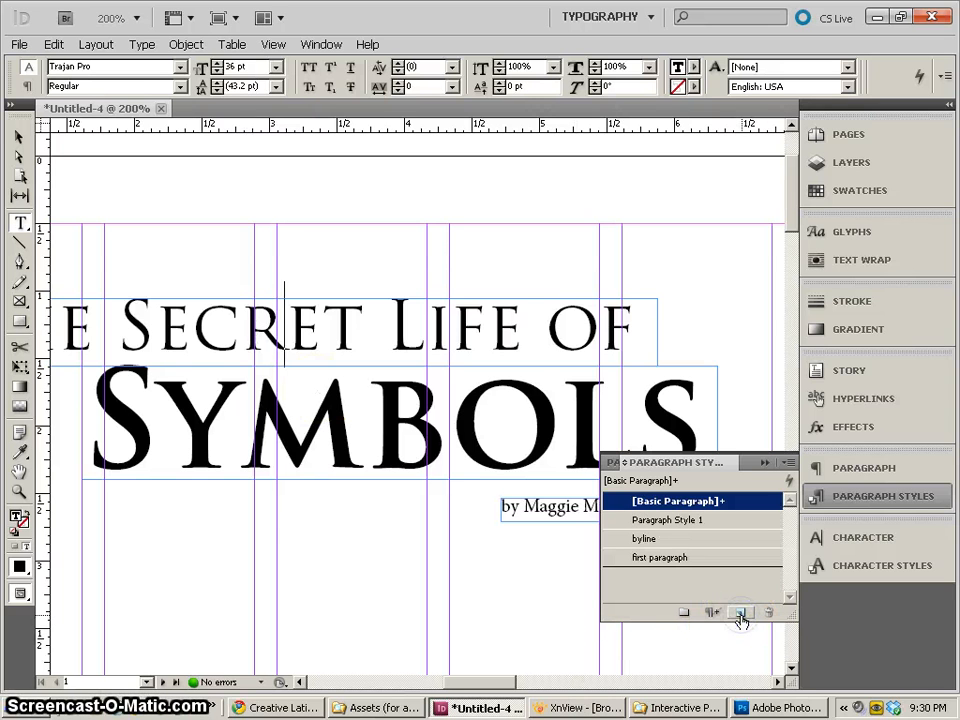
double_click(668, 520)
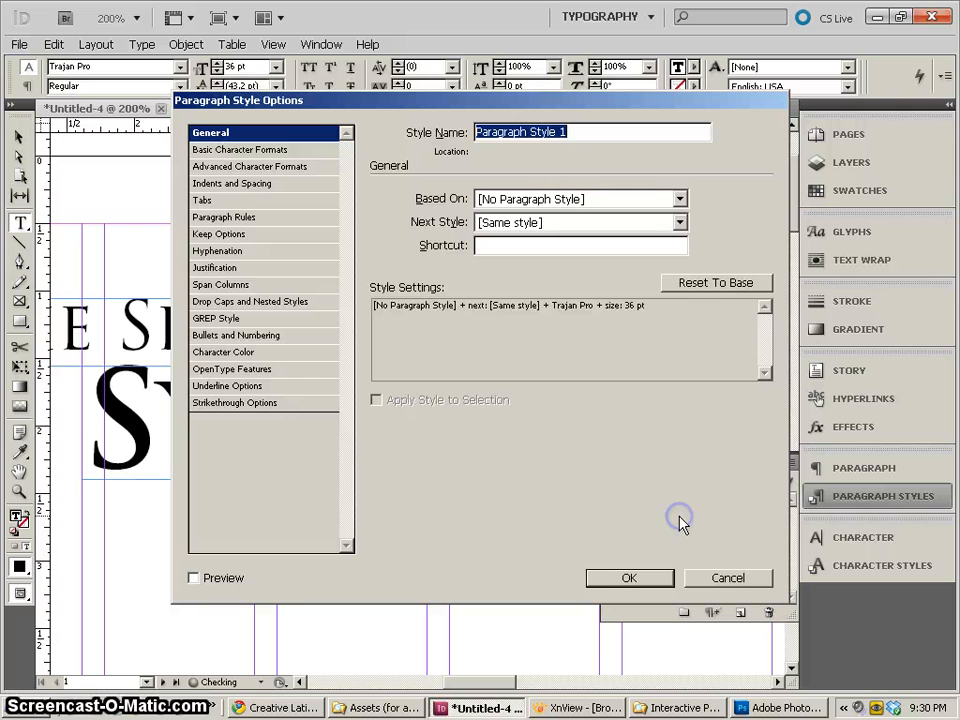
text(title)
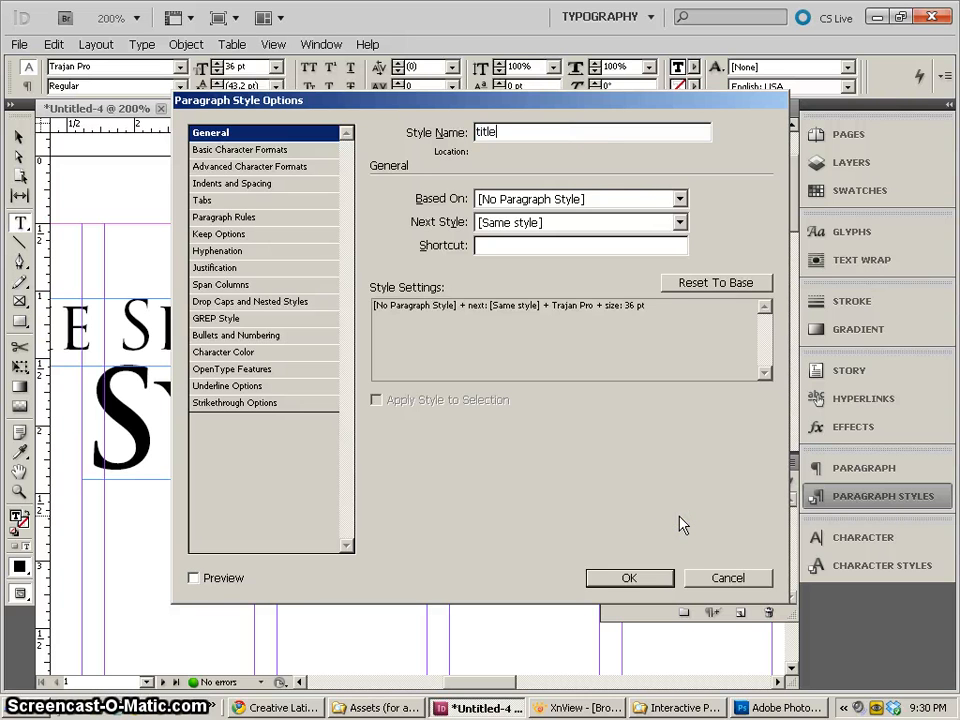
click(628, 576)
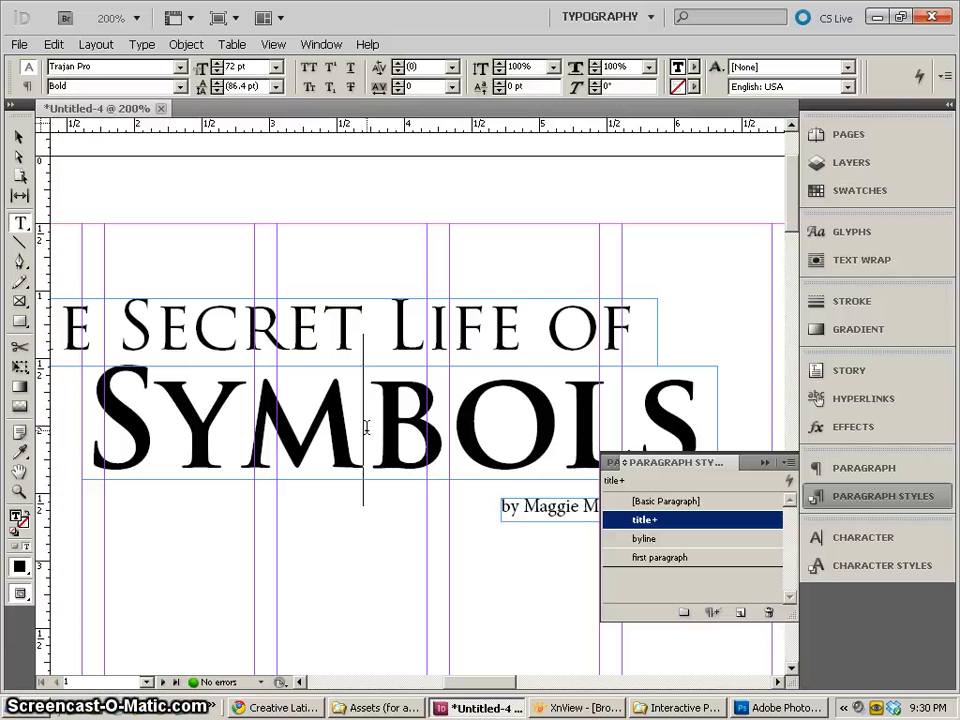
double_click(196, 328)
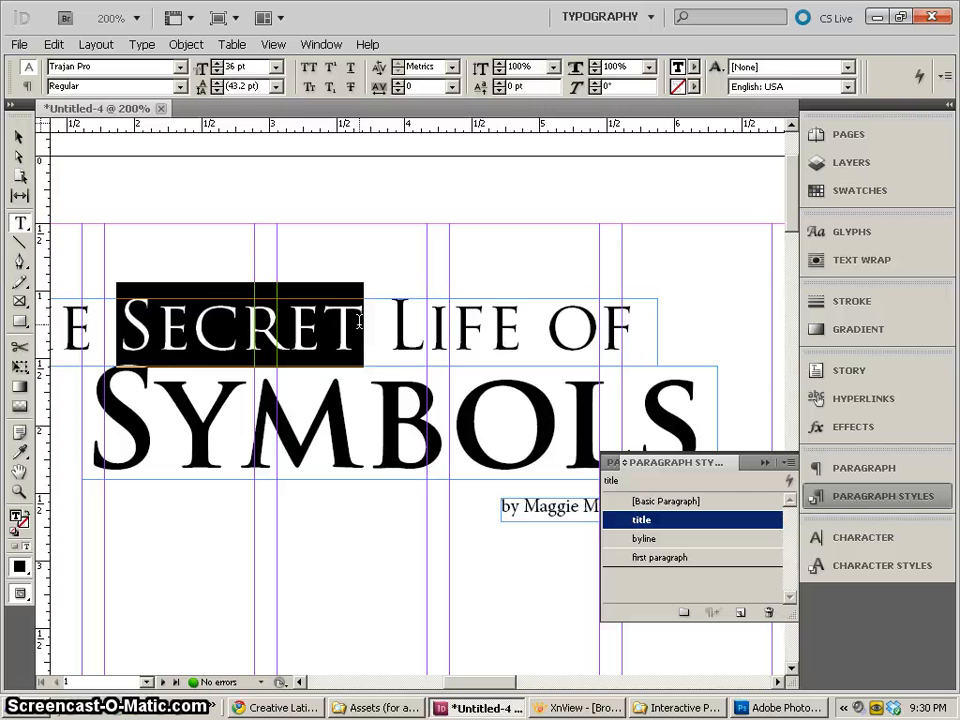
mouse_move(176, 328)
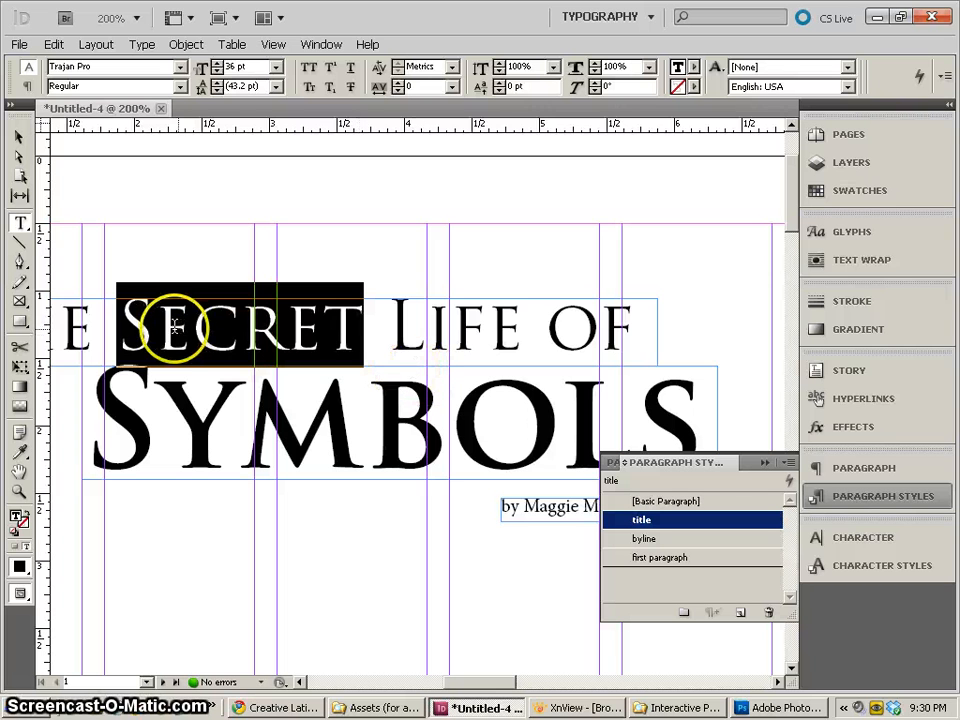
mouse_move(484, 440)
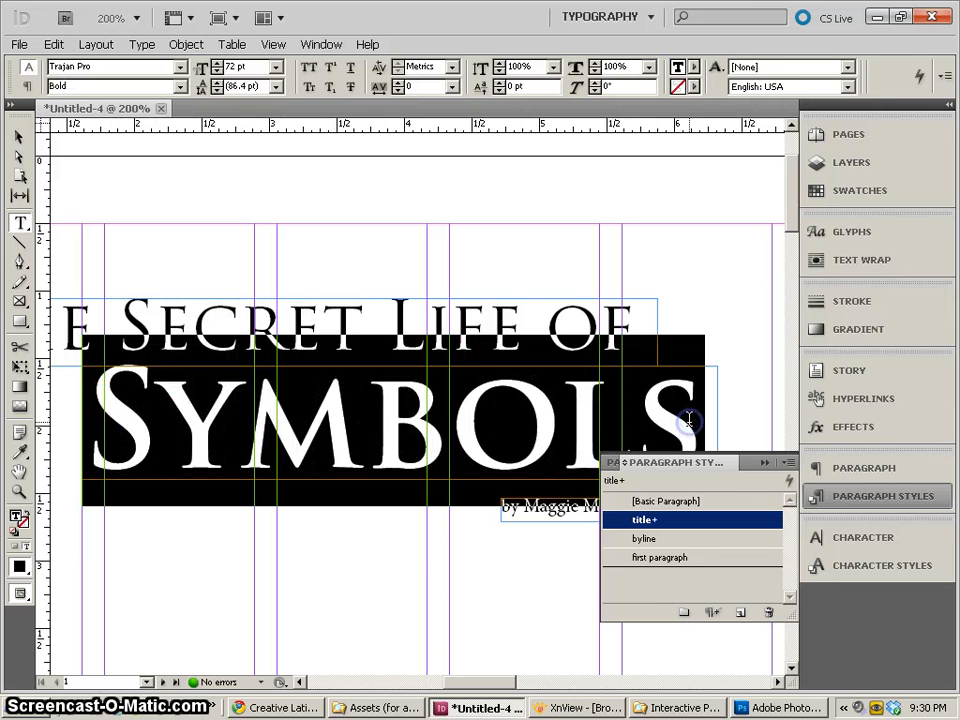
mouse_move(290, 388)
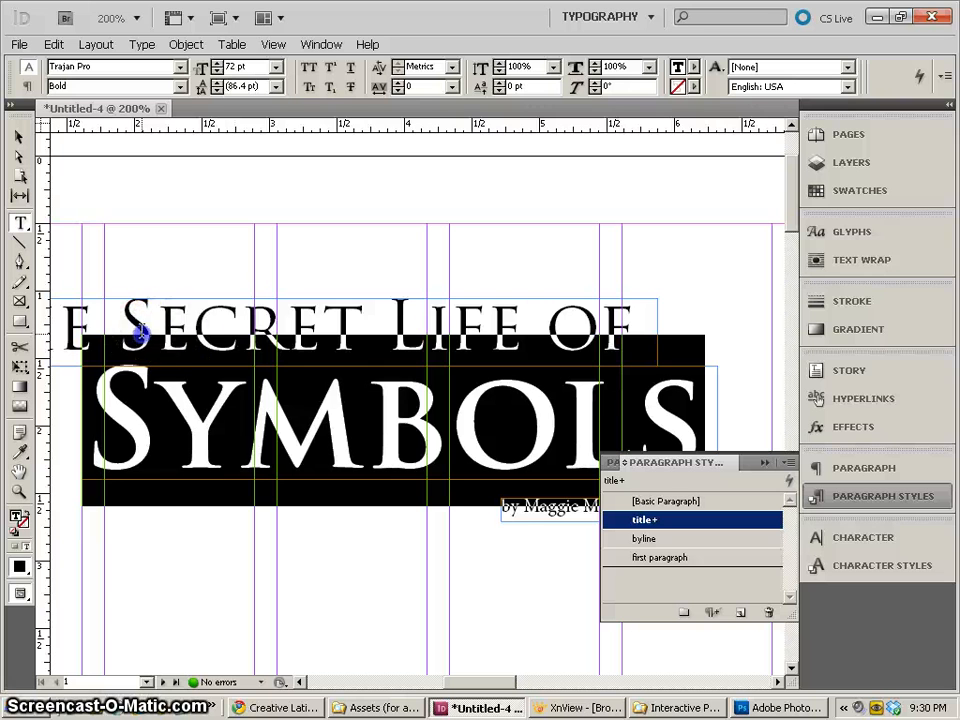
click(640, 520)
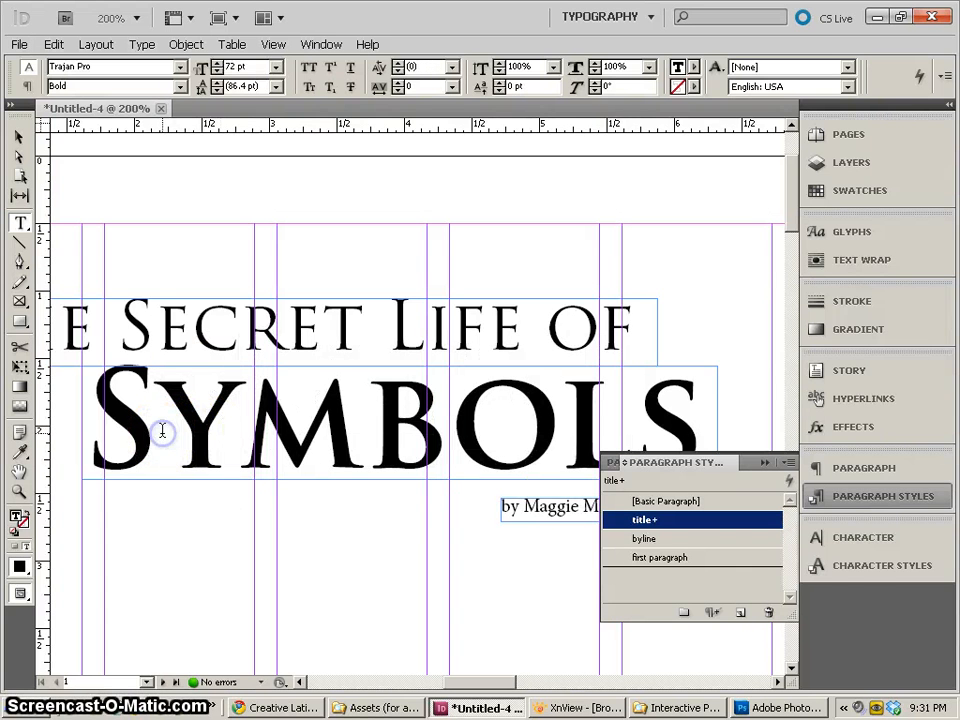
click(864, 564)
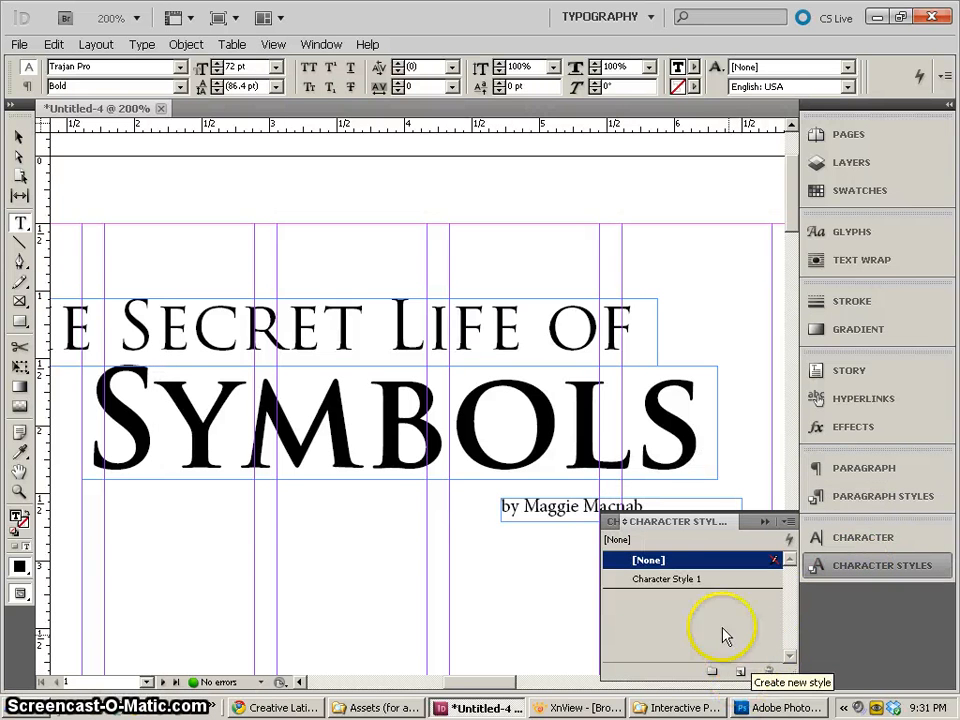
- Rename Character Style 1 to 'large title', confirm, and reset the selection to [None]
double_click(668, 580)
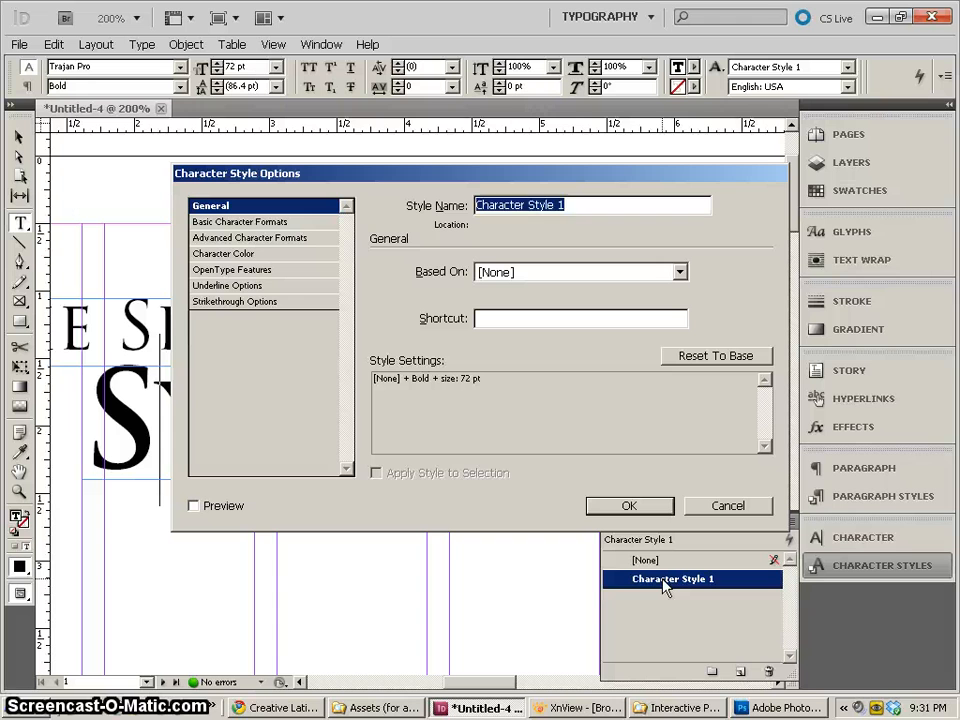
text(large)
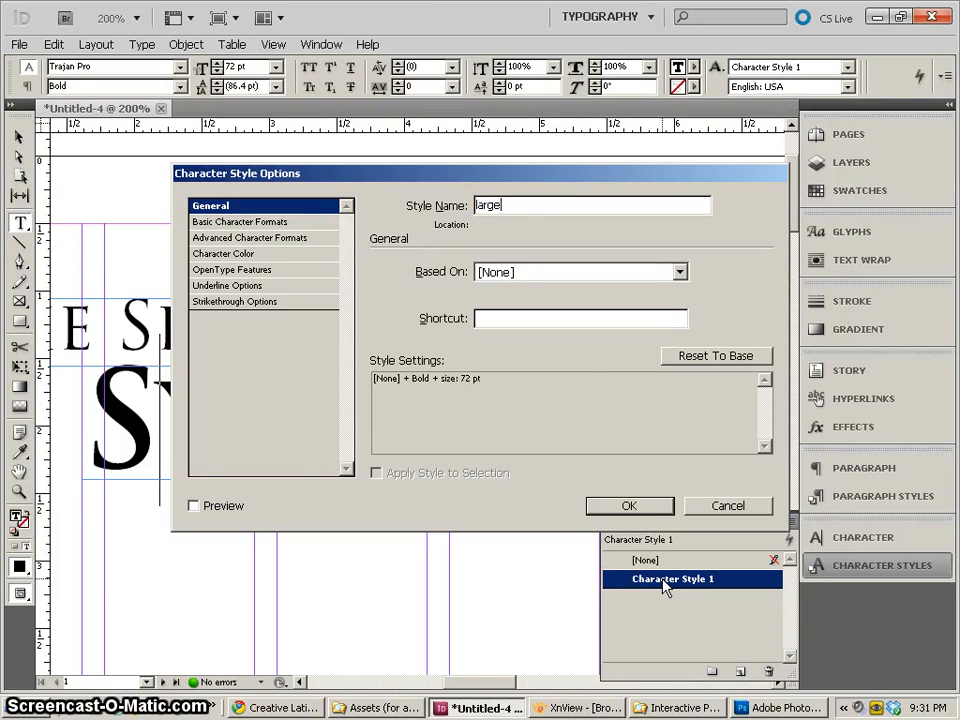
click(630, 504)
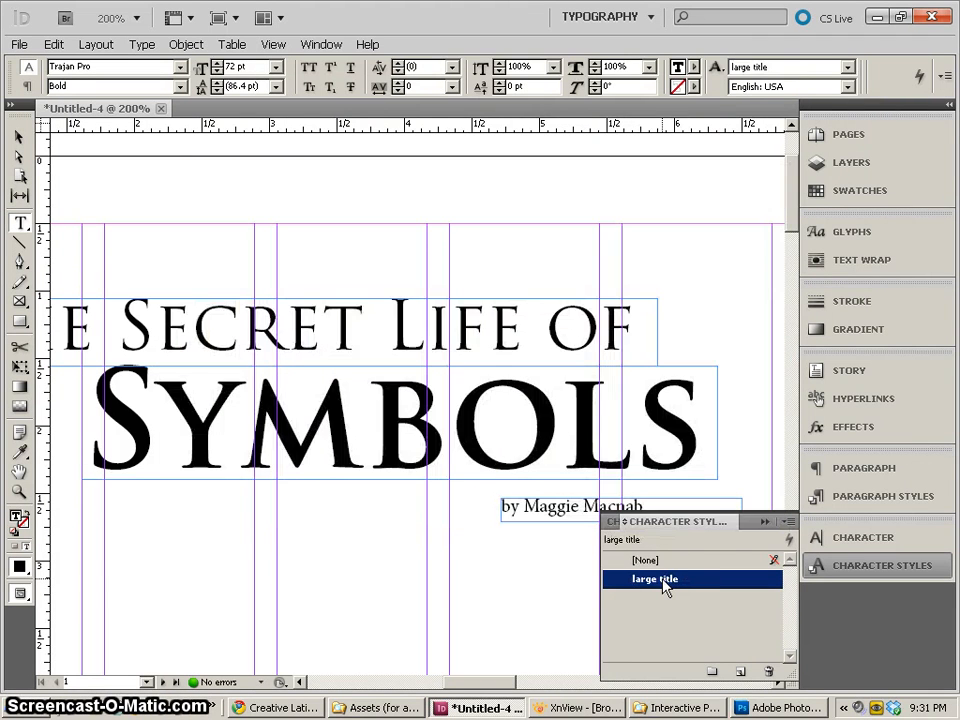
click(648, 560)
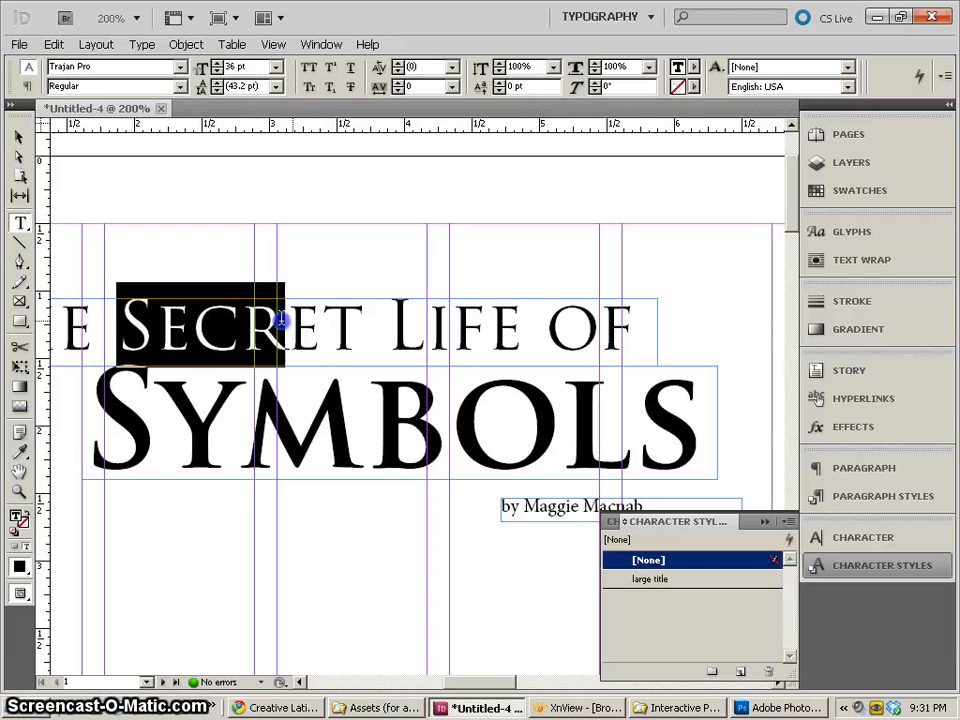
- Apply large title to the title letters, then select the body's opening sentences and set them All Caps
click(650, 580)
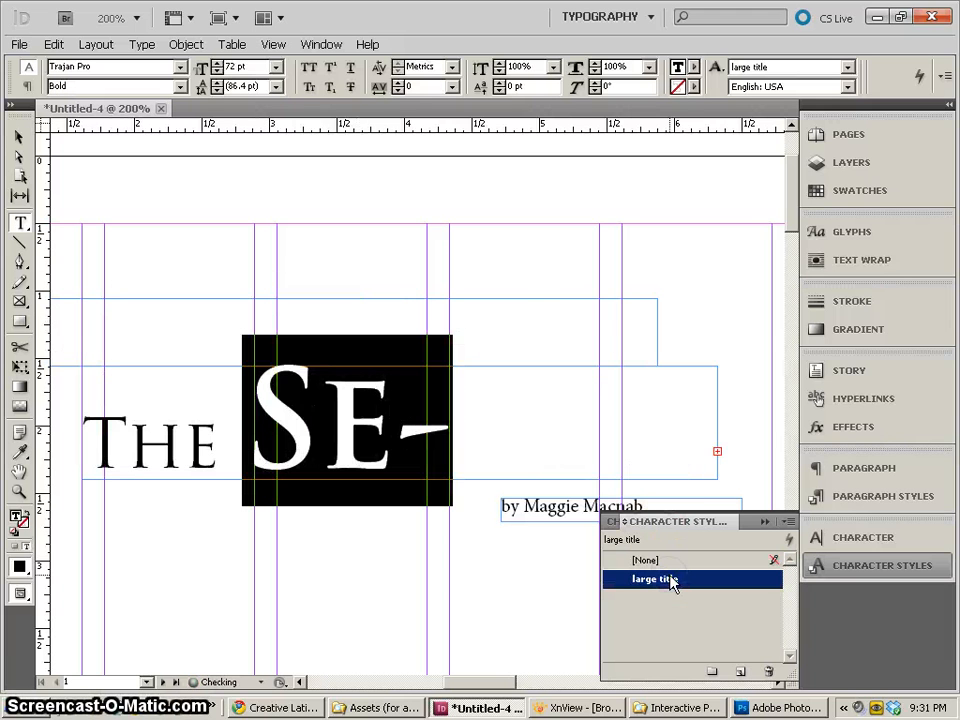
click(648, 560)
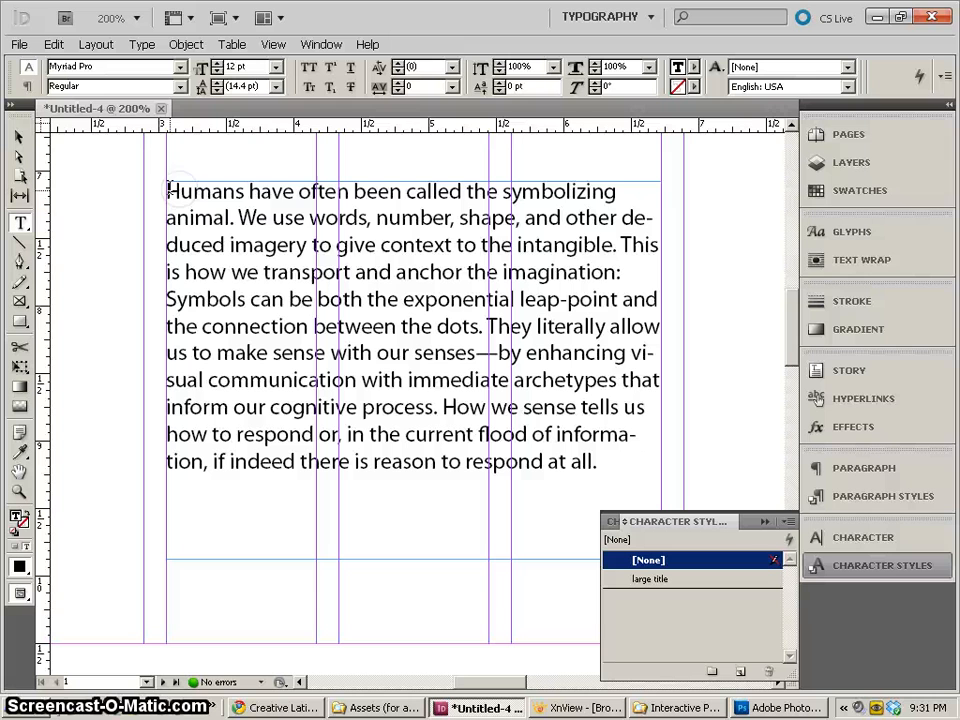
drag(168, 192, 604, 244)
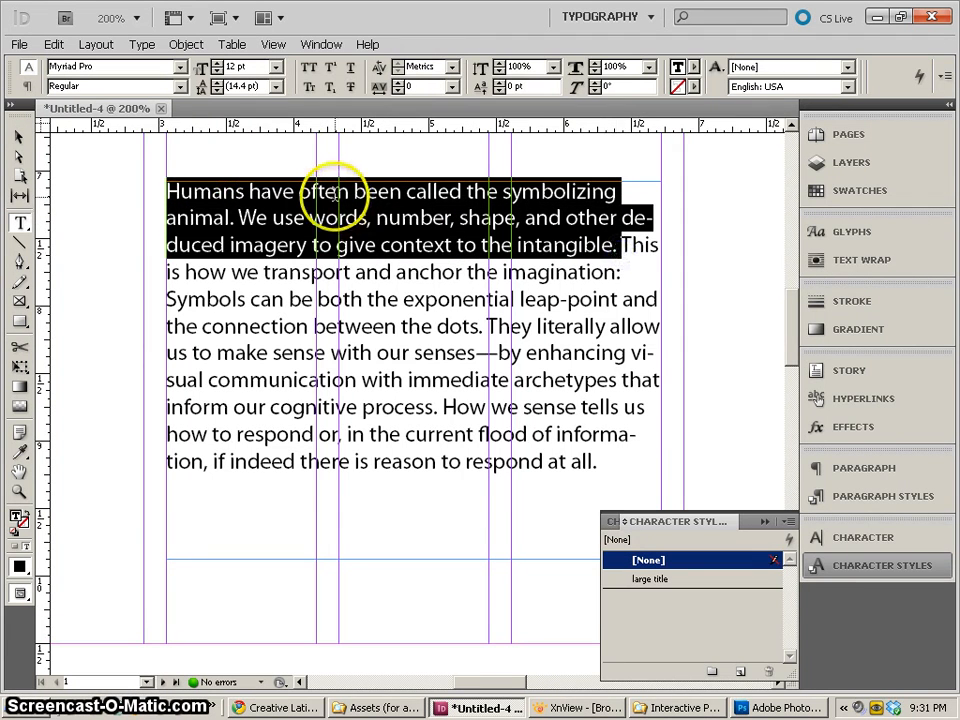
mouse_move(580, 280)
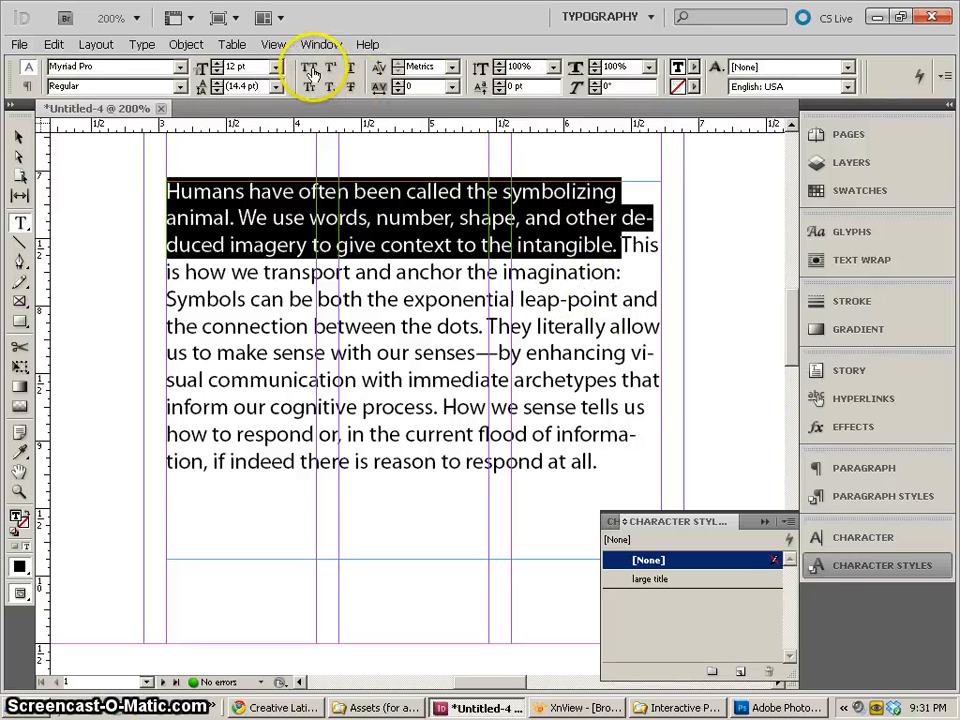
click(308, 68)
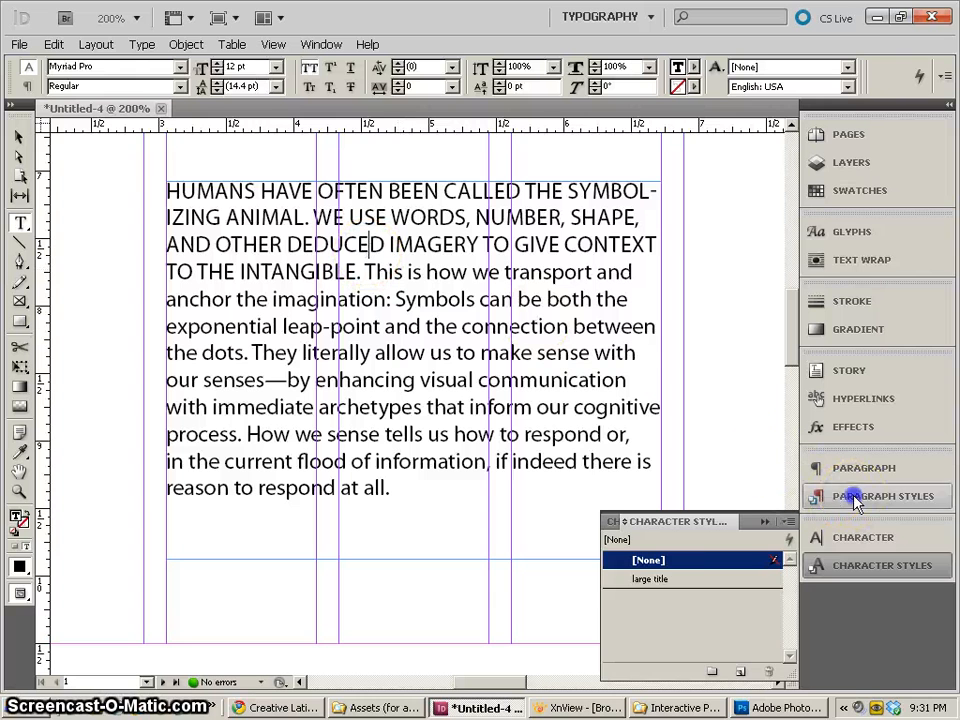
- Reapply the first paragraph style to the opening, then restore the All Caps override on the sentences
click(884, 496)
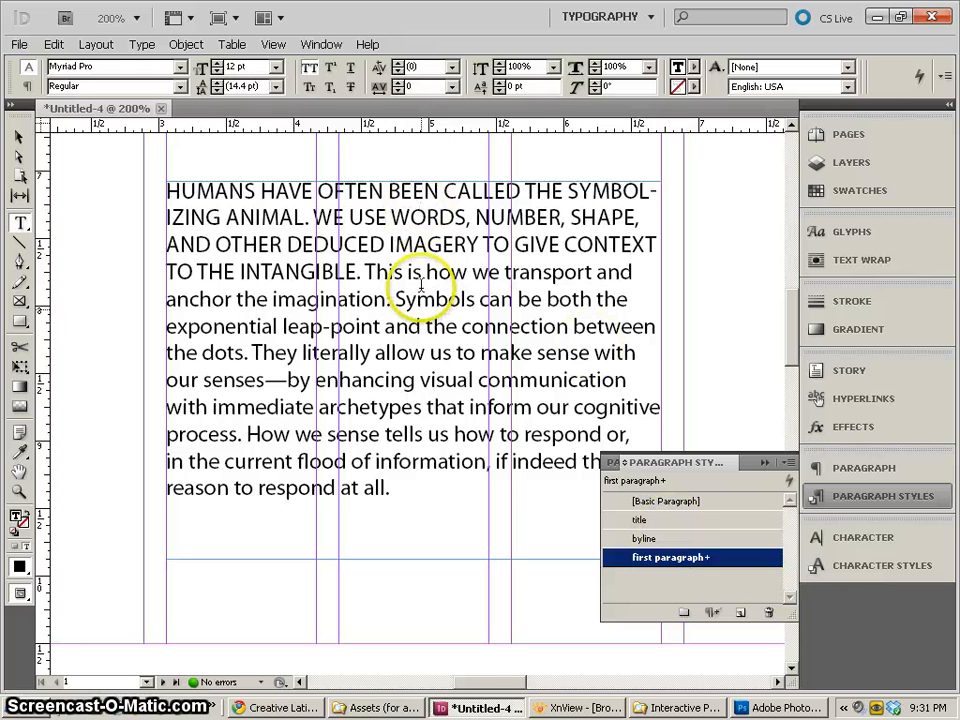
drag(350, 244, 350, 272)
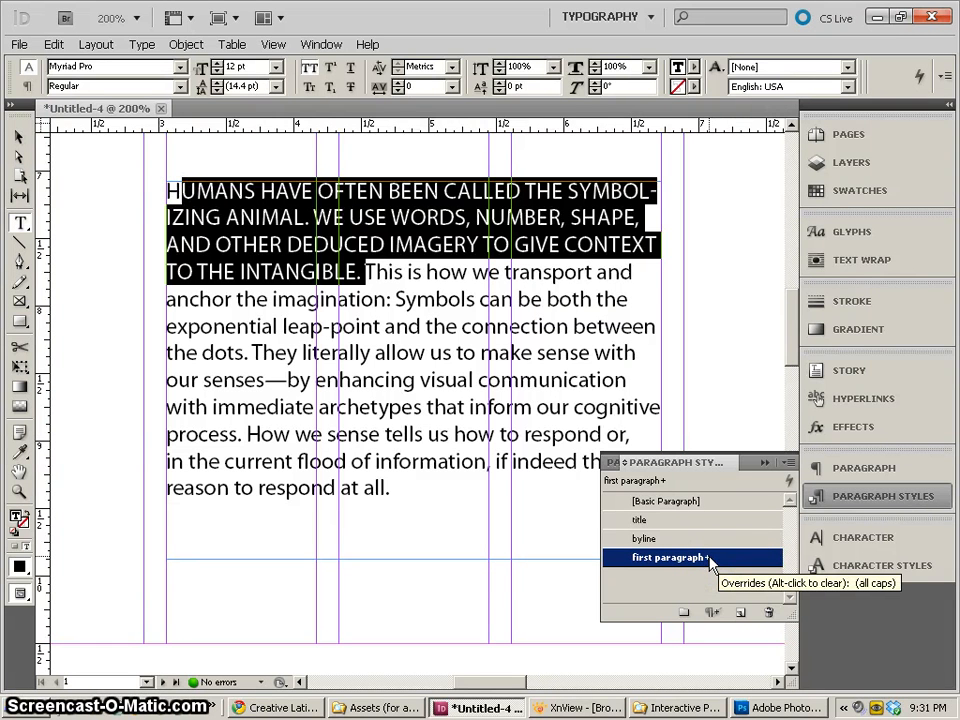
click(668, 556)
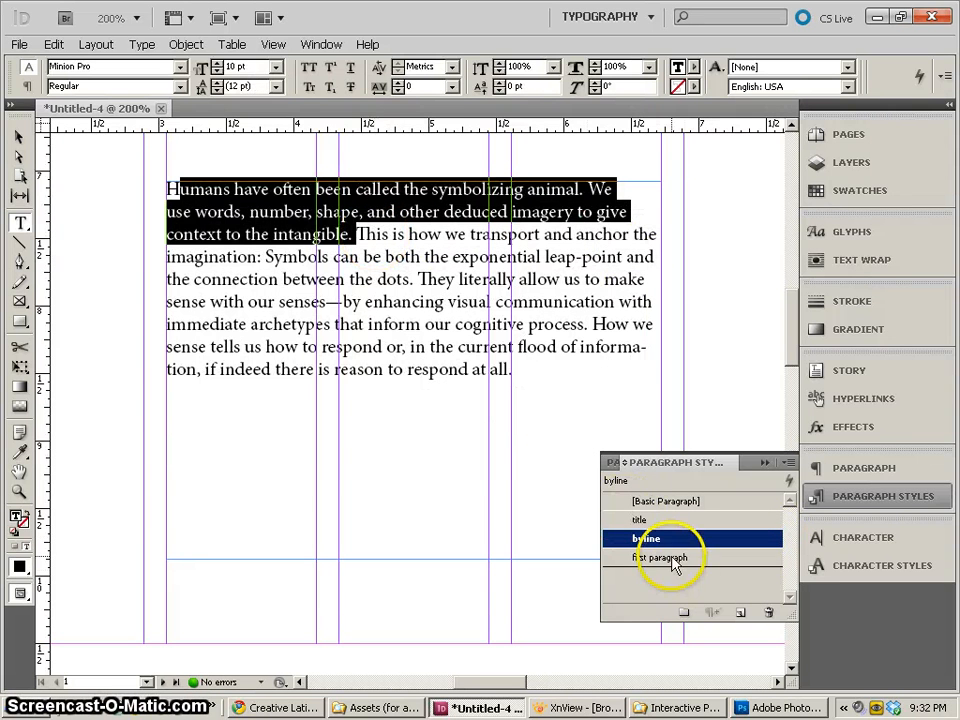
click(660, 556)
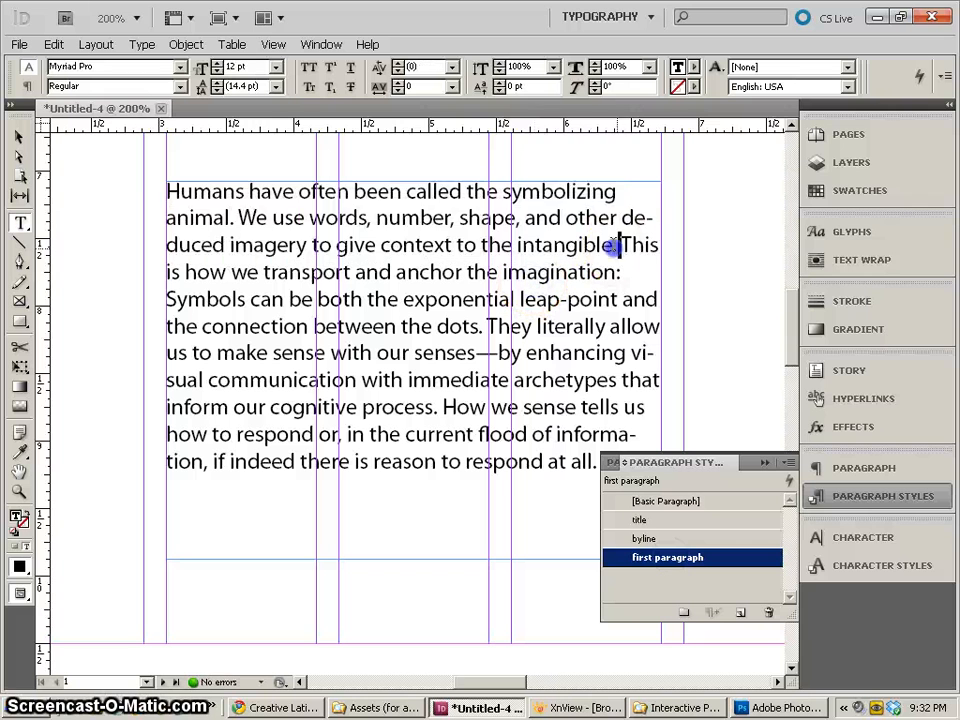
click(308, 68)
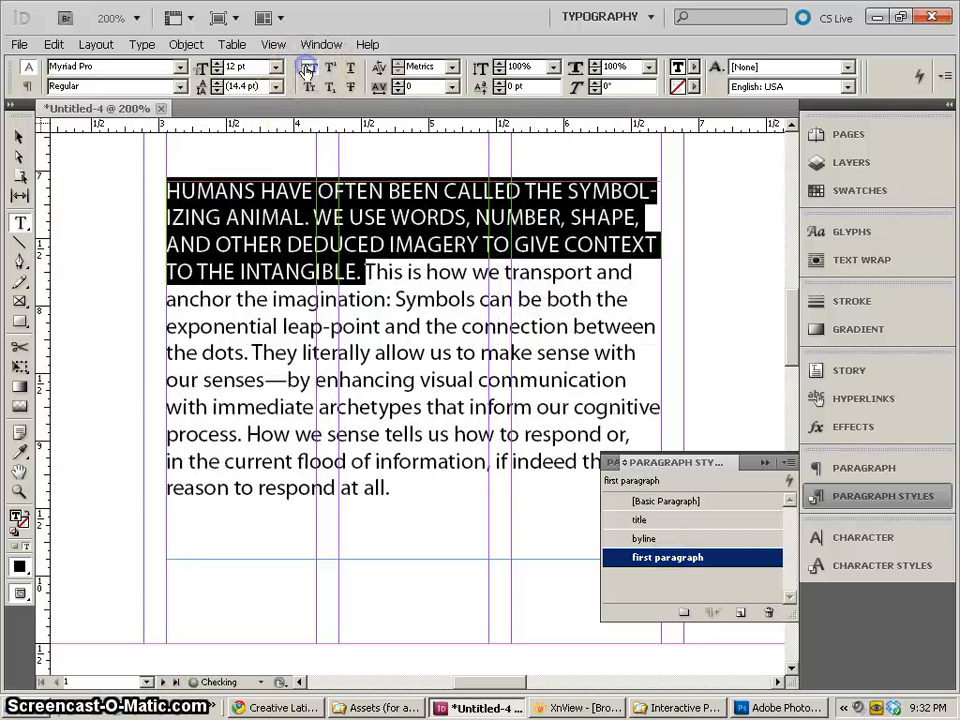
click(310, 88)
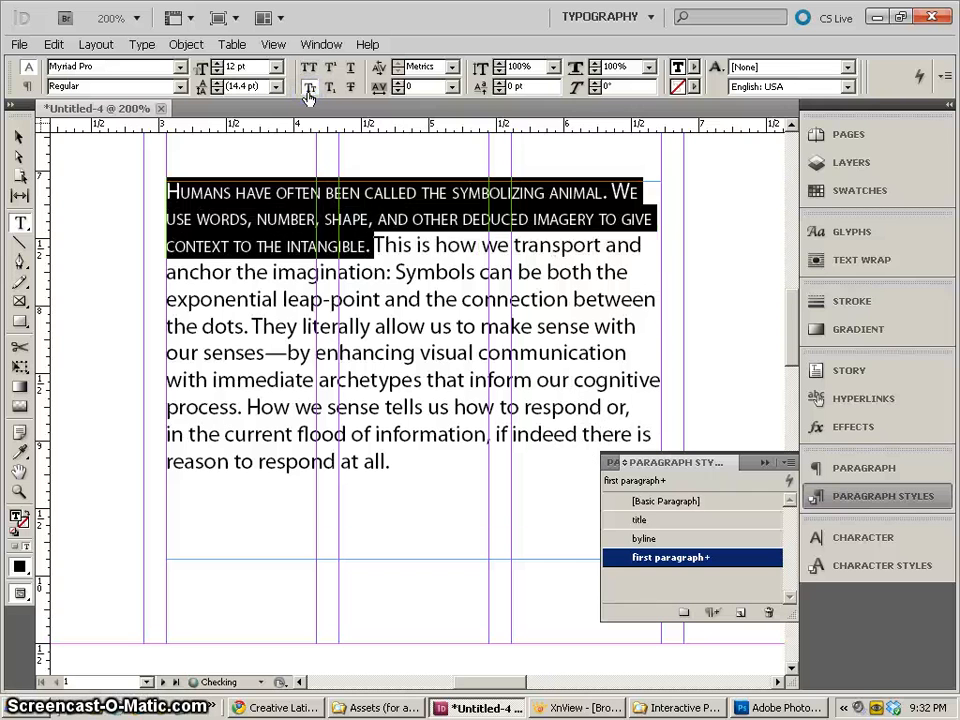
click(310, 68)
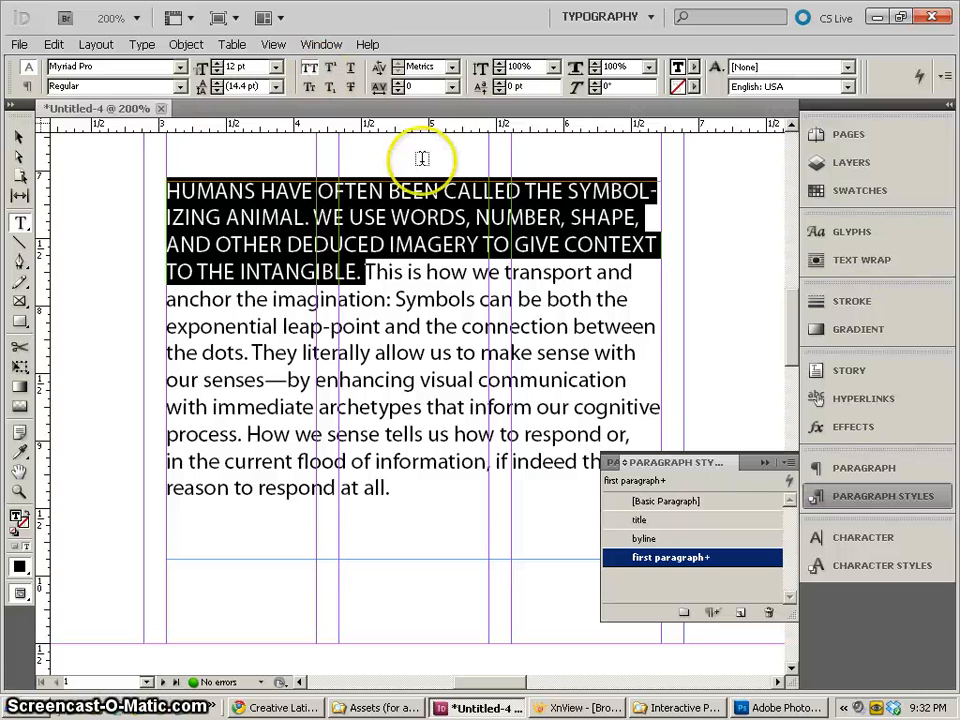
- Create a character style from the all-caps formatting and name it 'all uppercase'
click(884, 564)
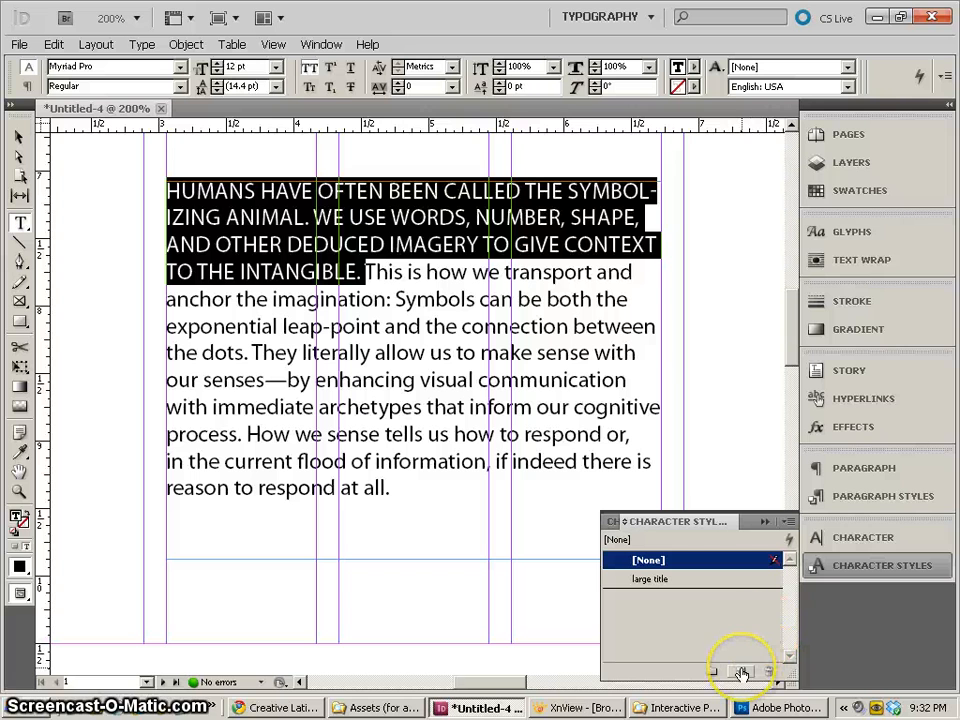
click(740, 672)
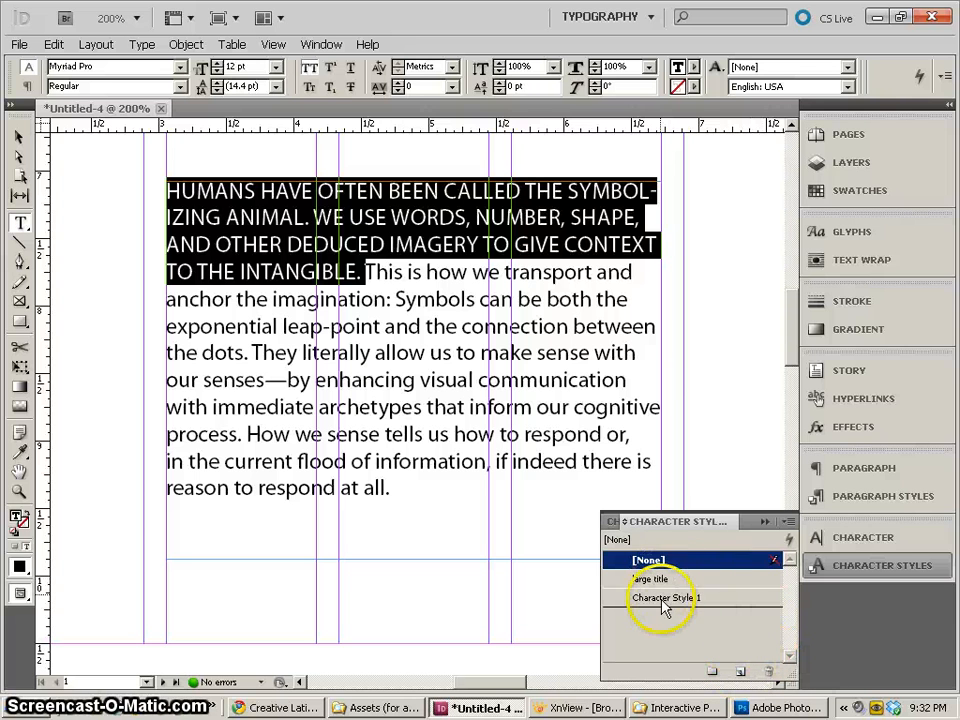
double_click(666, 596)
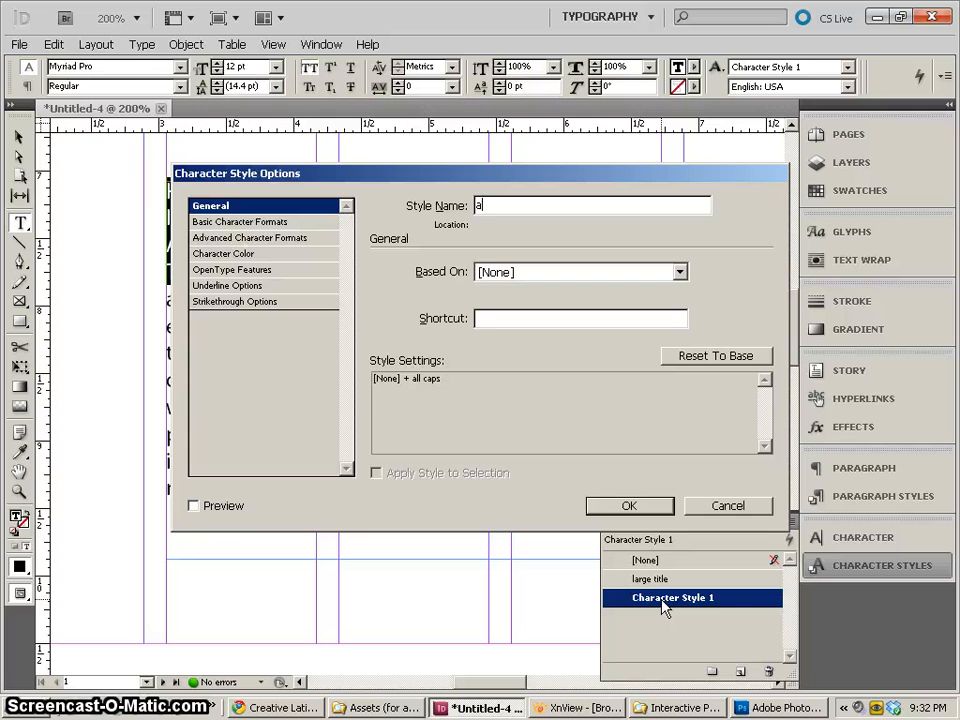
text(ll upper)
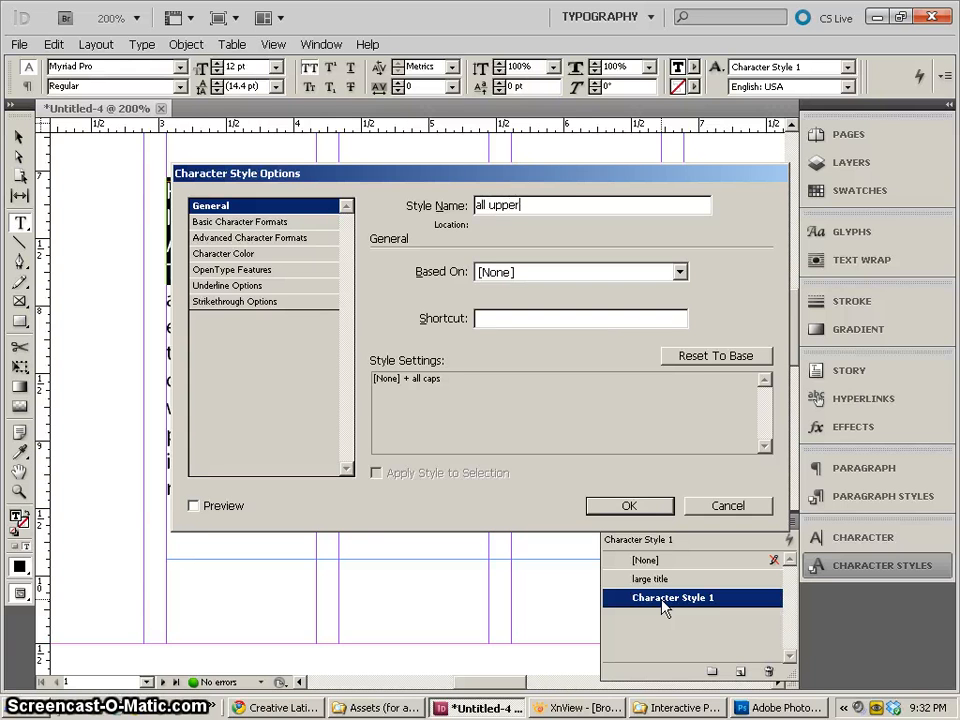
text(case)
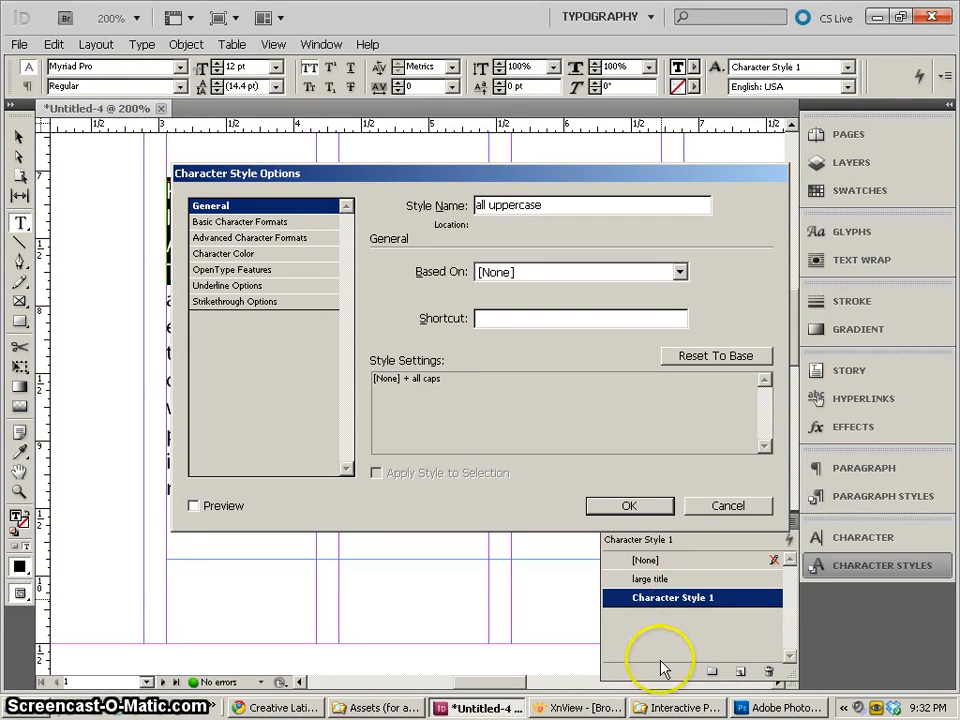
click(628, 504)
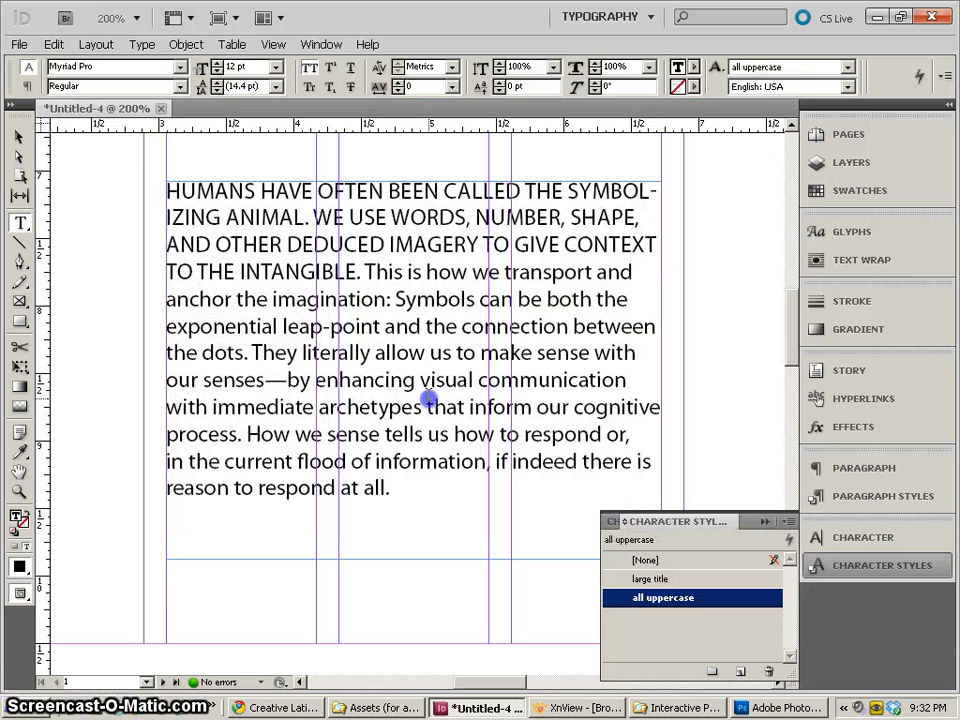
- Apply 'all uppercase' to the They literally allow us phrase, then bring the body text into view
click(648, 560)
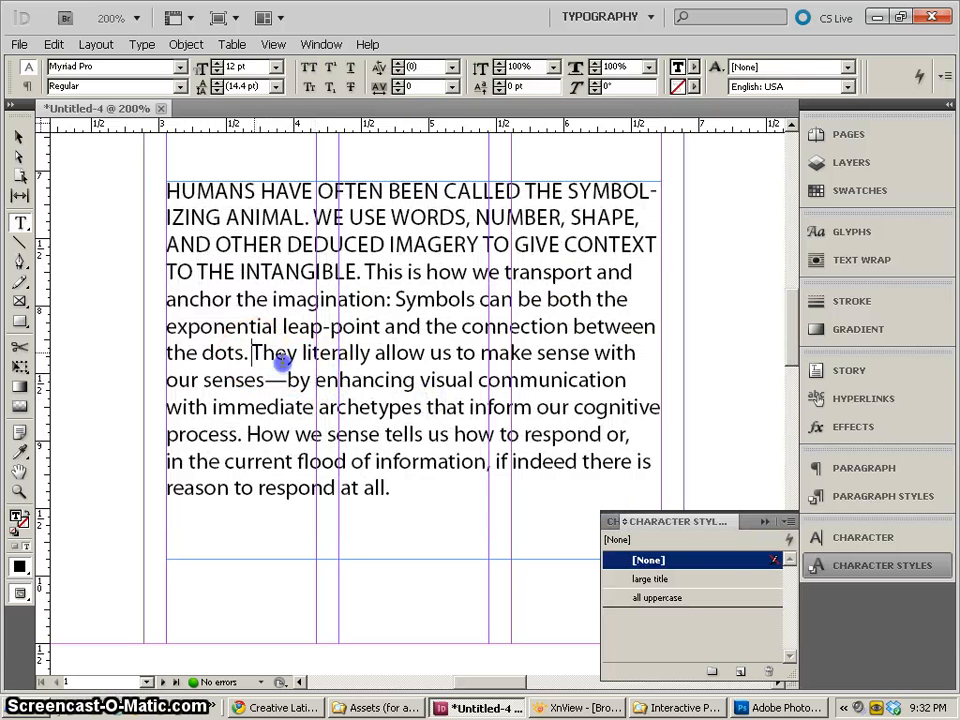
click(666, 596)
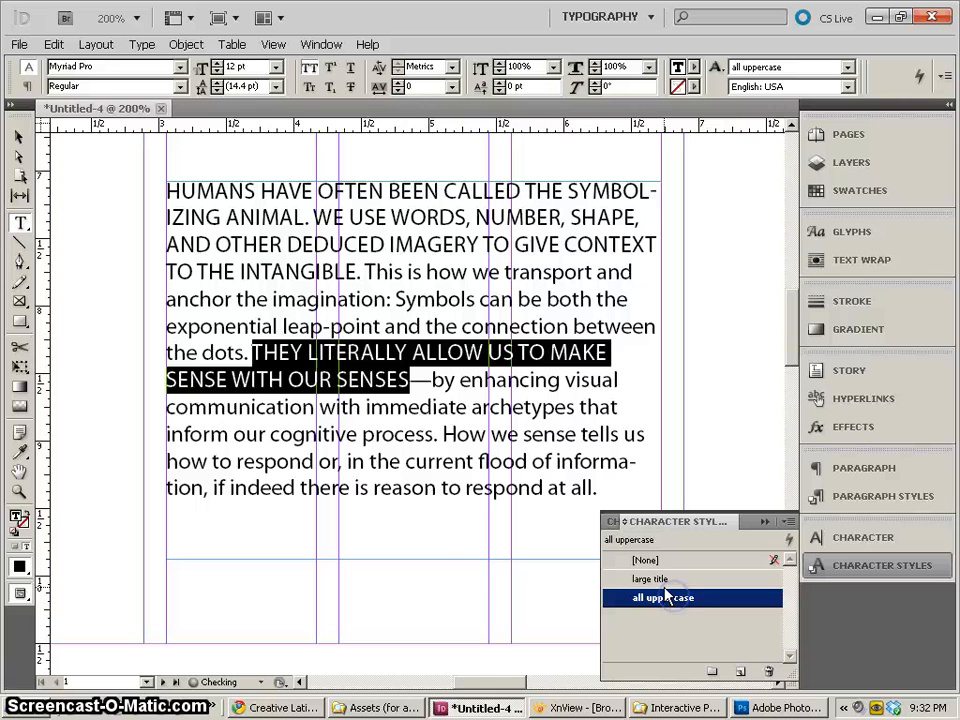
click(648, 560)
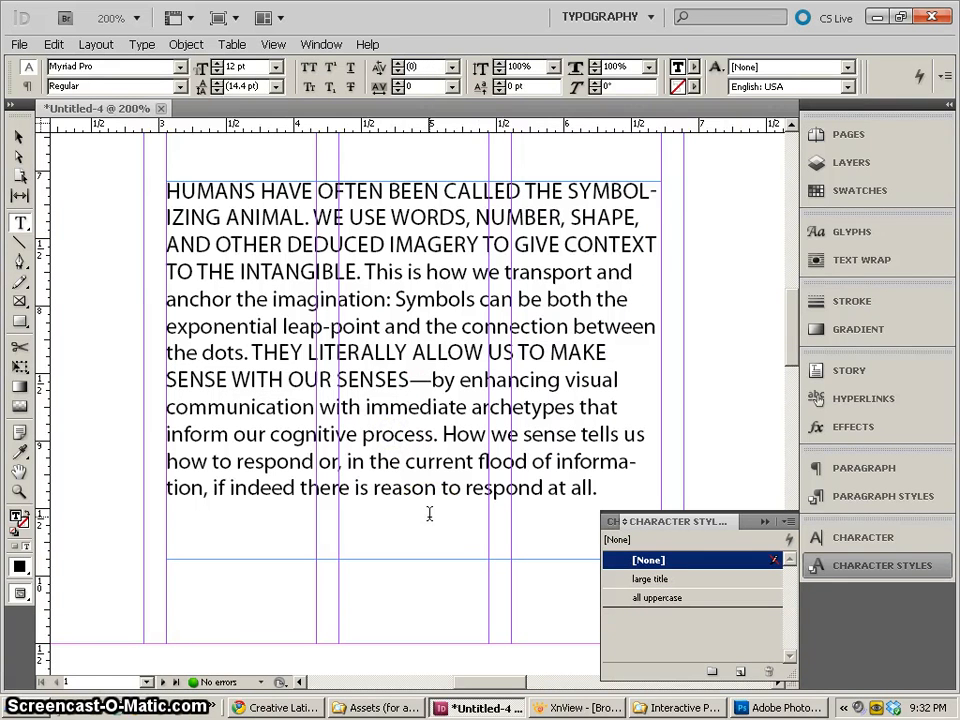
click(20, 136)
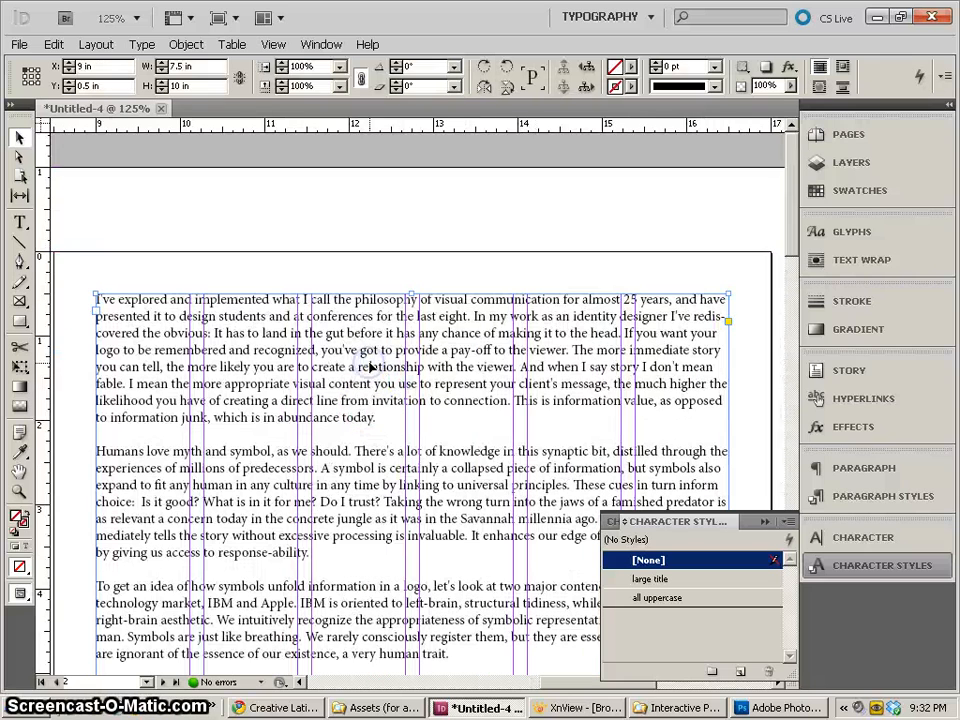
- Set the article's opening paragraph in Myriad Pro from the Control panel font list and review the layout
click(18, 222)
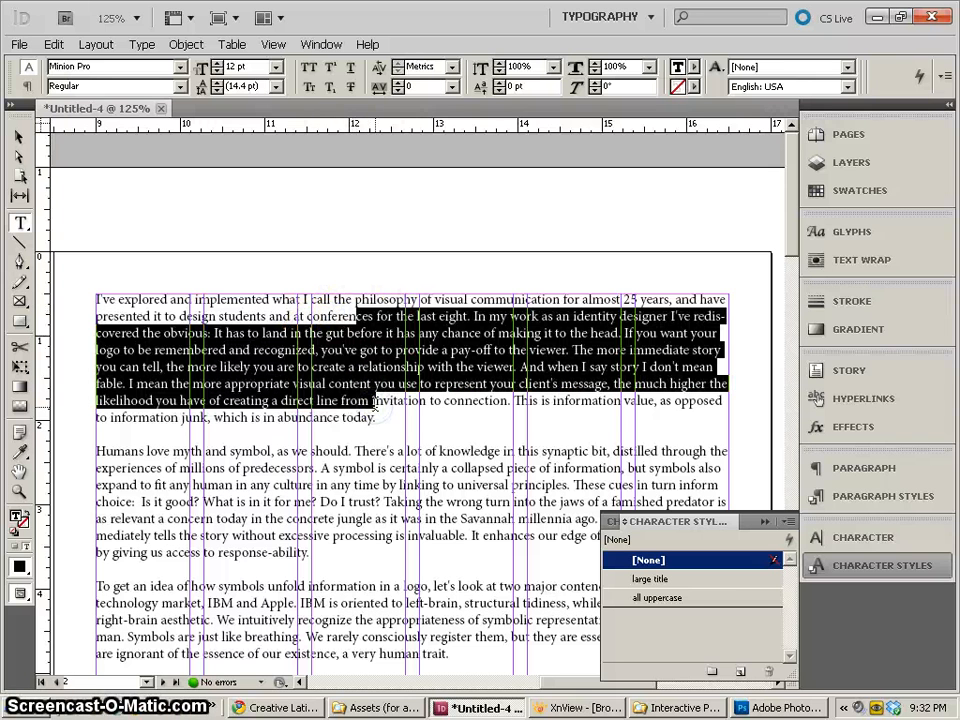
click(180, 68)
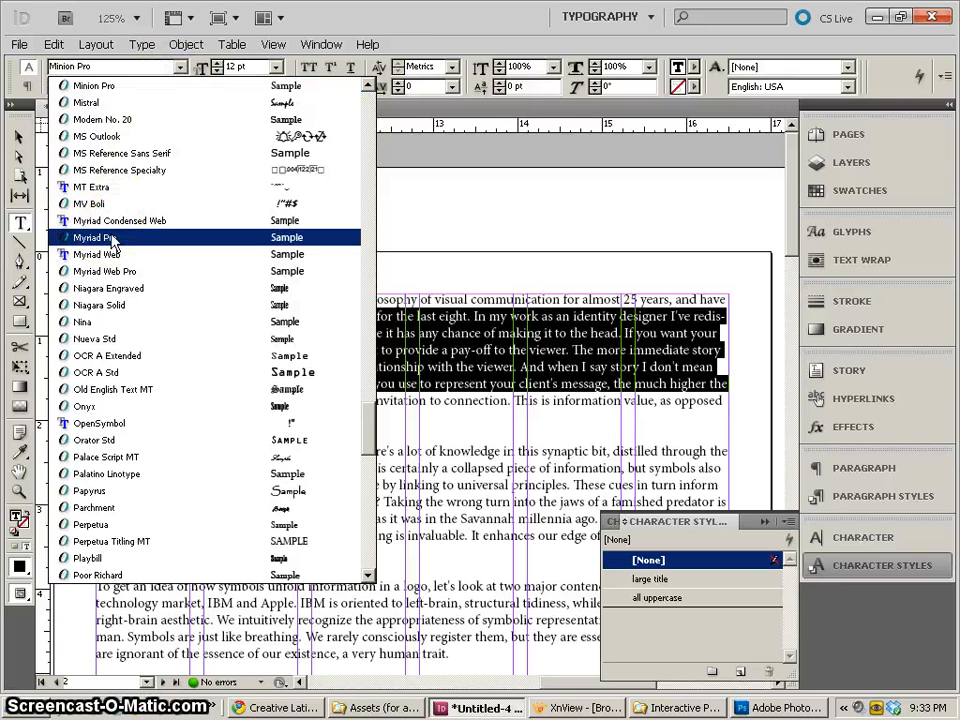
click(96, 236)
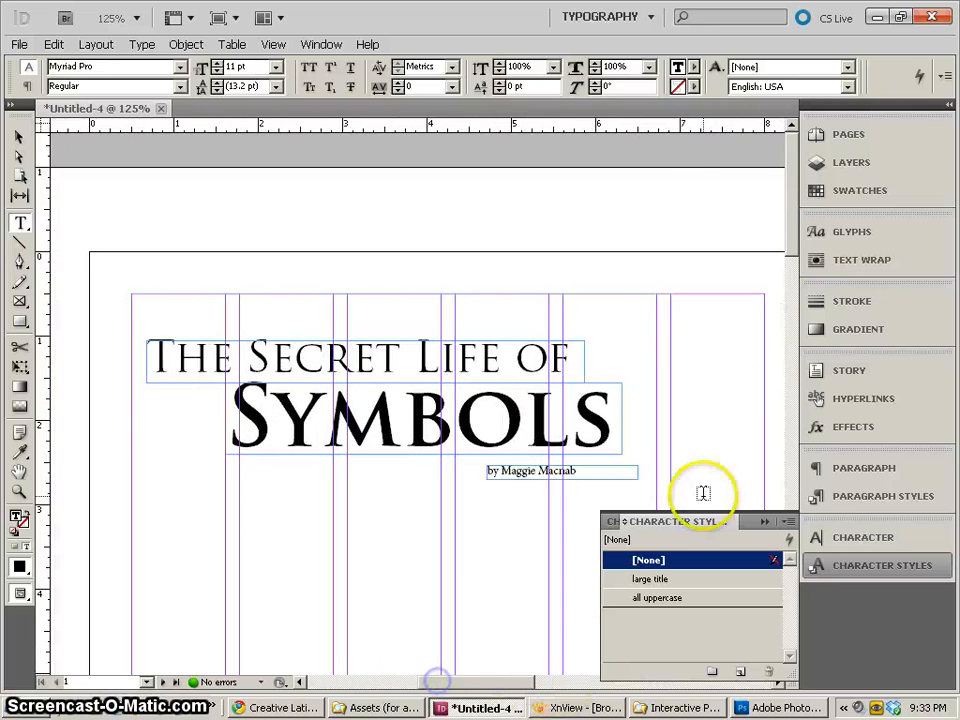
scroll(down, 3)
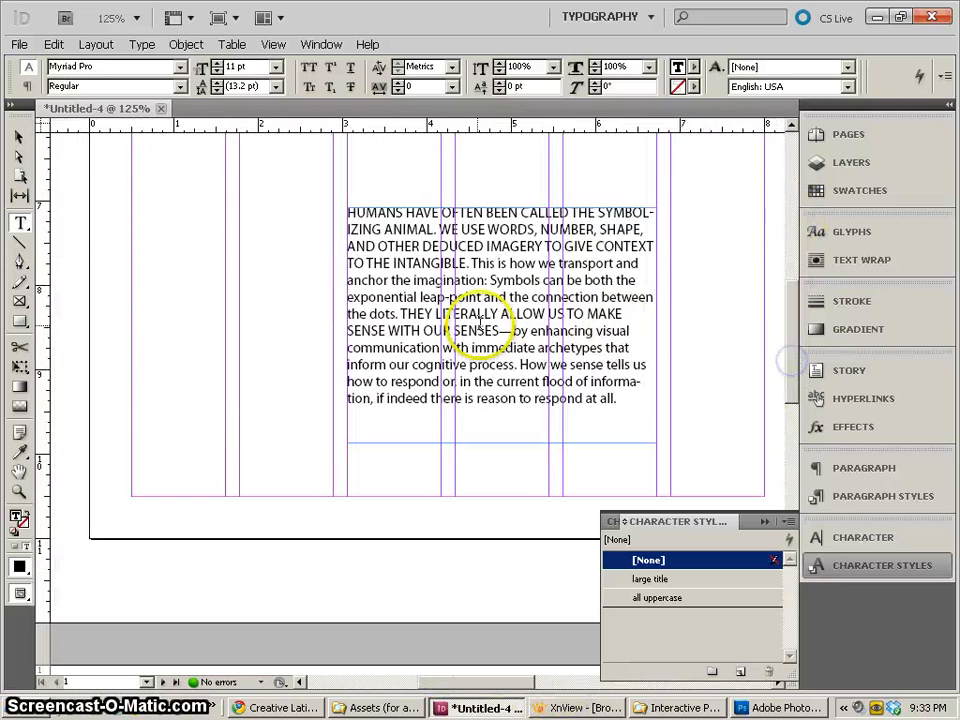
scroll(up, 3)
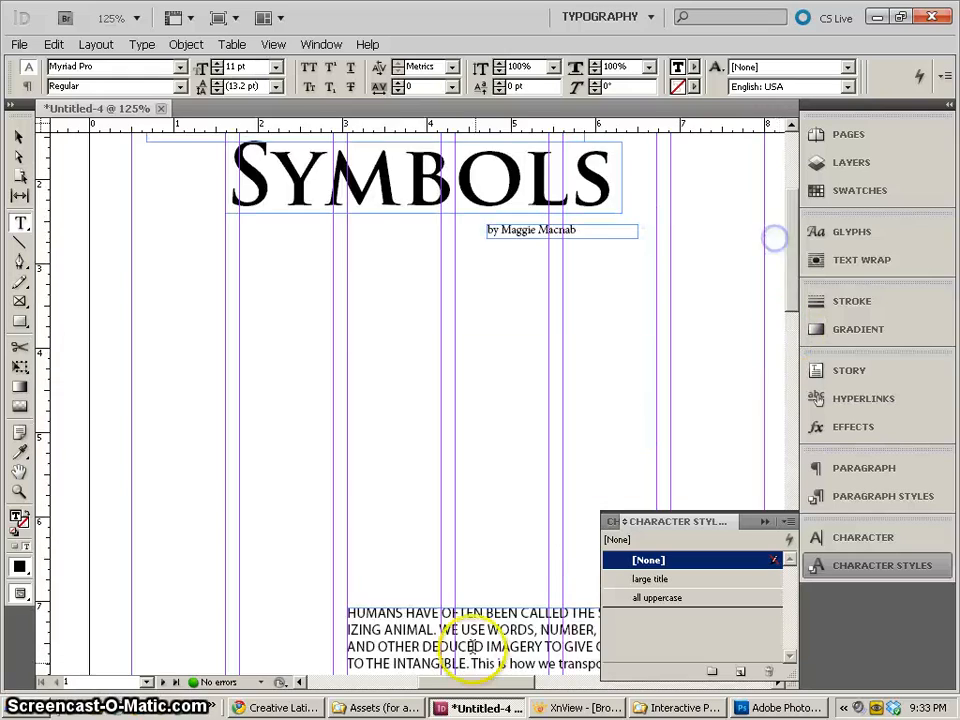
scroll(down, 3)
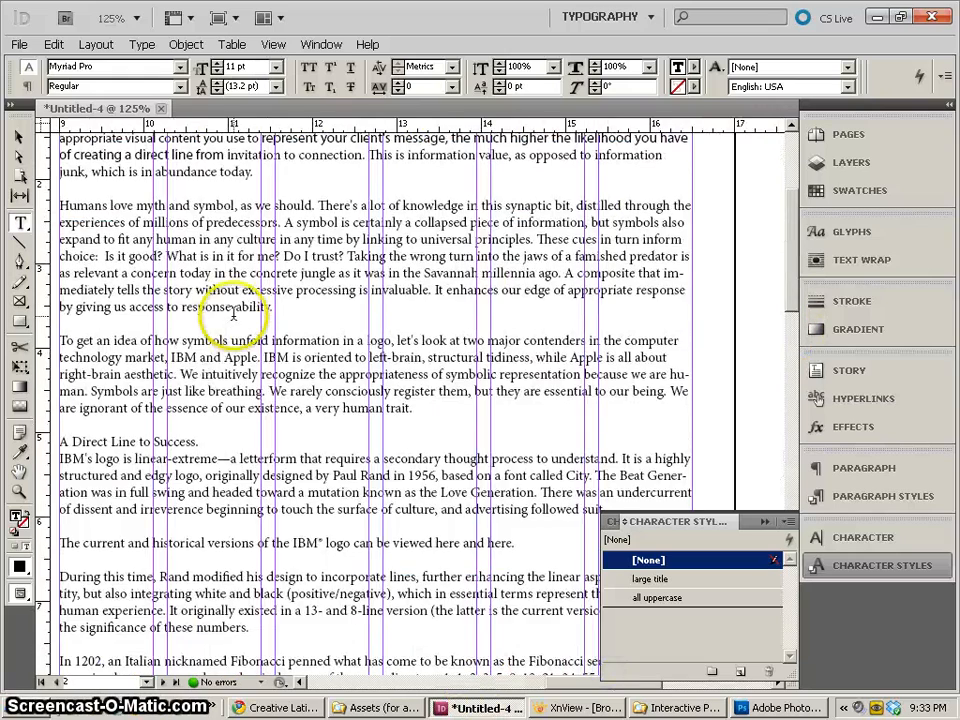
scroll(up, 3)
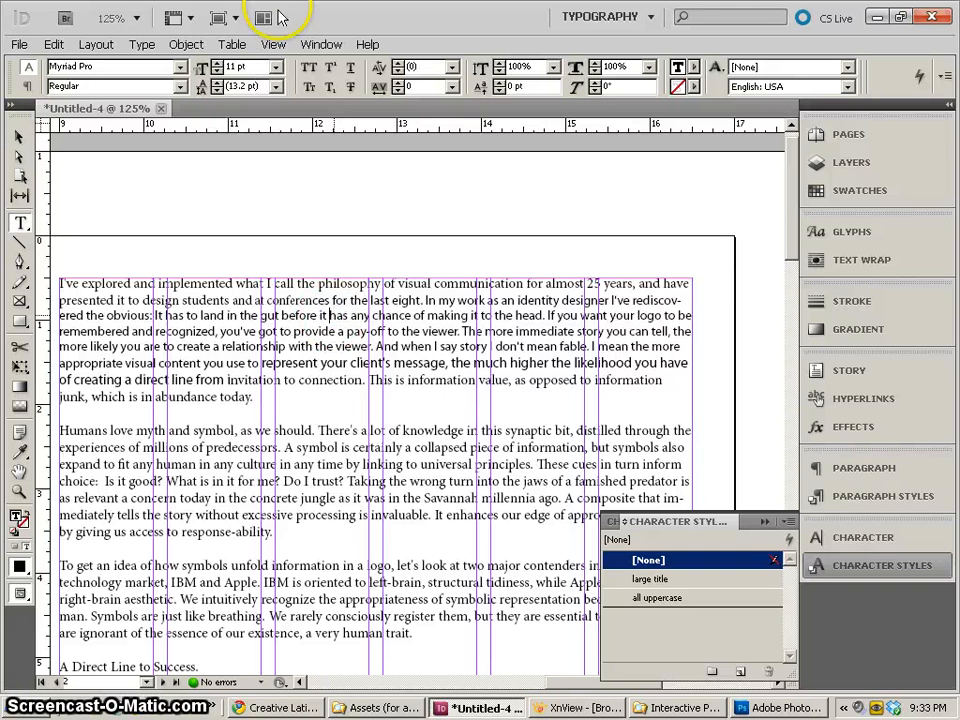
mouse_move(256, 232)
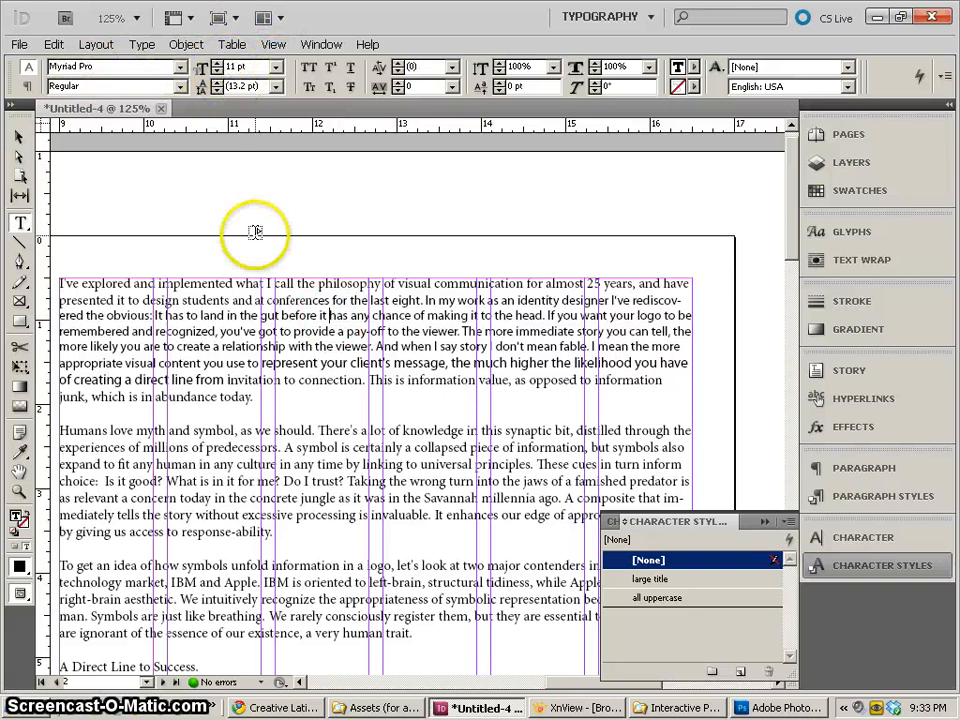
- Name the new paragraph style 'bodytext', confirm it, and apply it to the Myriad Pro body paragraphs
click(648, 560)
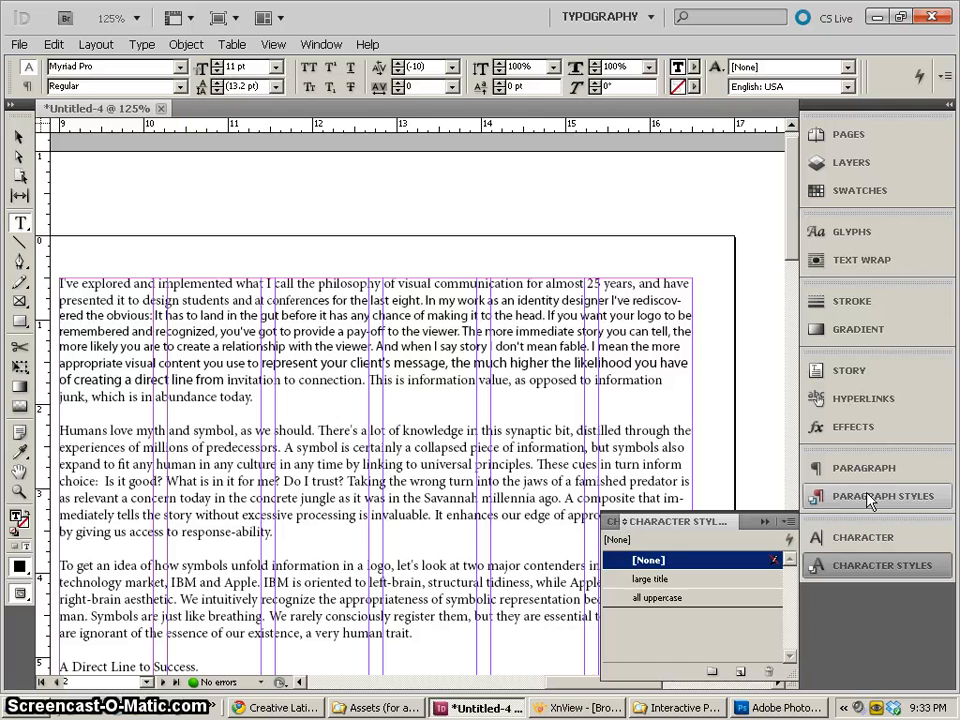
click(864, 496)
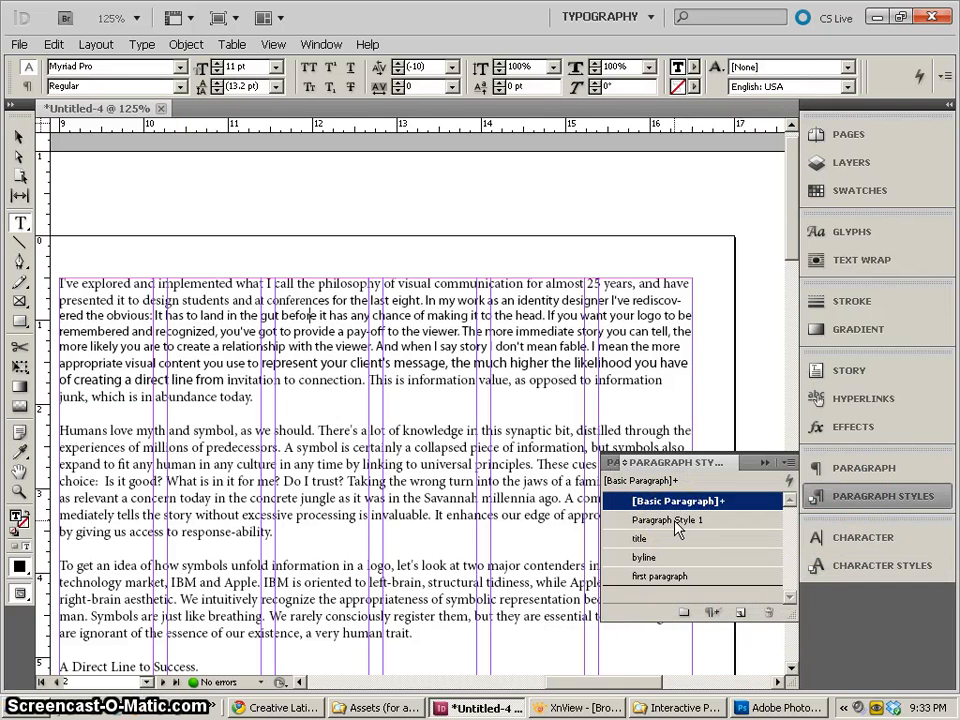
double_click(668, 520)
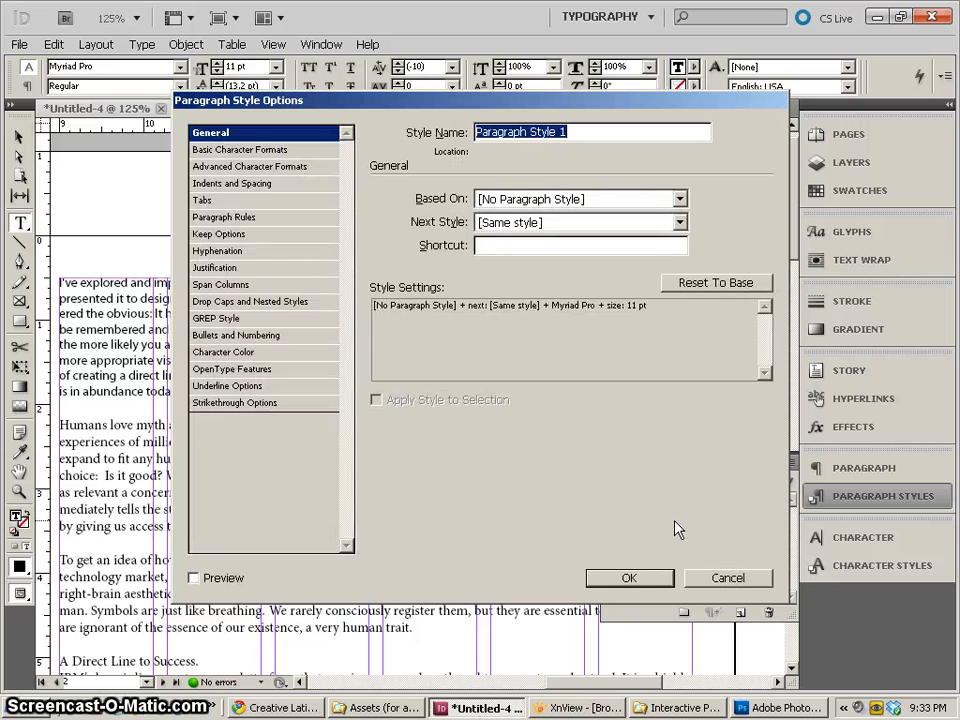
text(bodytext)
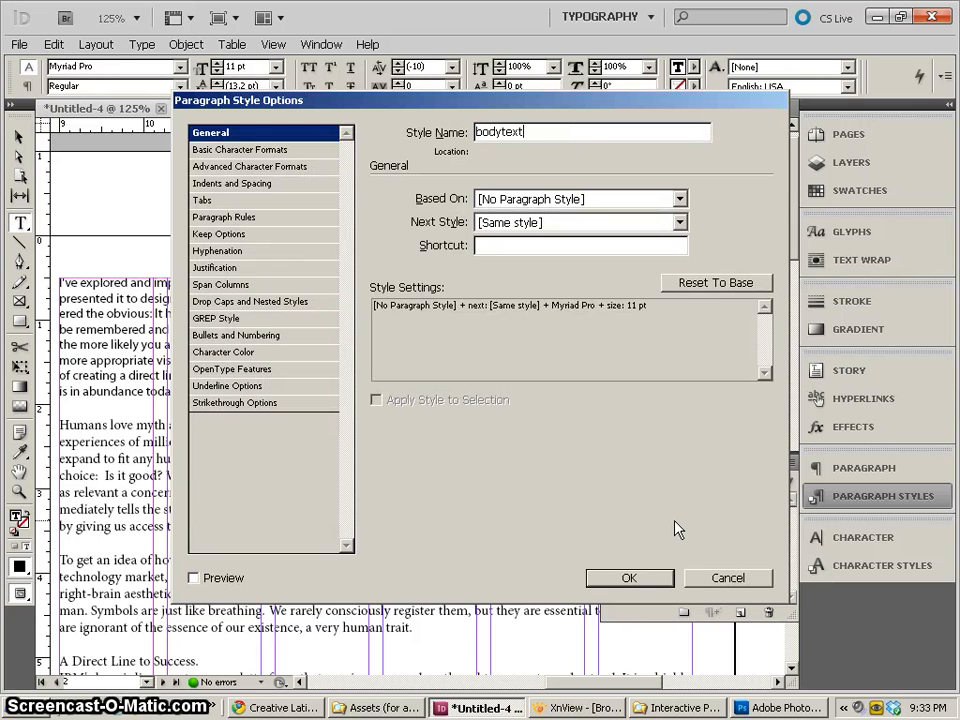
click(628, 576)
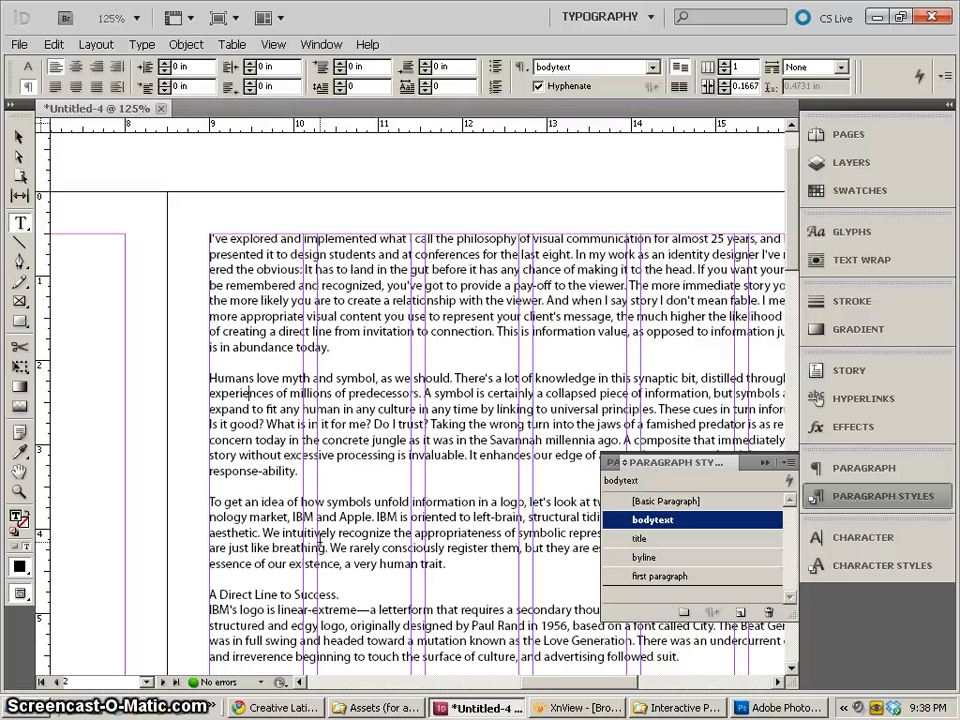
click(20, 44)
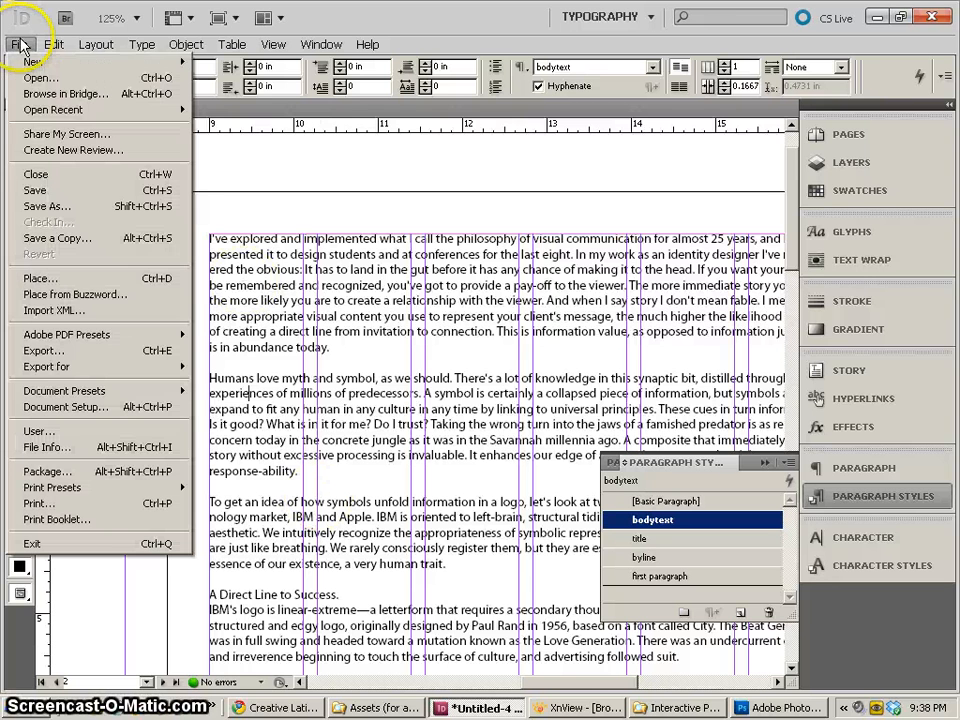